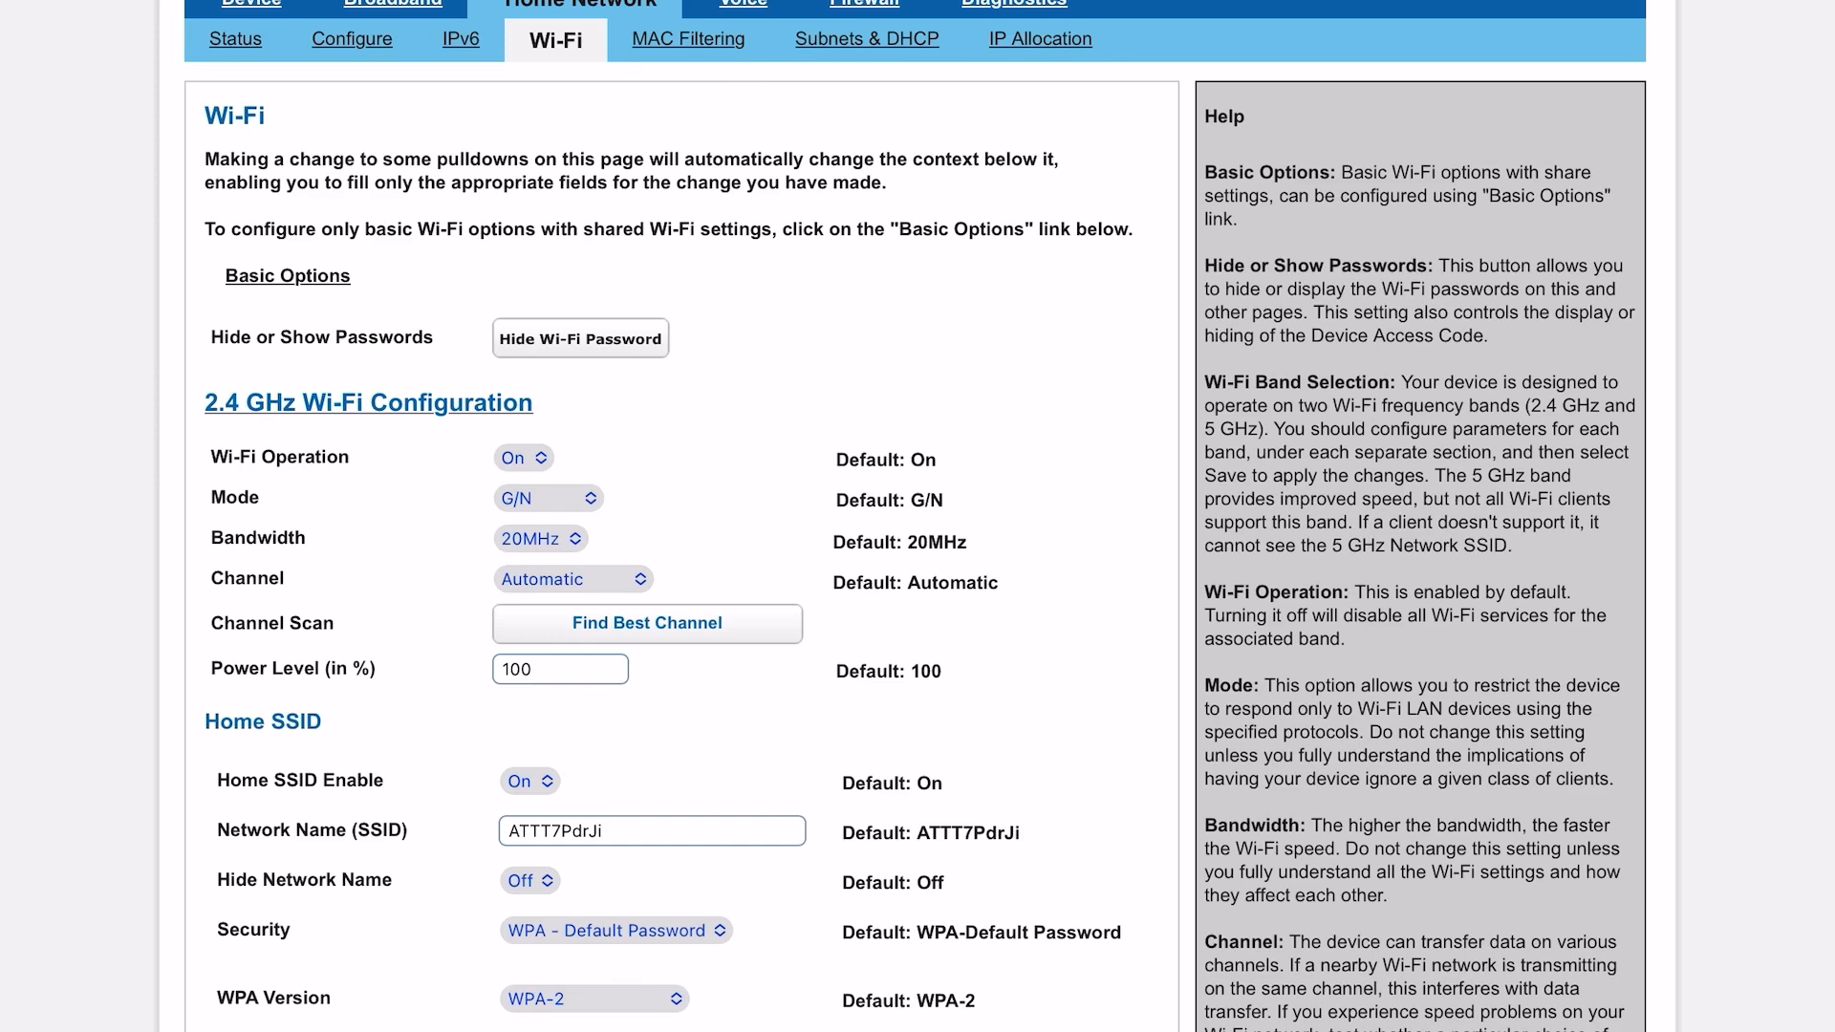
Browse the Wi-Fi settings page, toggling the full options view, to reach the 2.4 GHz configuration.
scroll(down, 3)
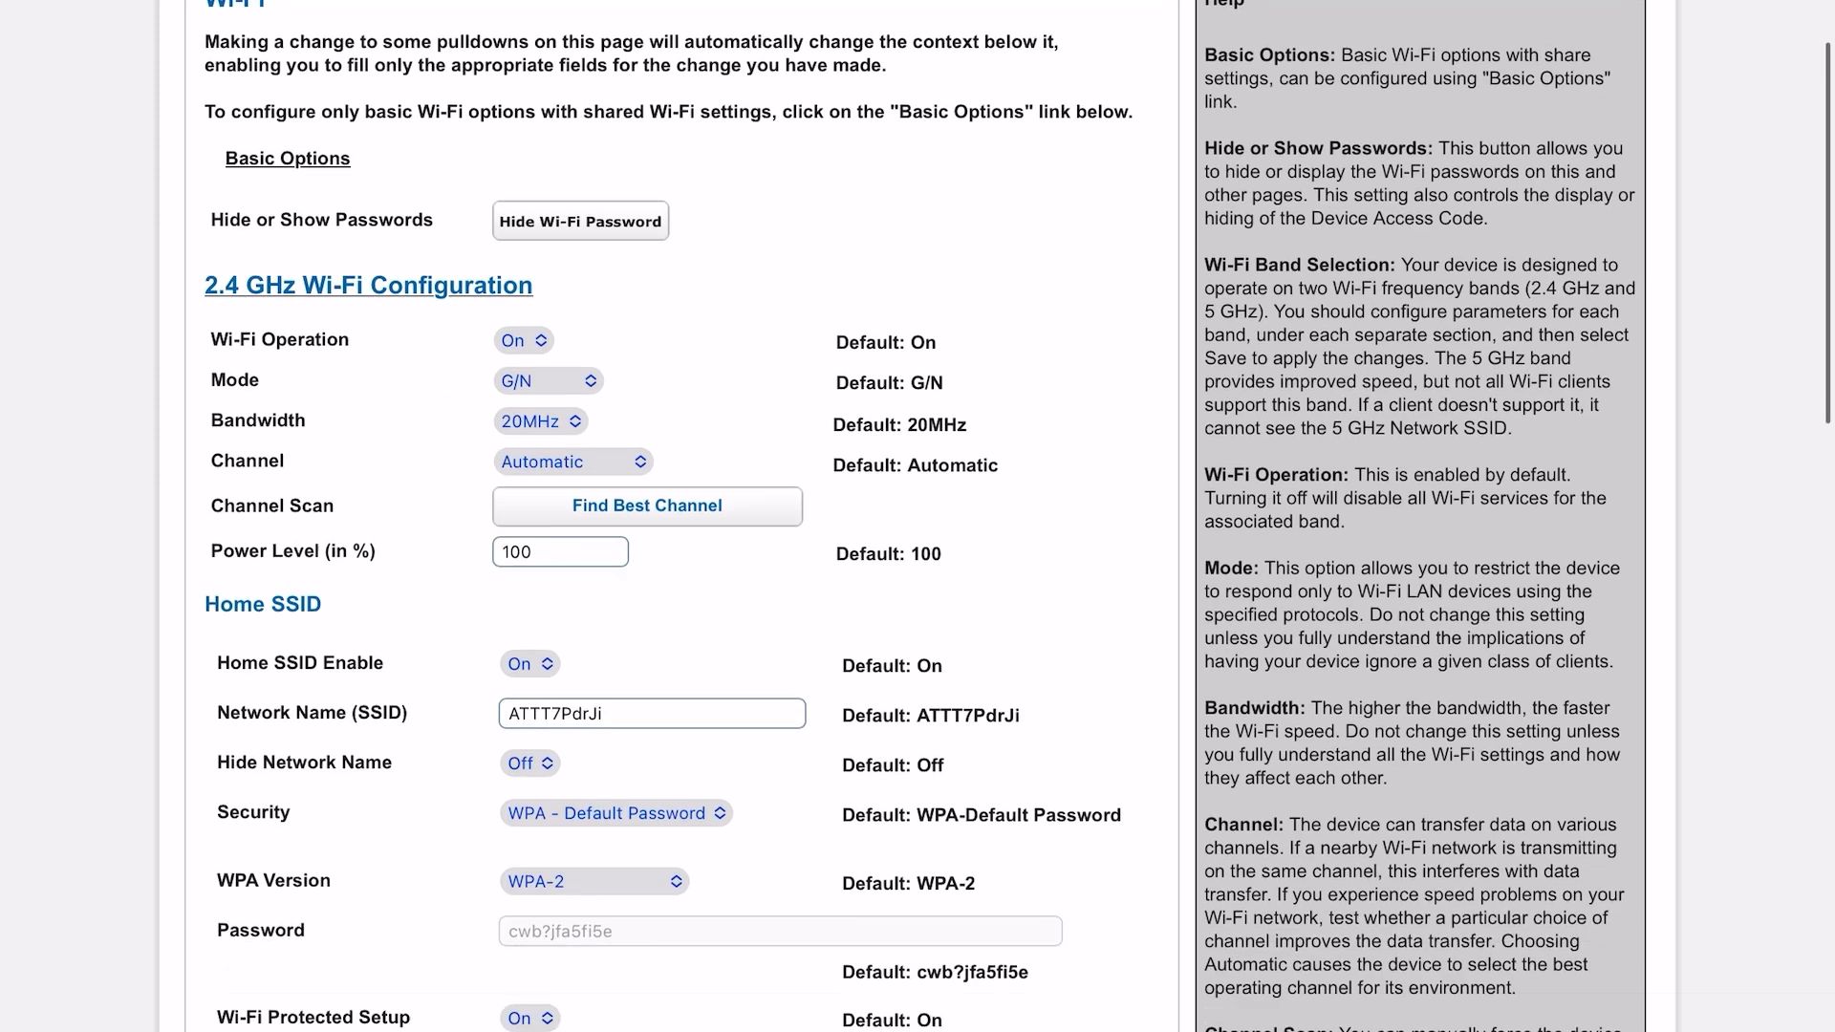
scroll(down, 3)
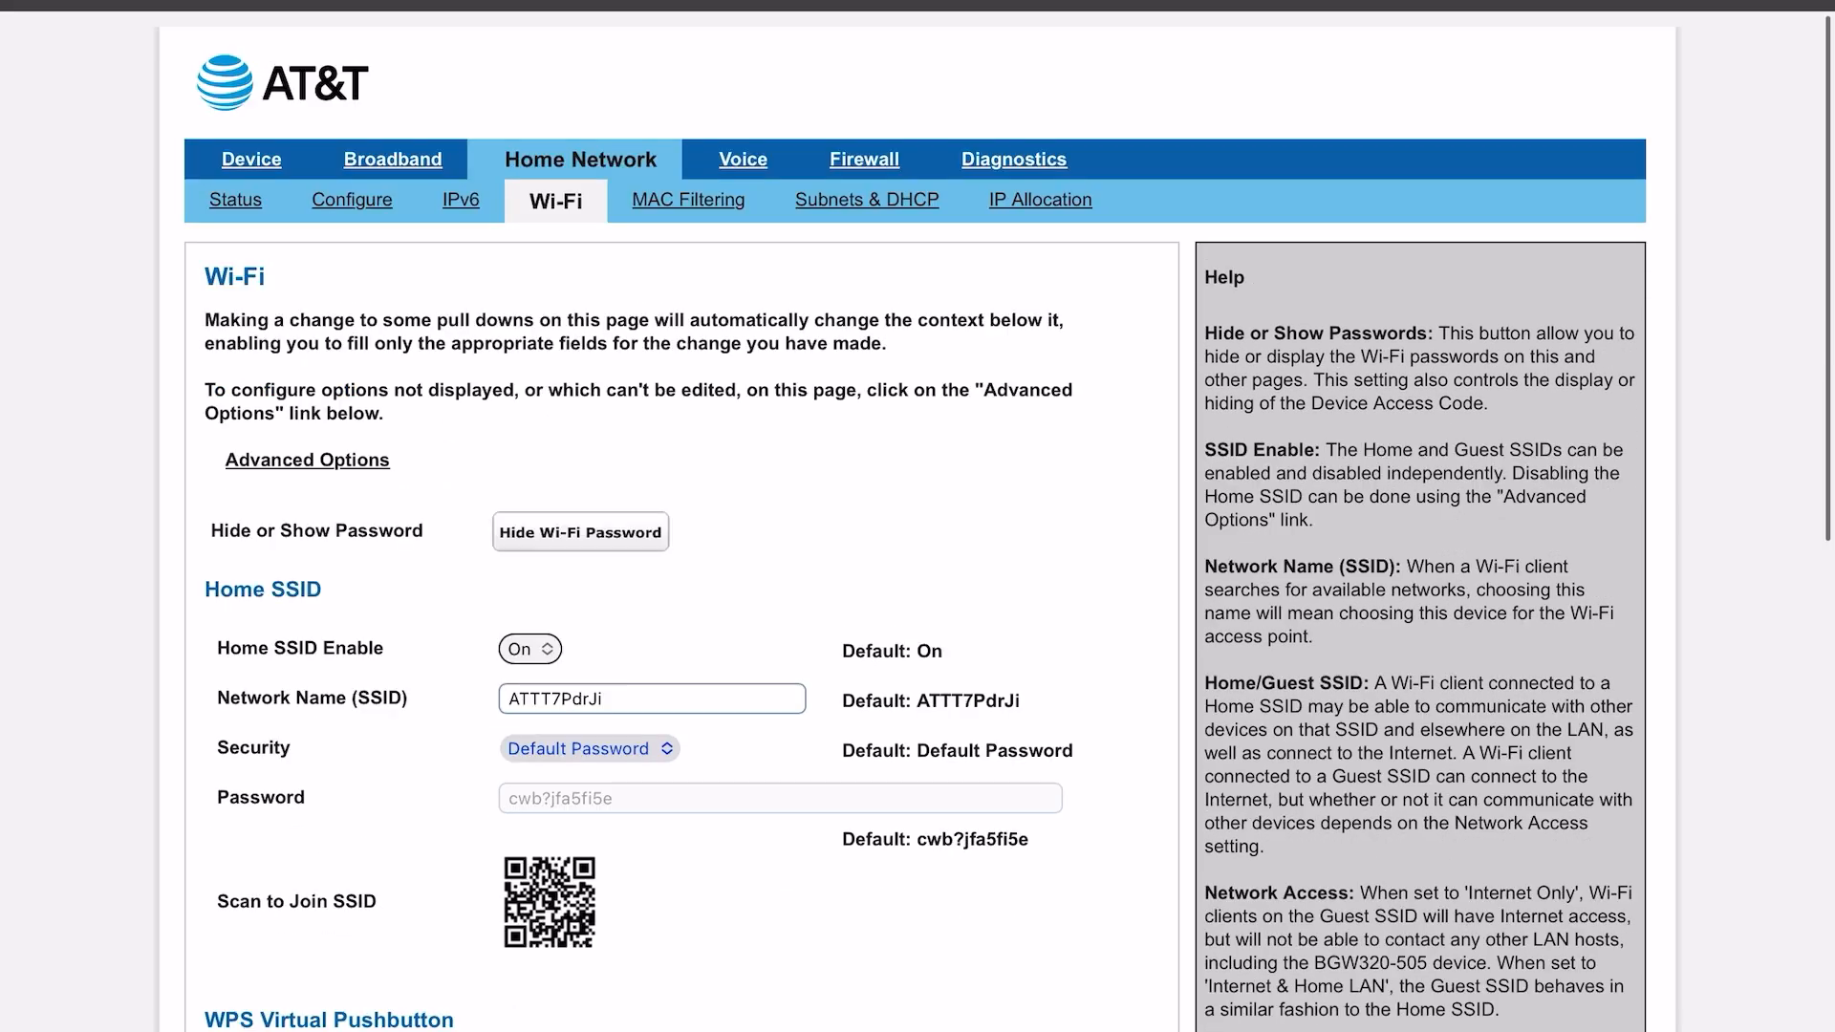
scroll(down, 3)
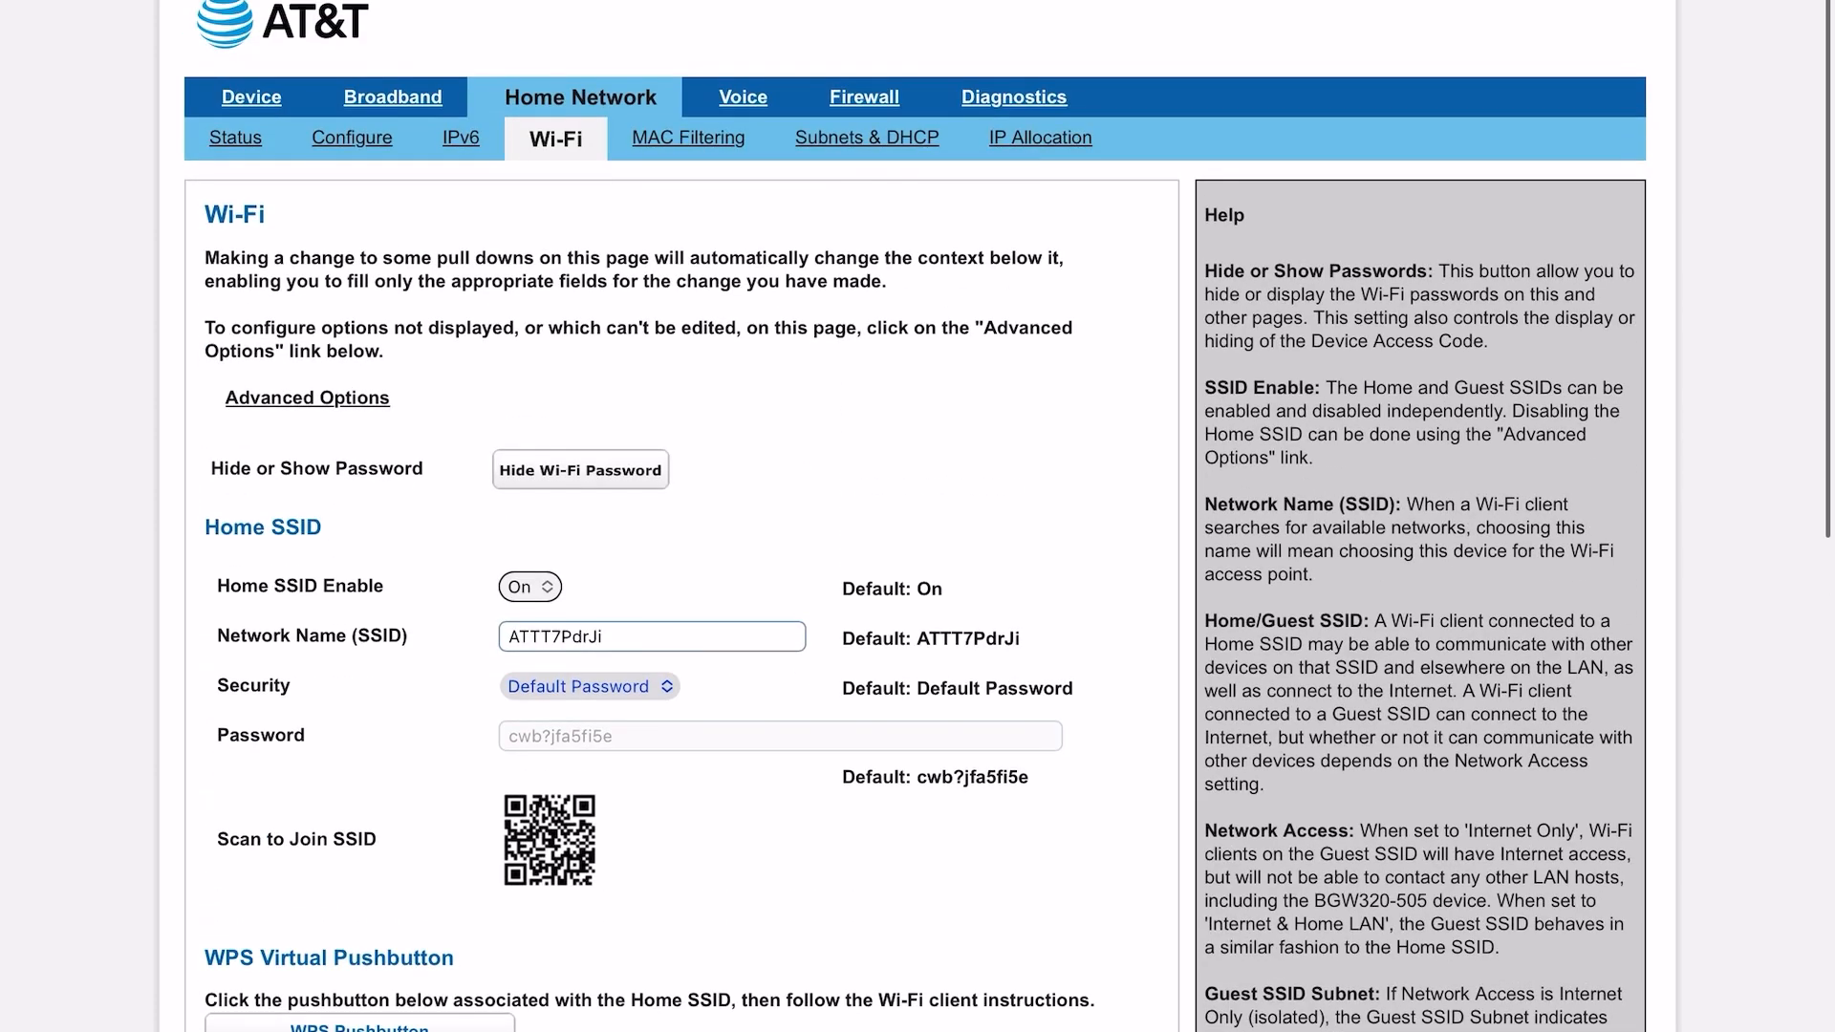
click(305, 398)
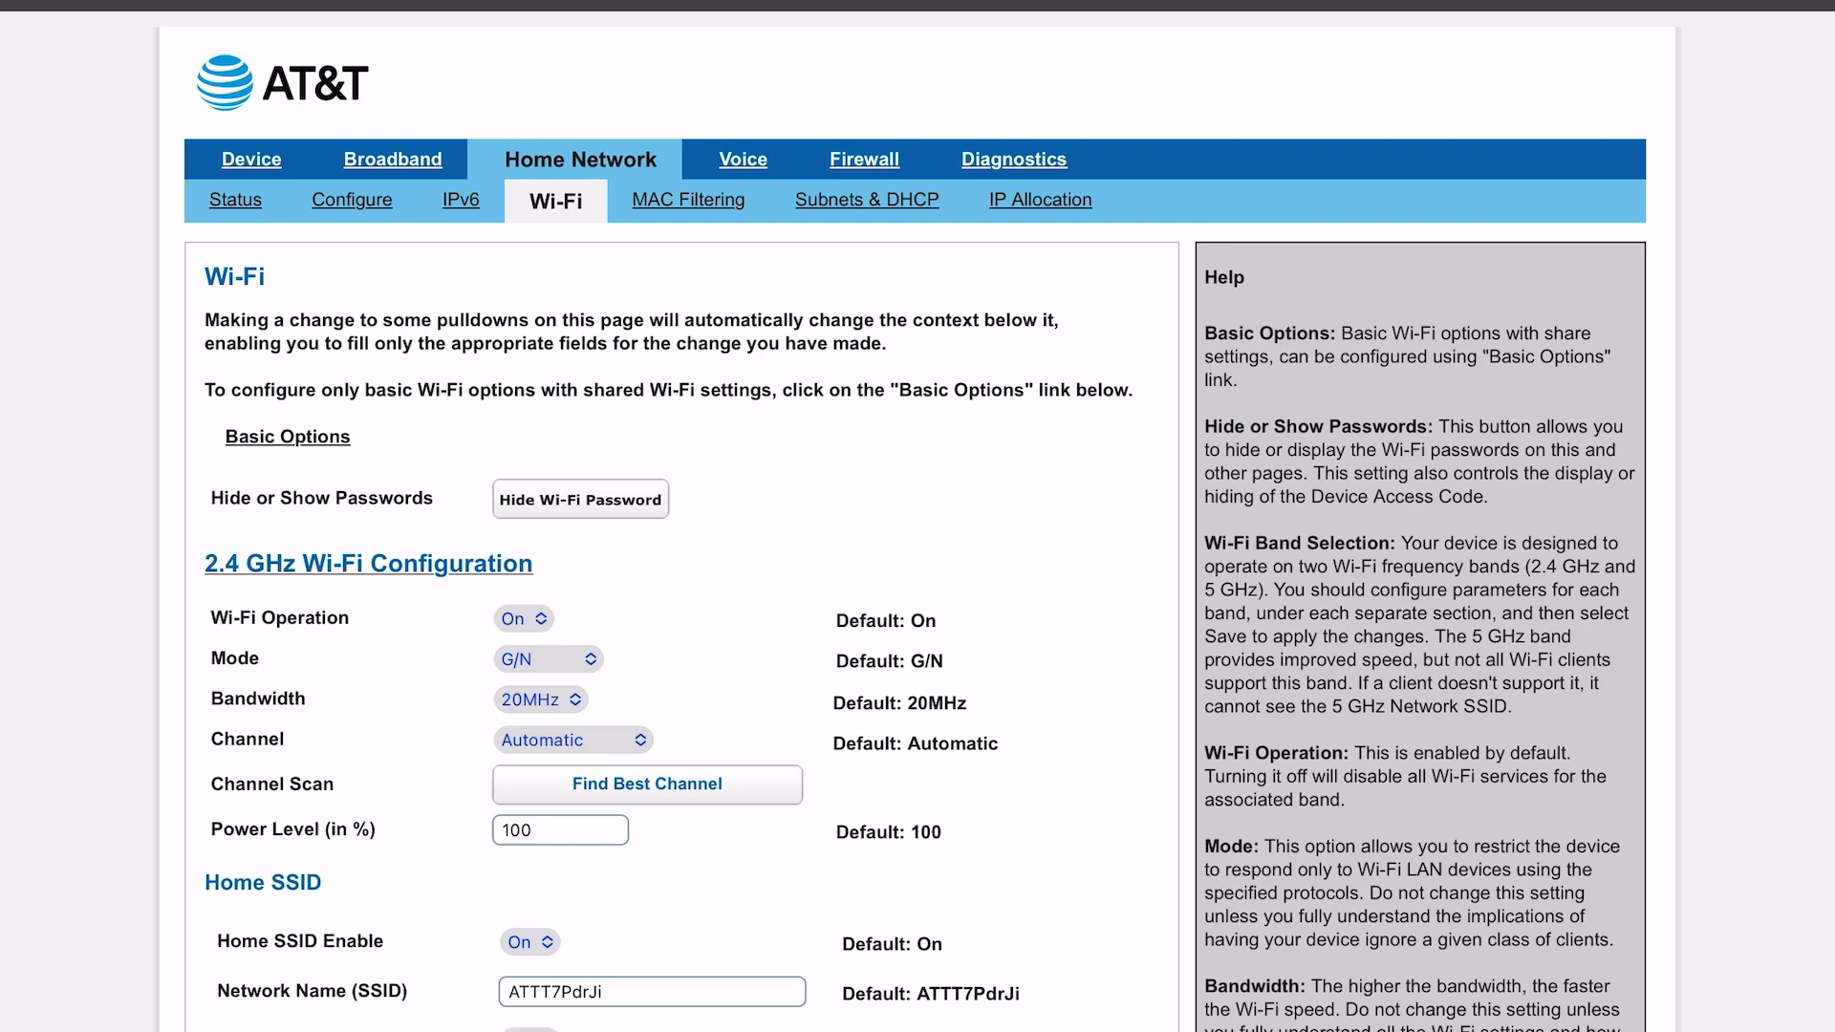
click(287, 436)
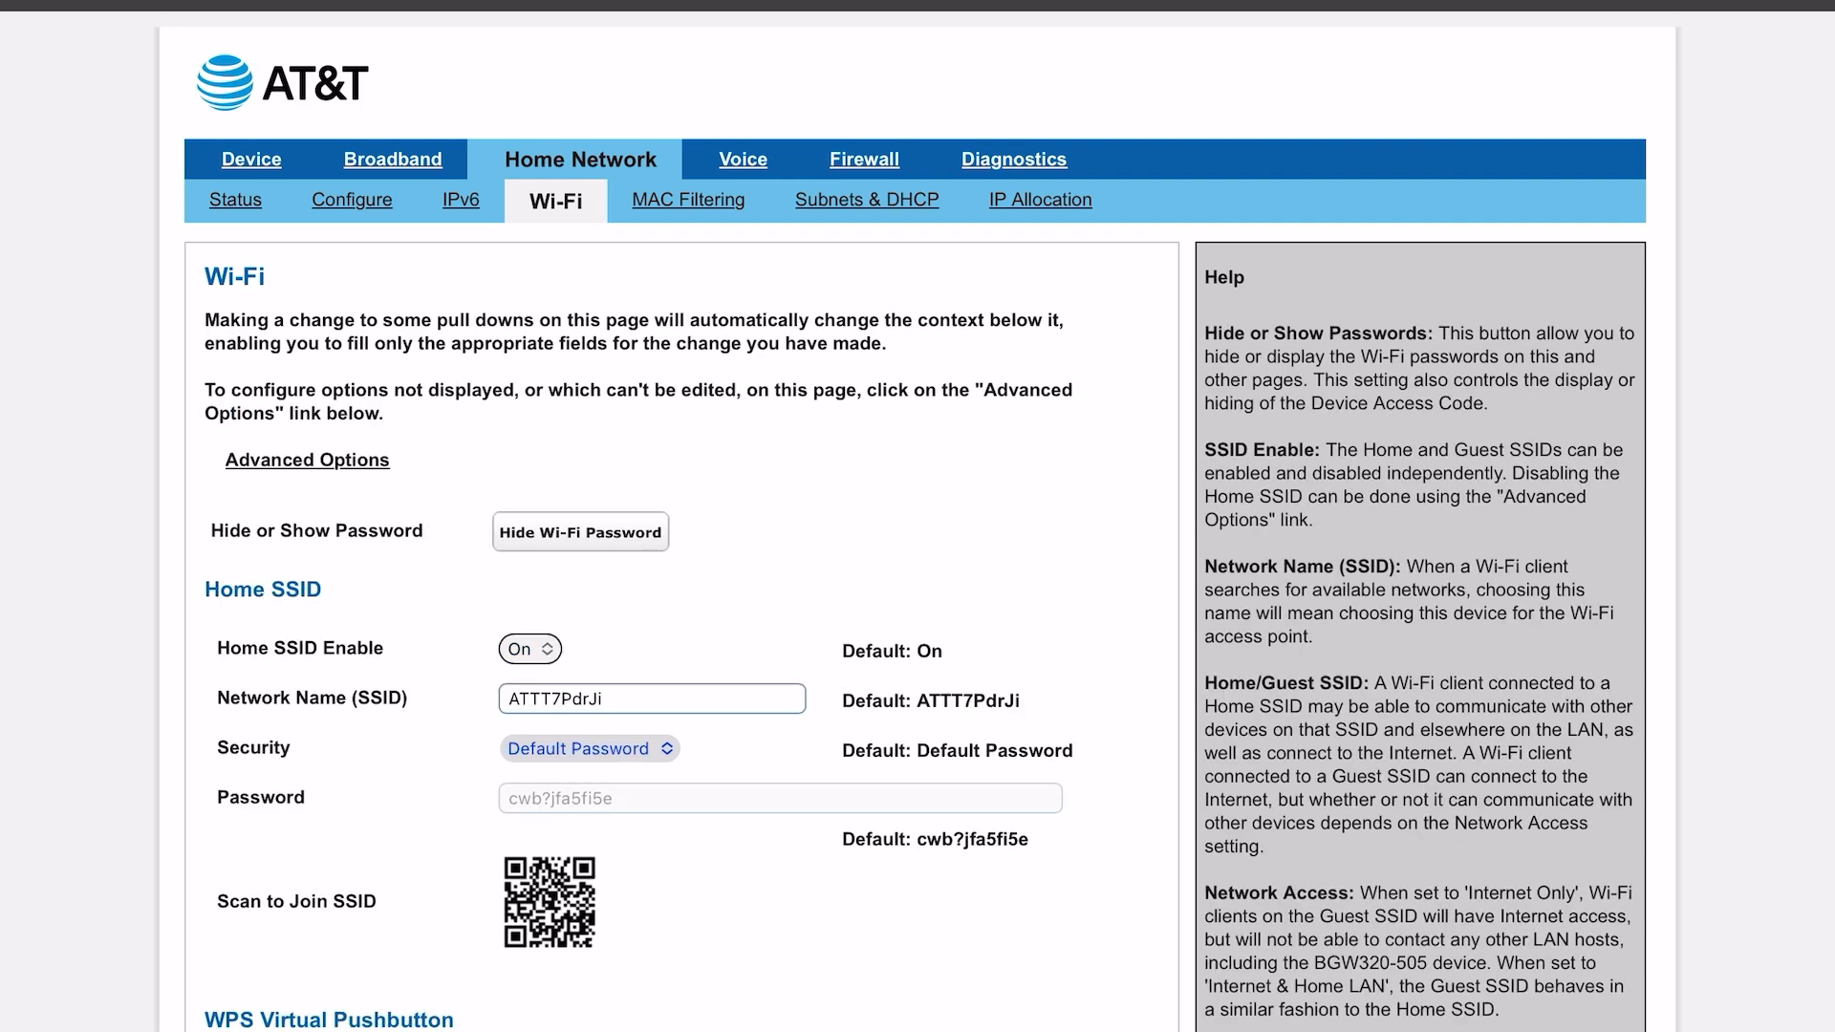
scroll(down, 3)
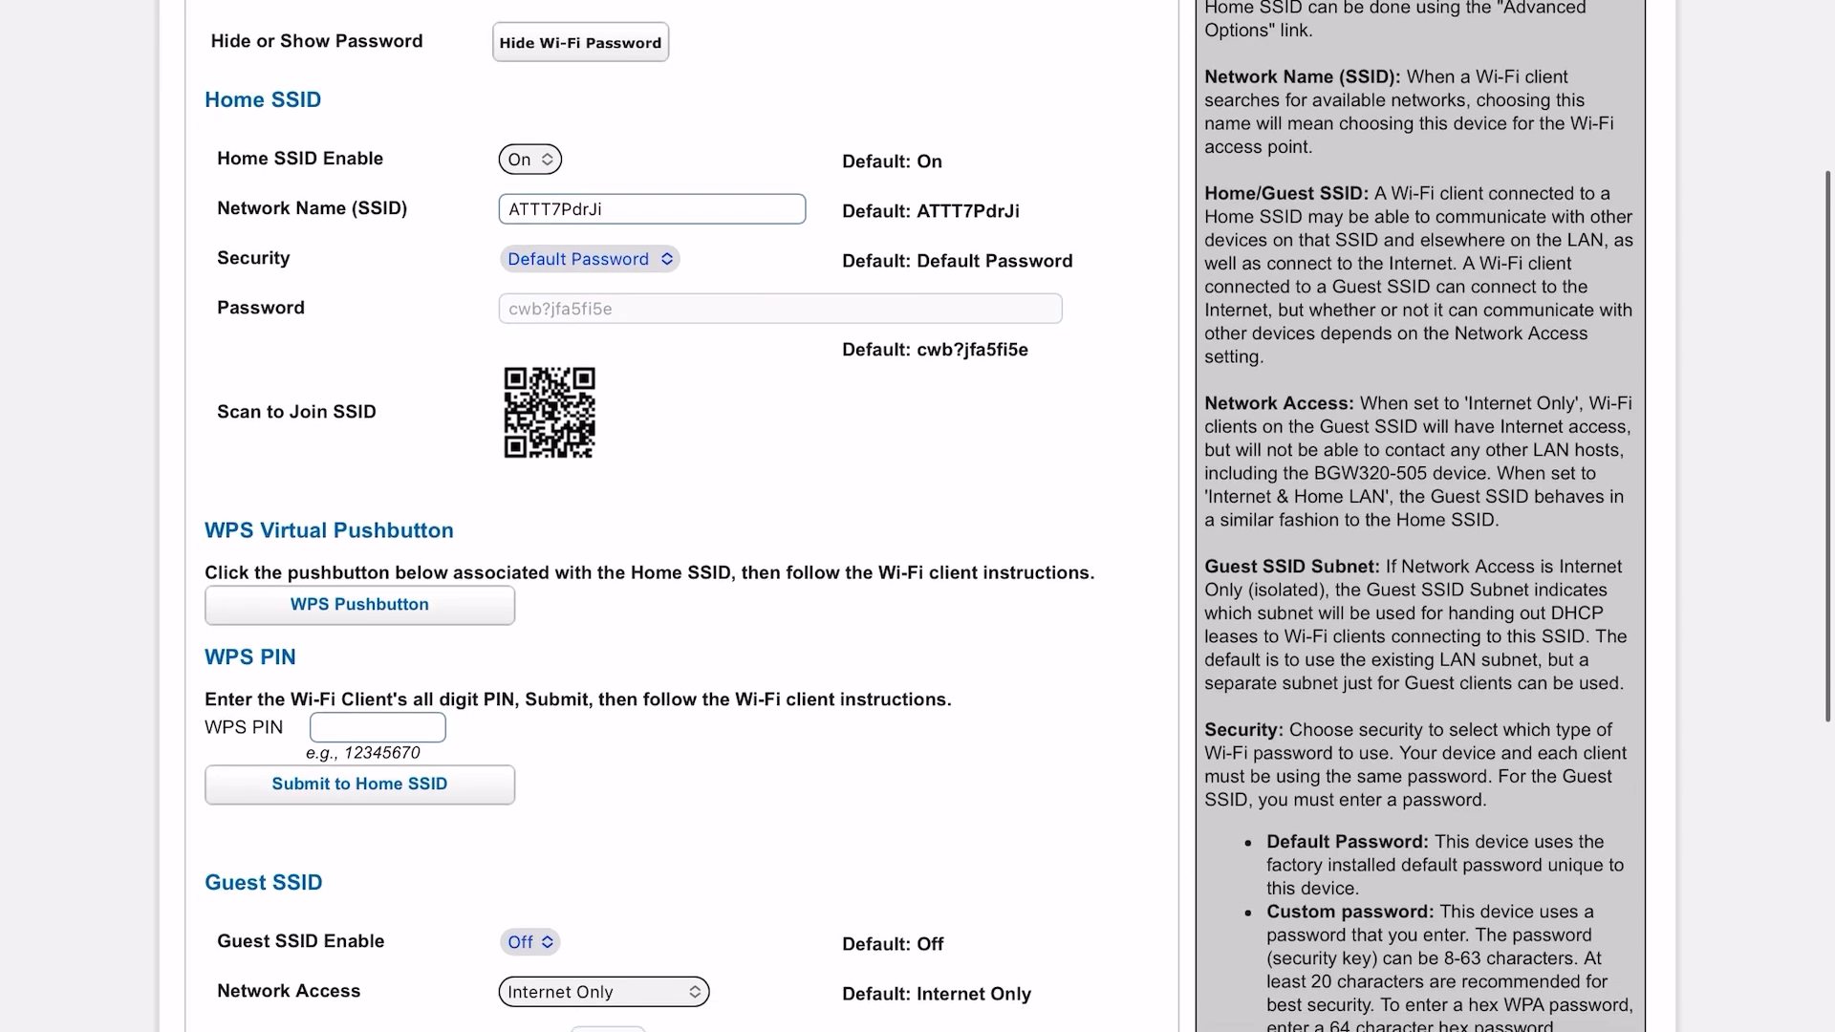
scroll(down, 3)
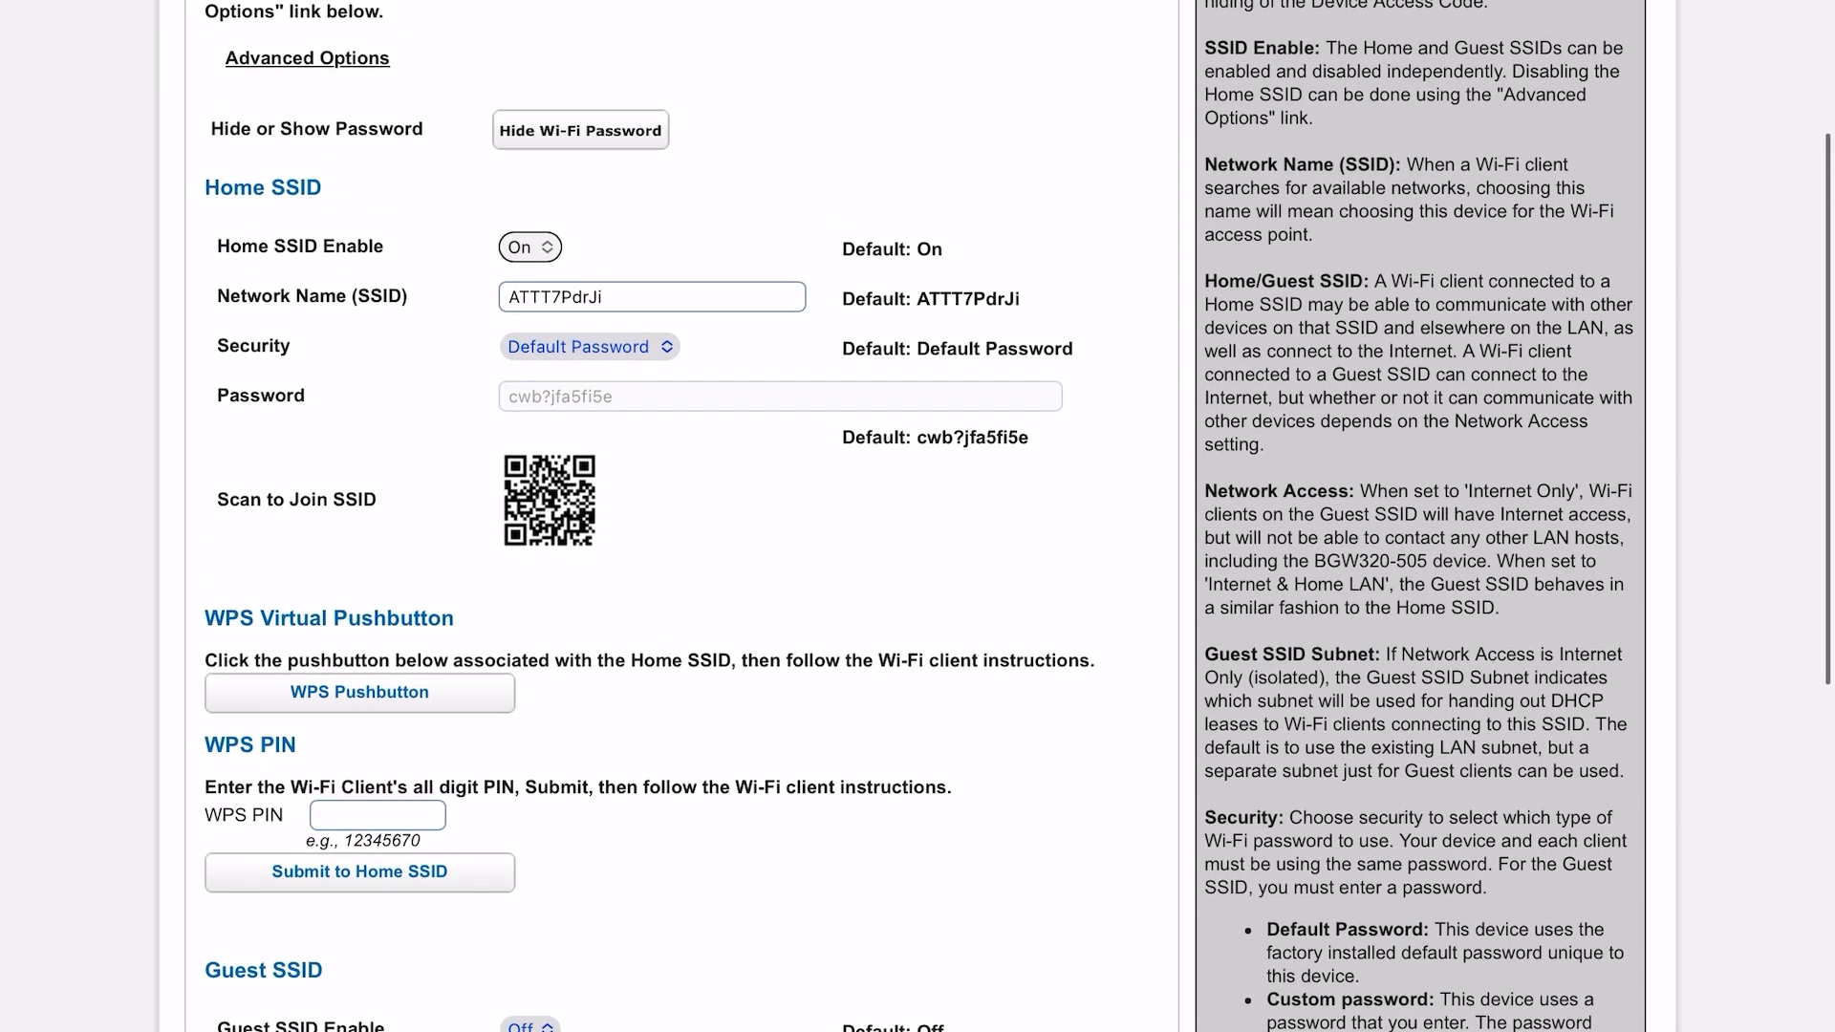
scroll(up, 3)
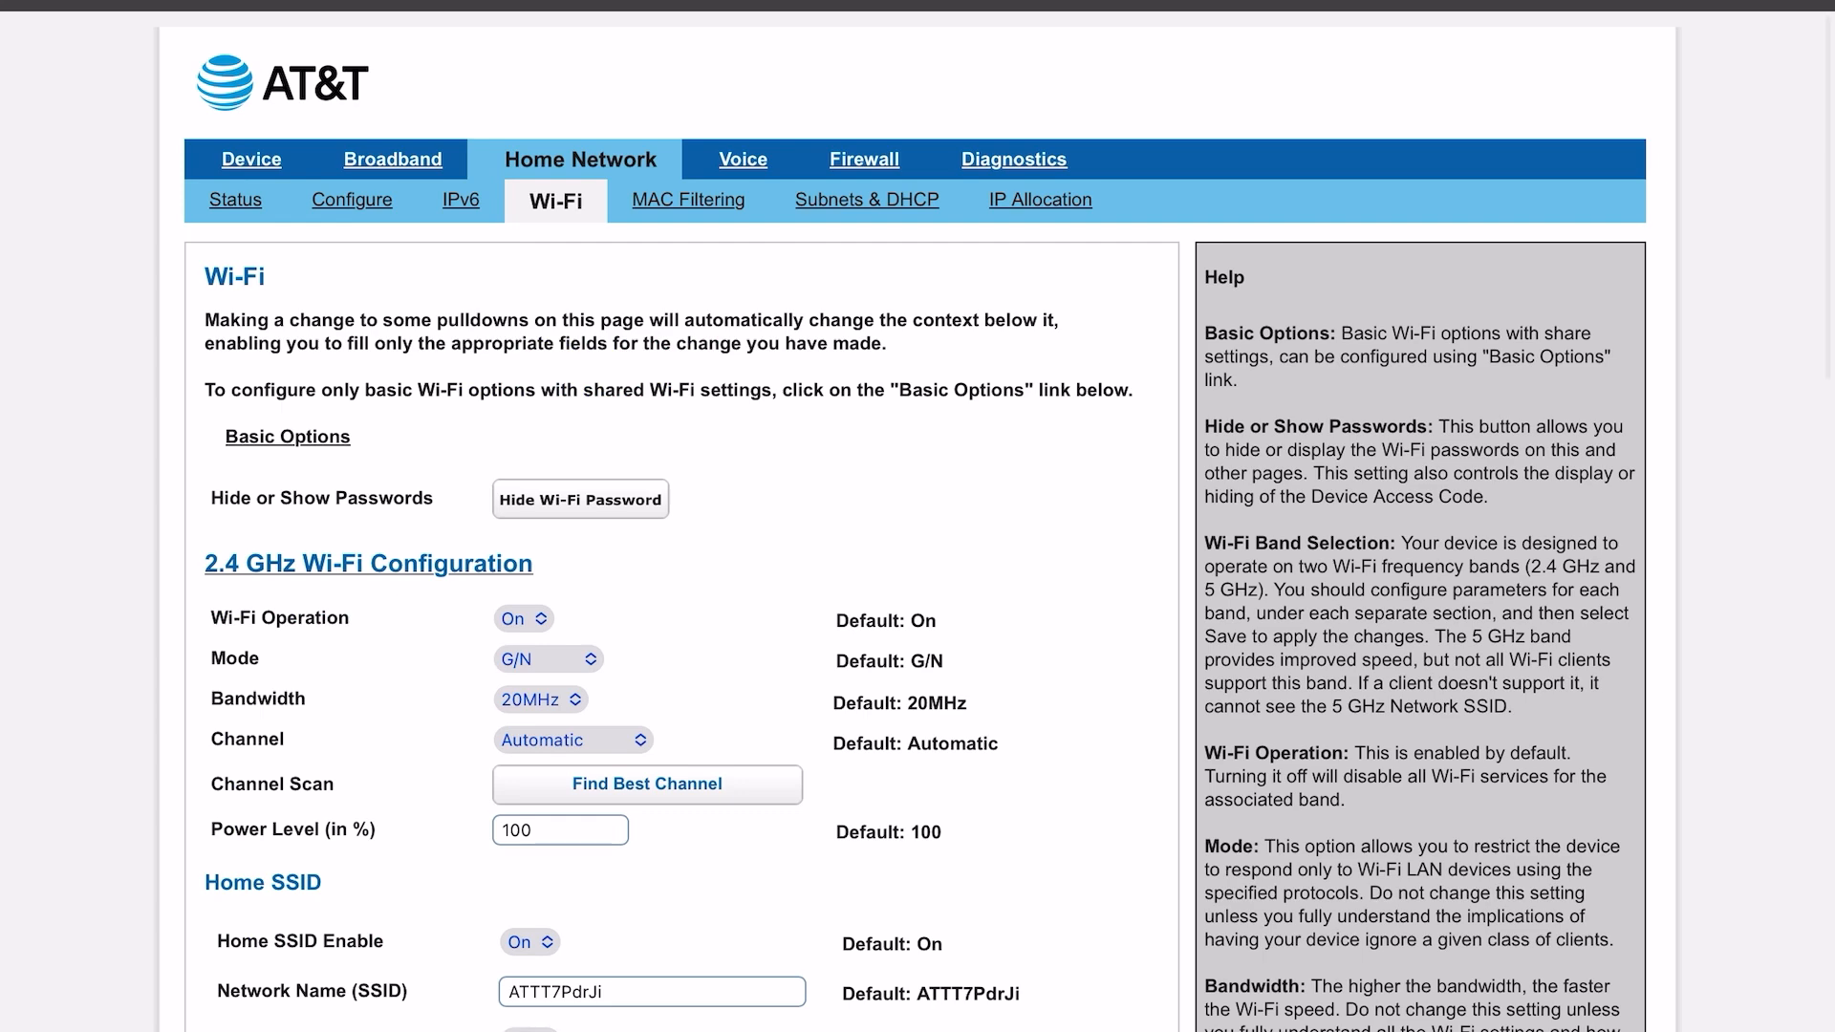
scroll(down, 3)
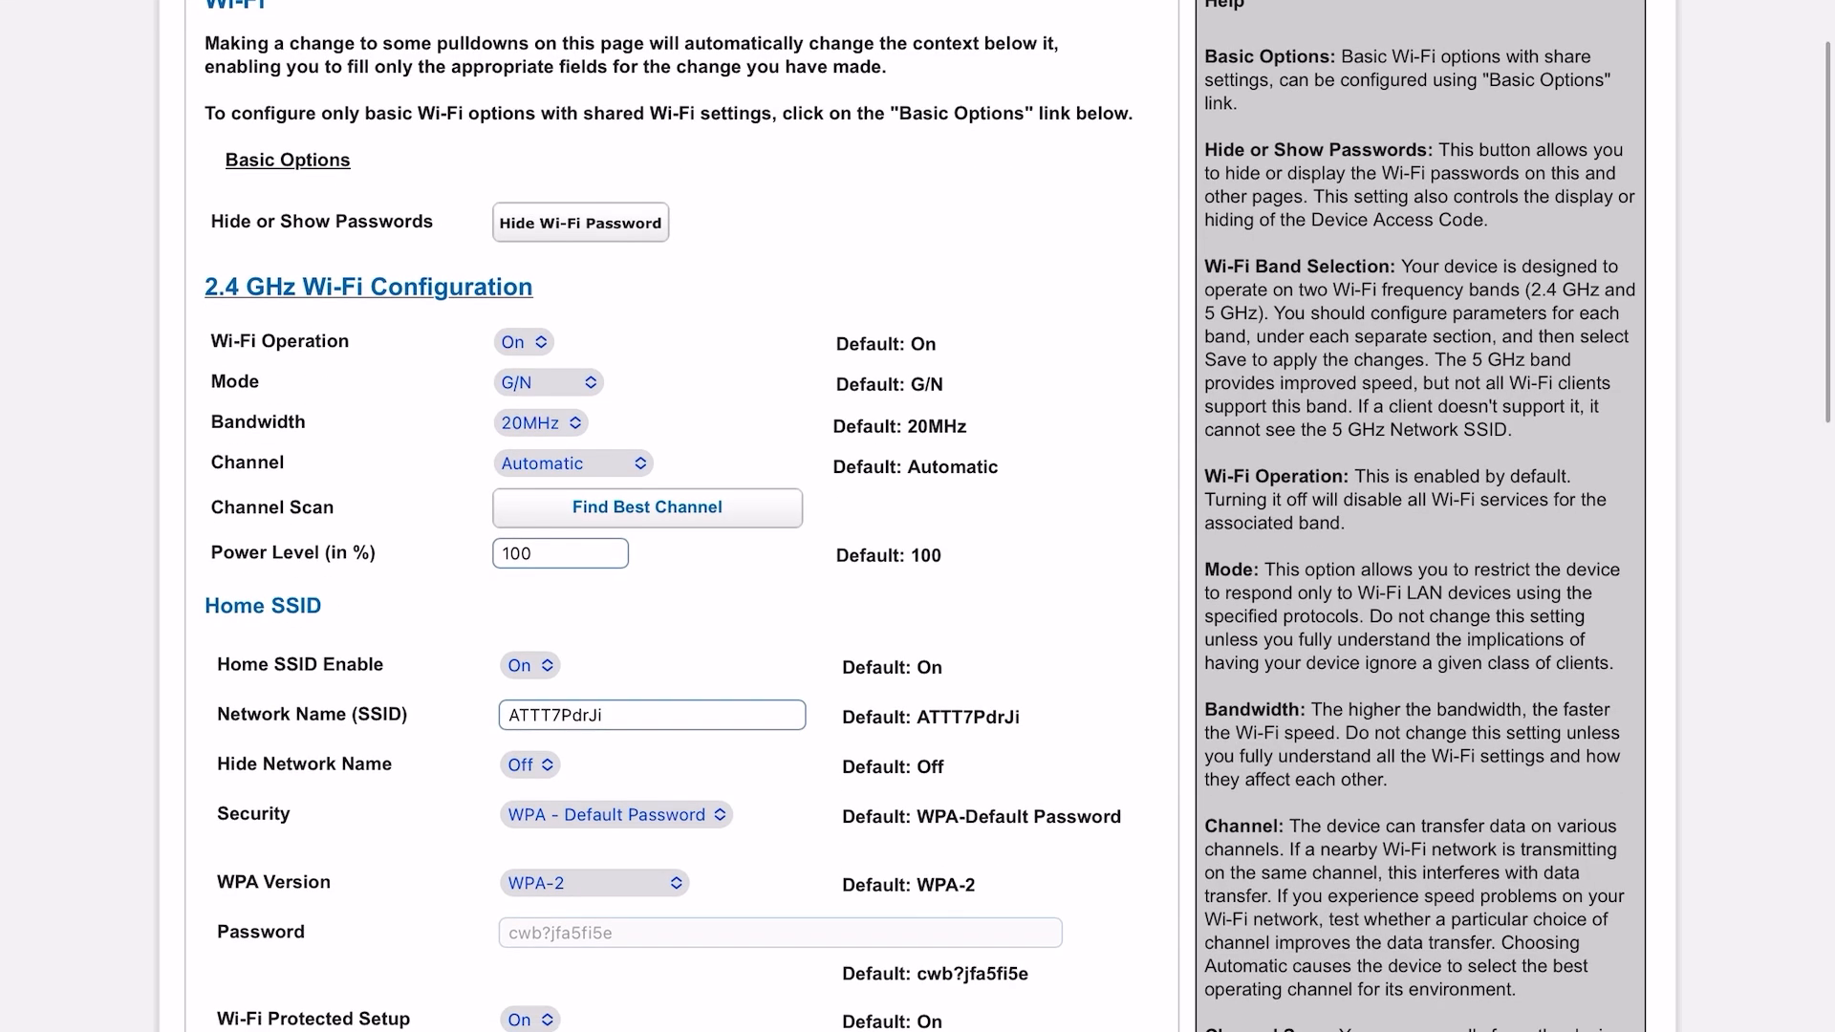
scroll(down, 3)
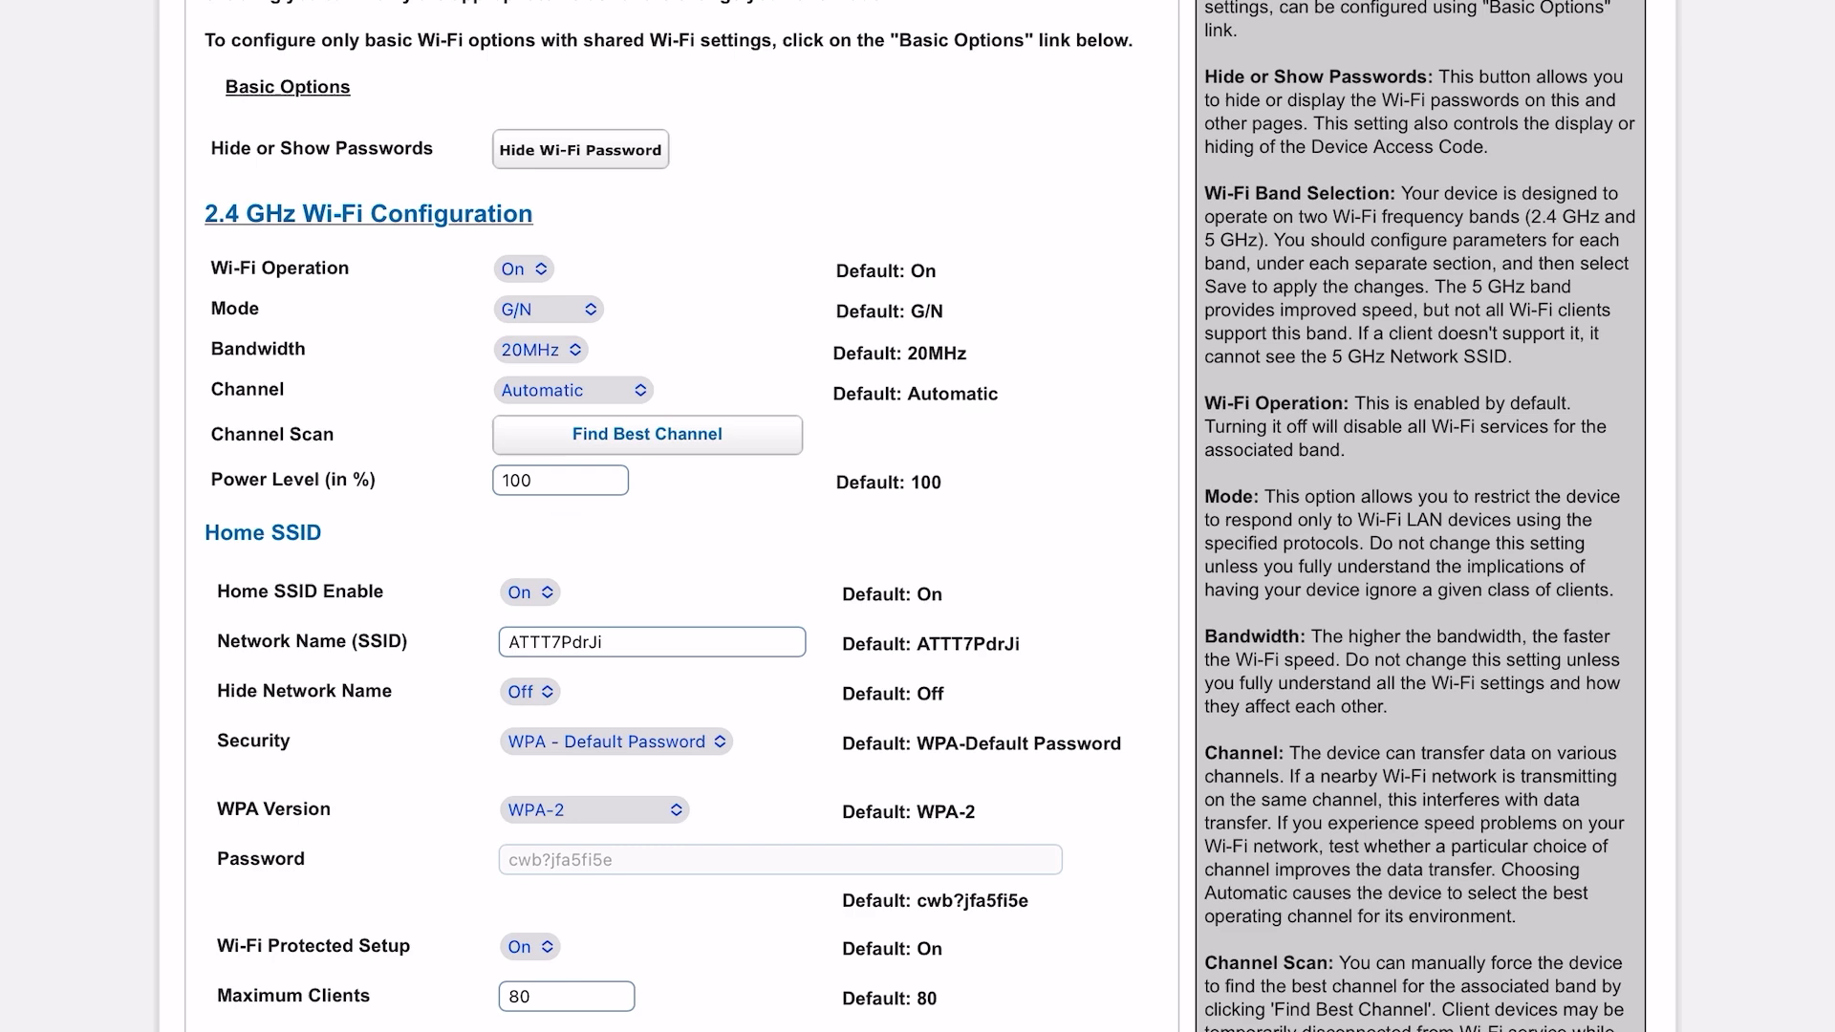
Set the 2.4 GHz mode to B/G/N and its bandwidth to 40MHz.
click(547, 310)
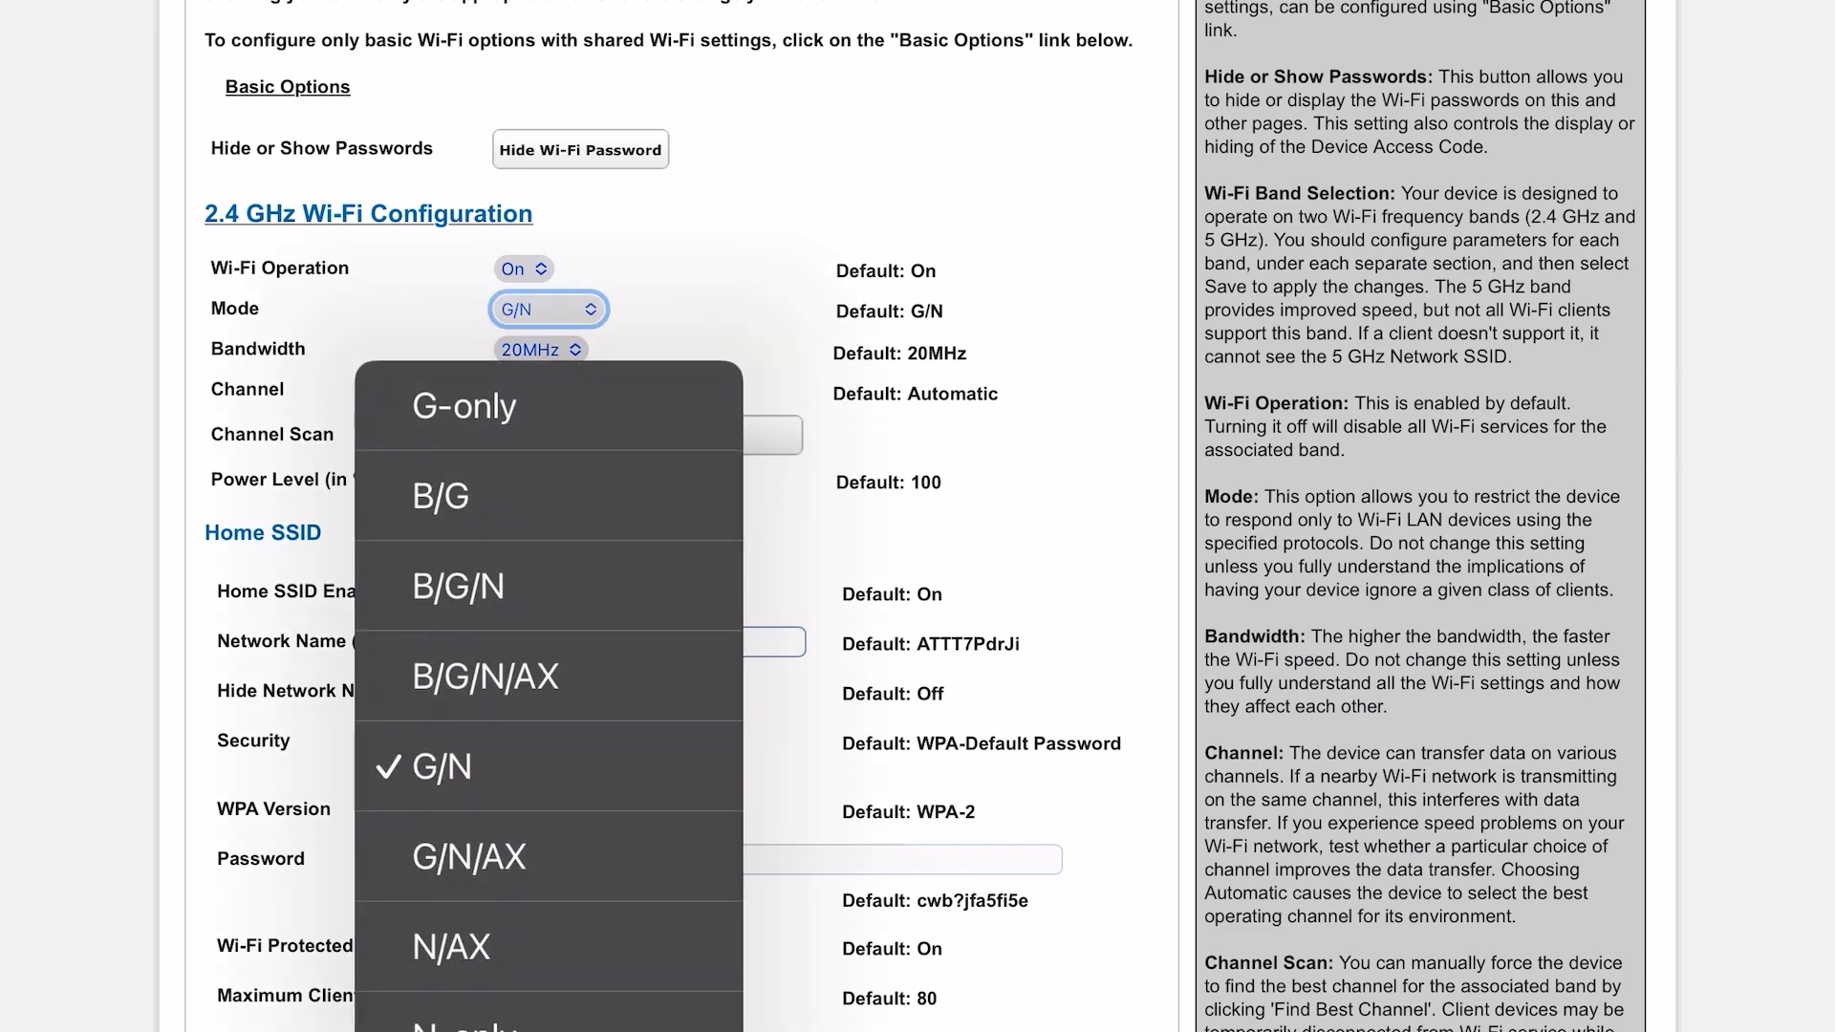
click(457, 587)
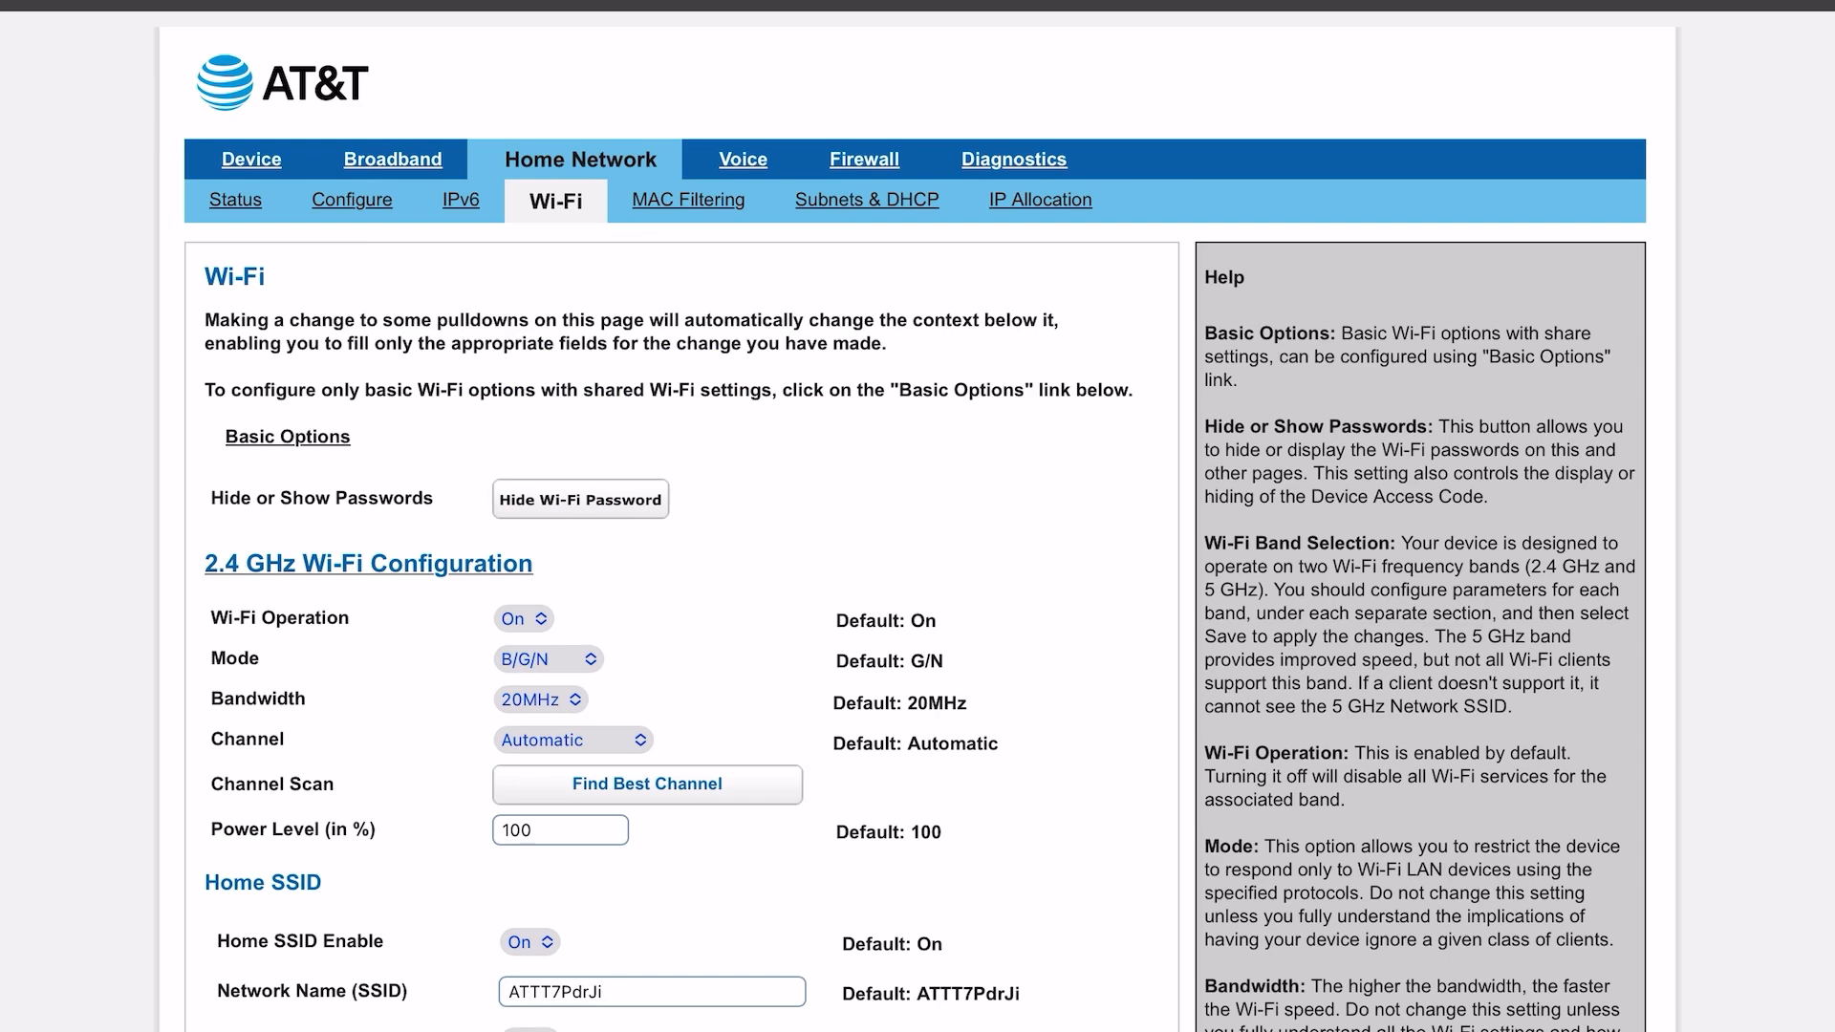
scroll(down, 3)
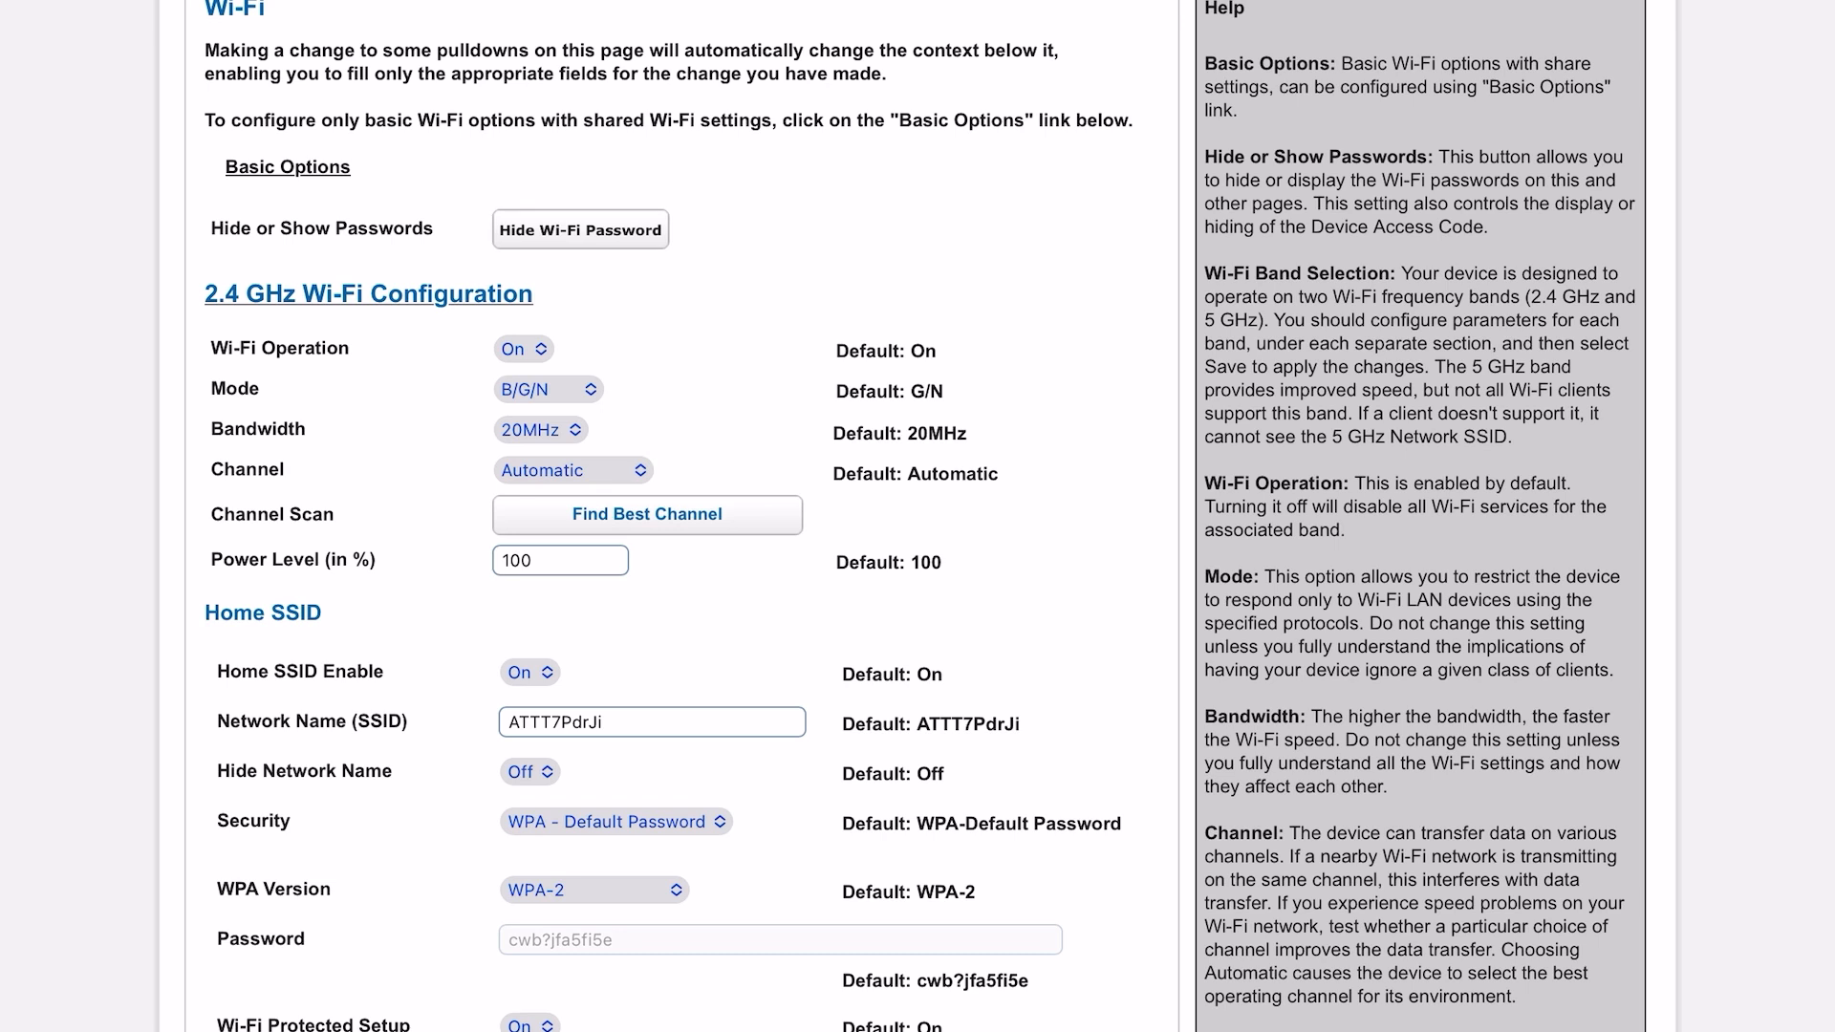
click(540, 430)
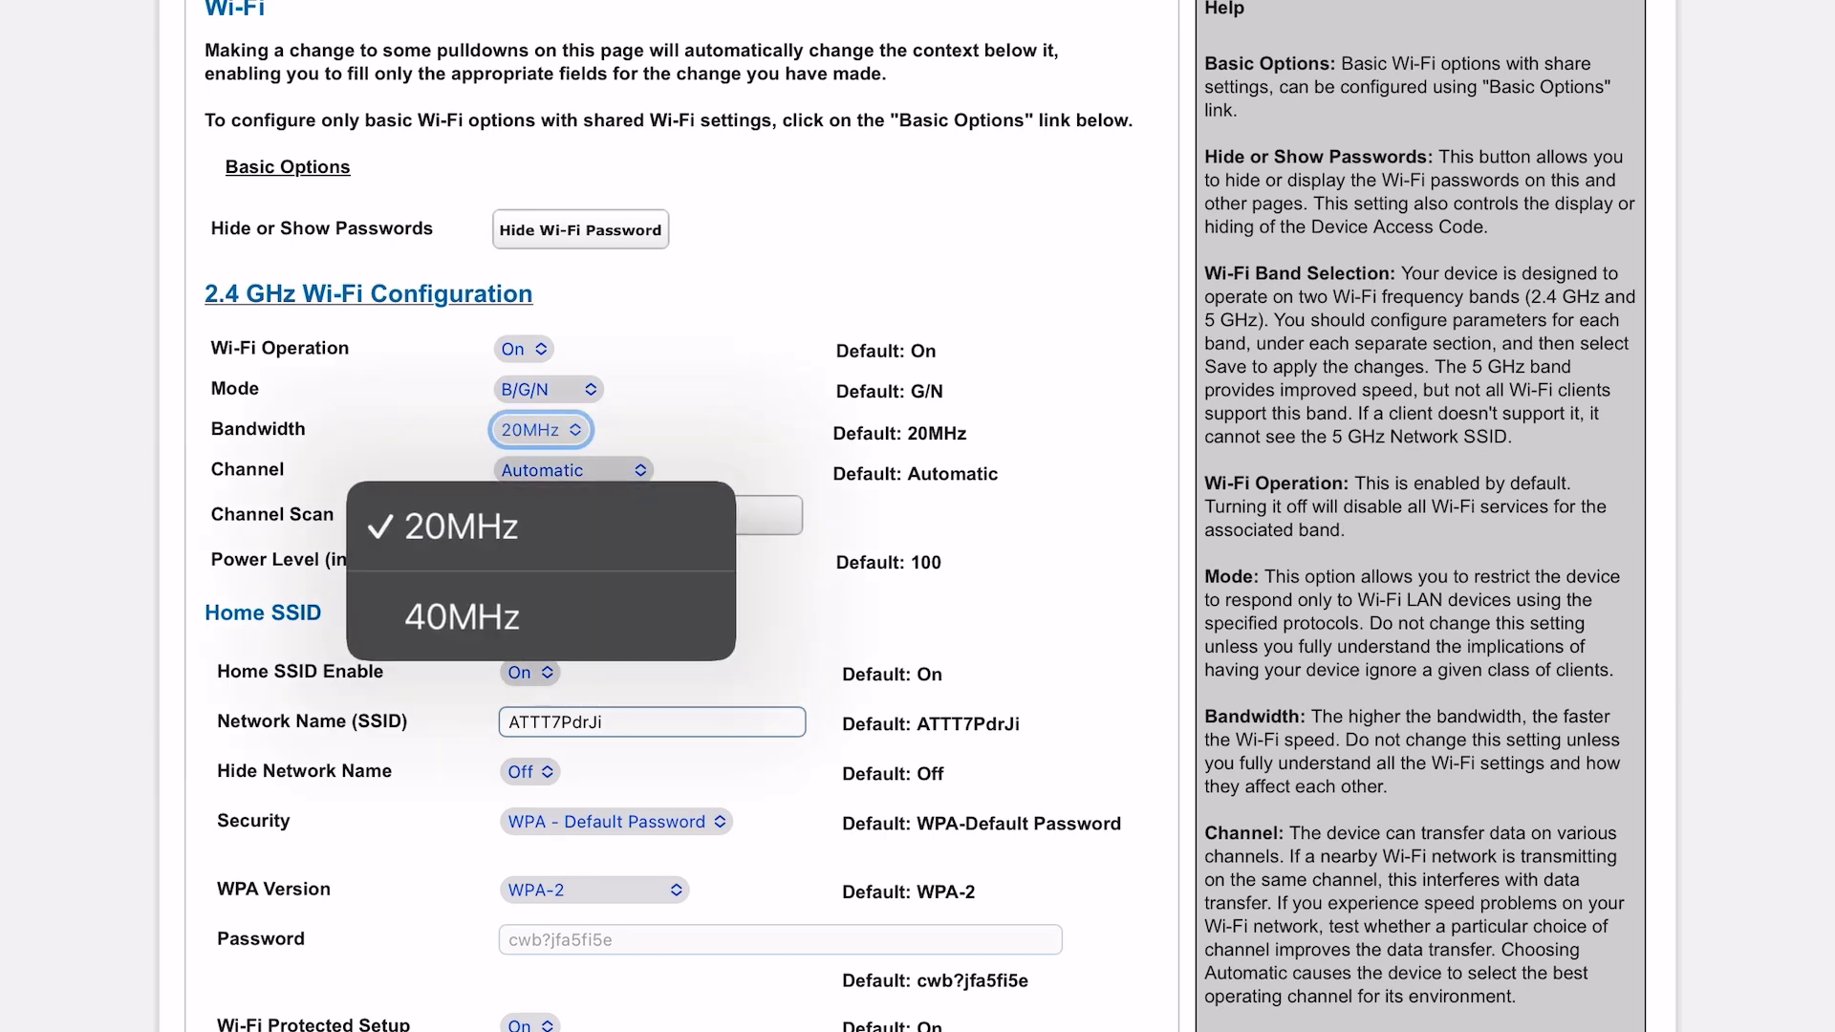
click(460, 617)
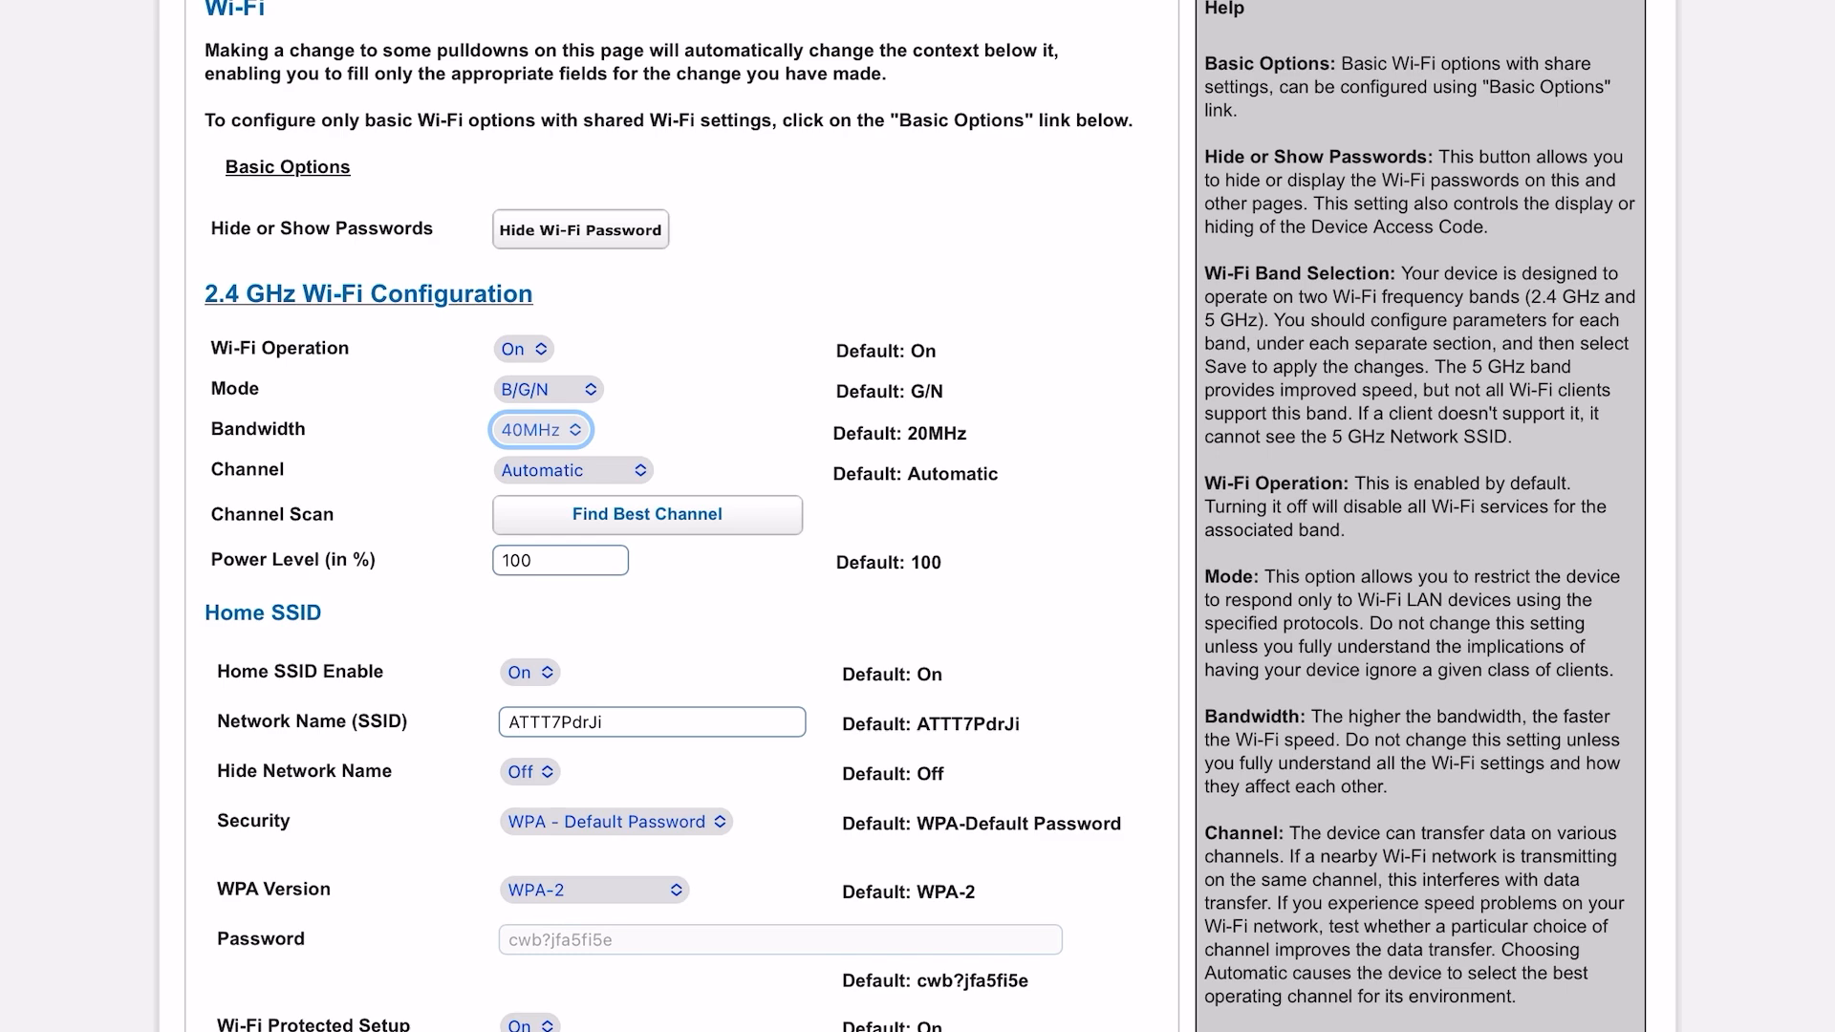
scroll(down, 3)
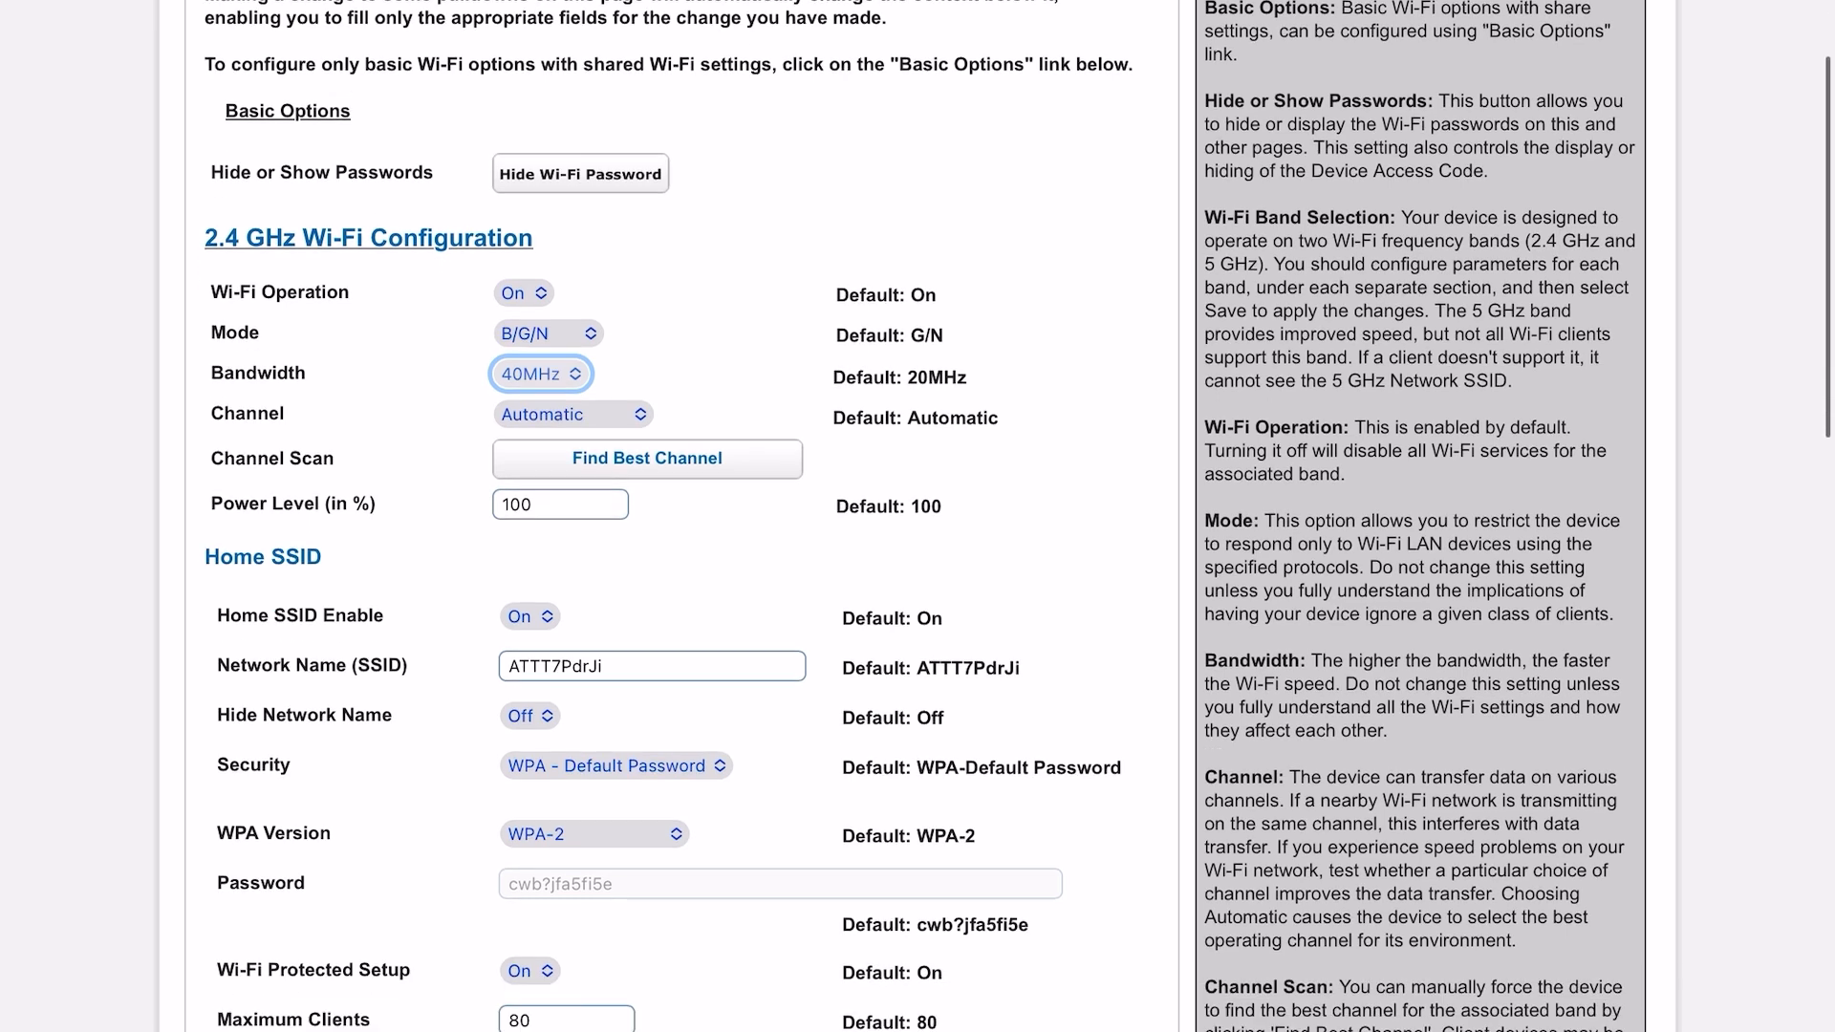
scroll(down, 3)
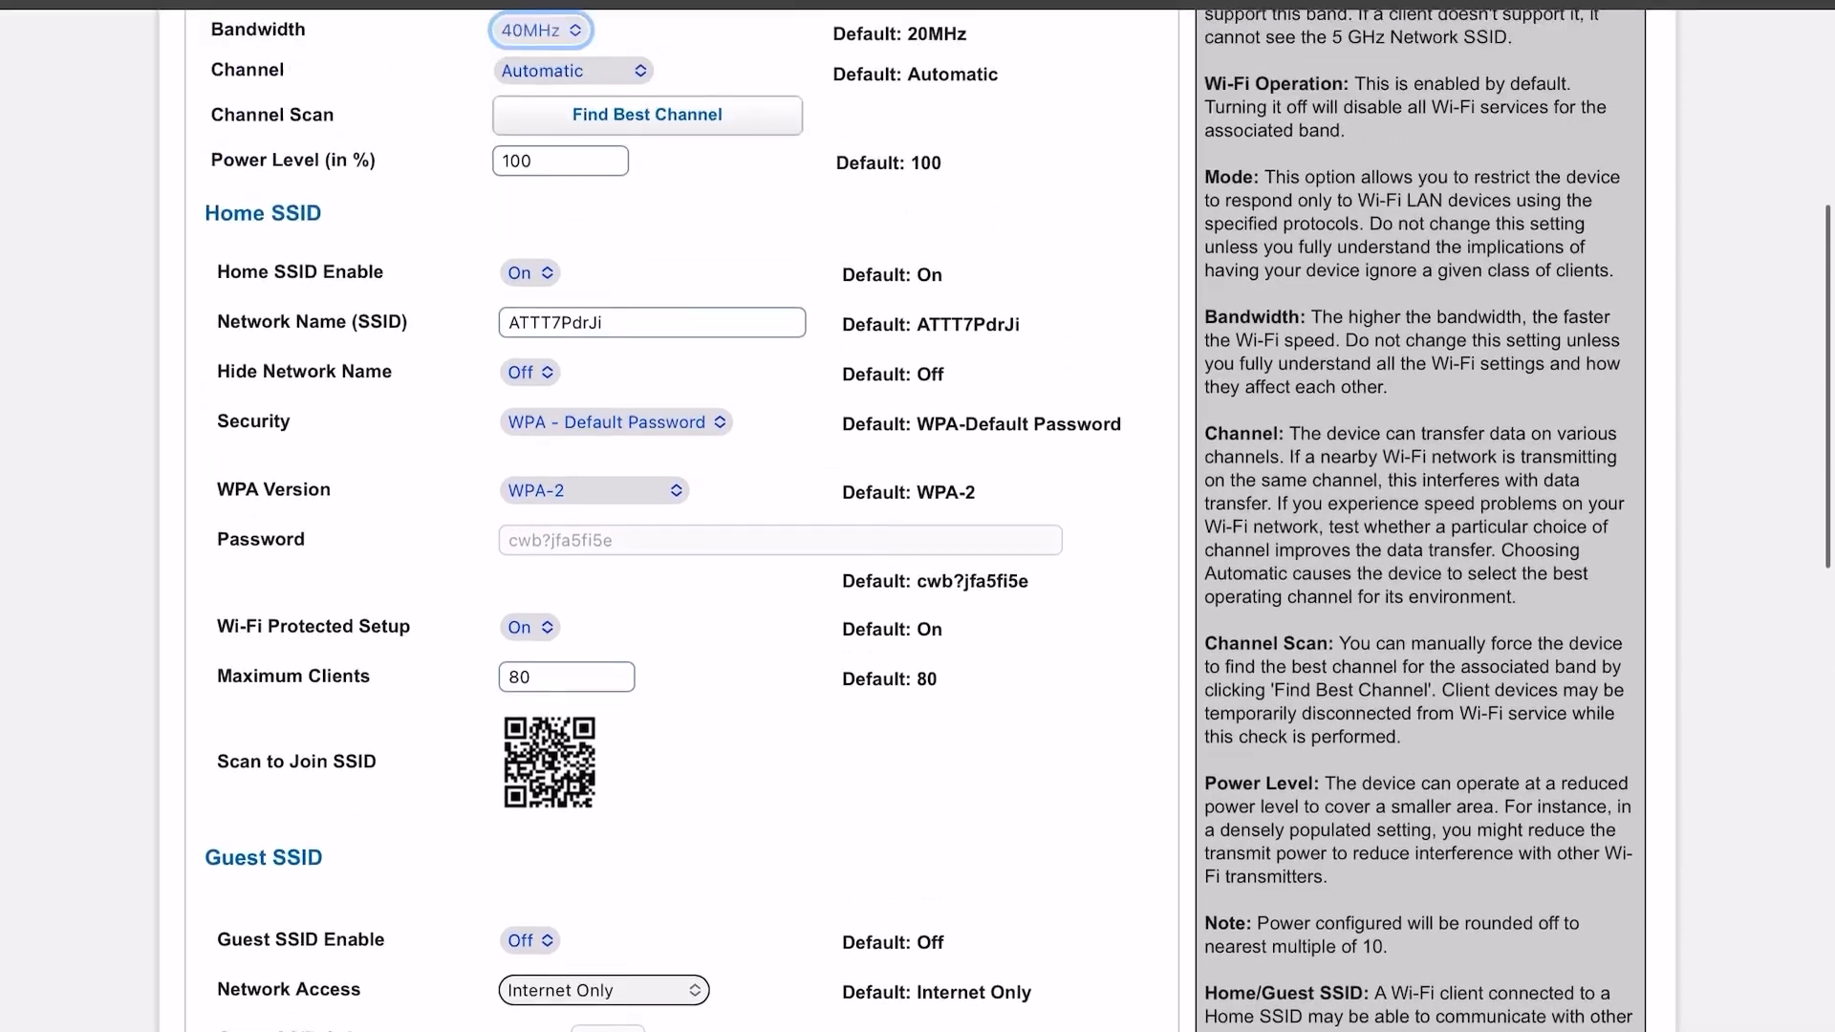
scroll(up, 3)
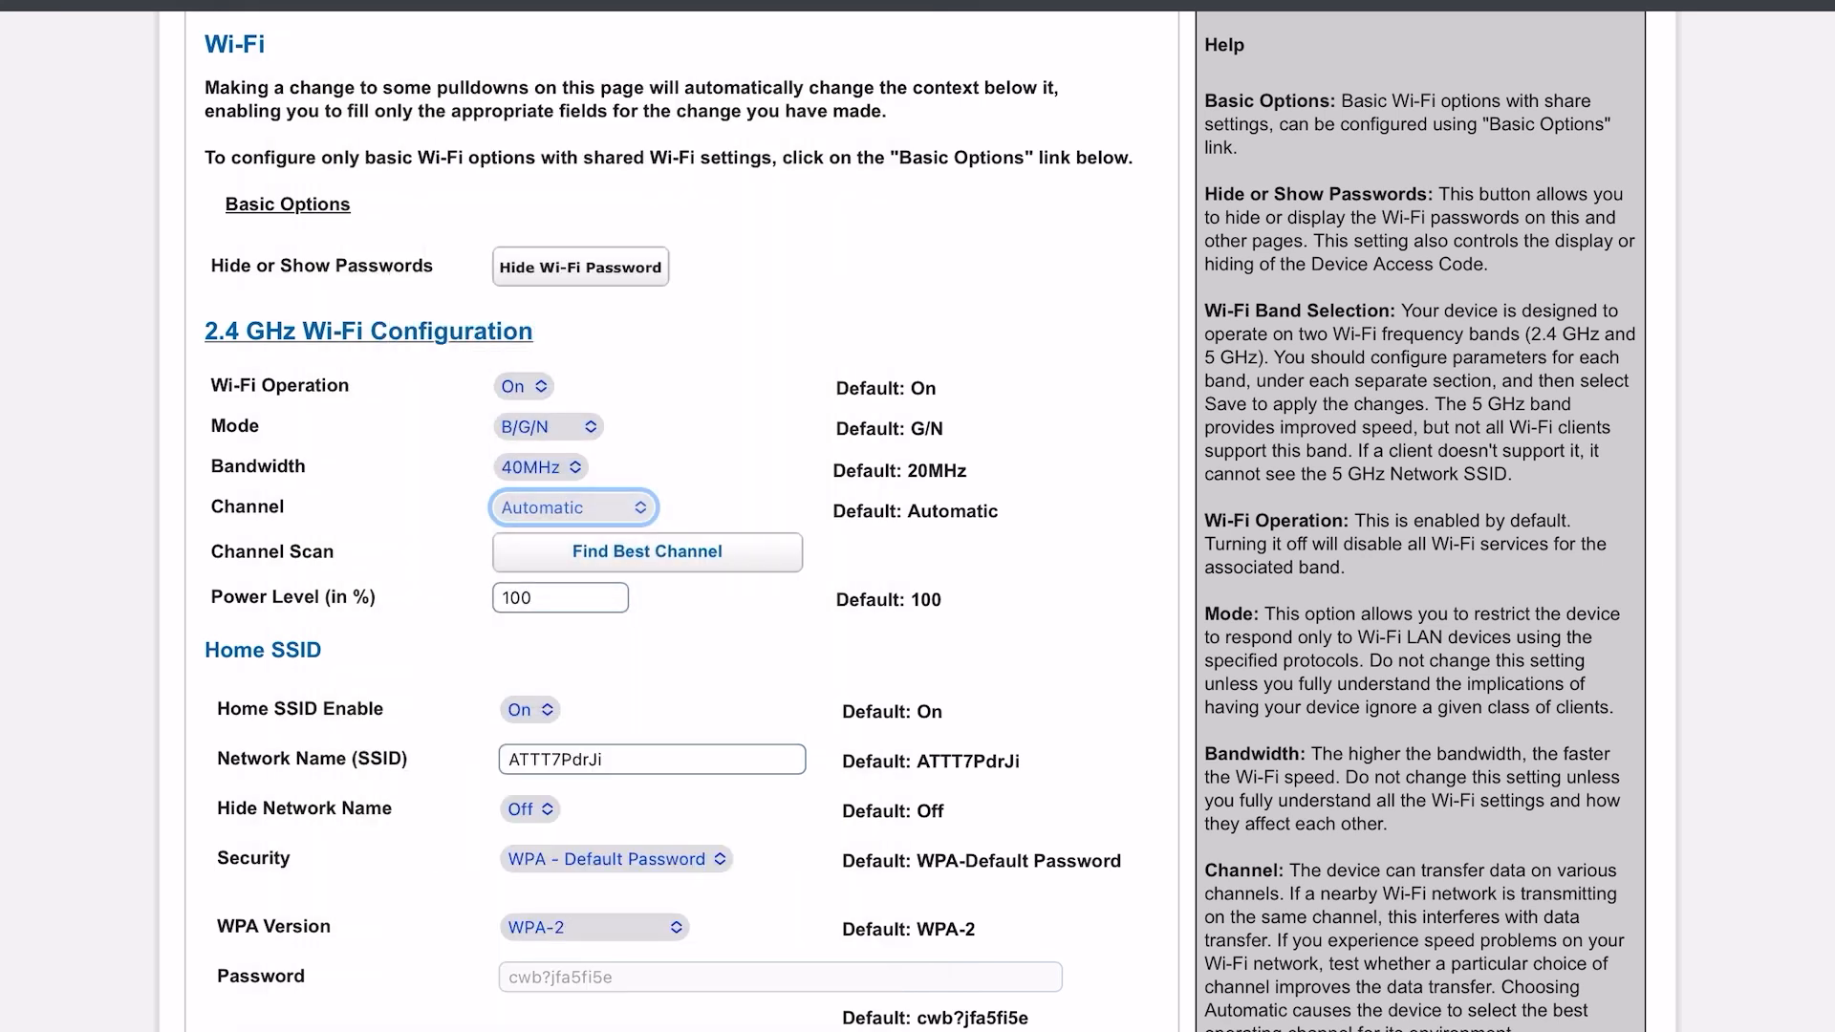
click(571, 506)
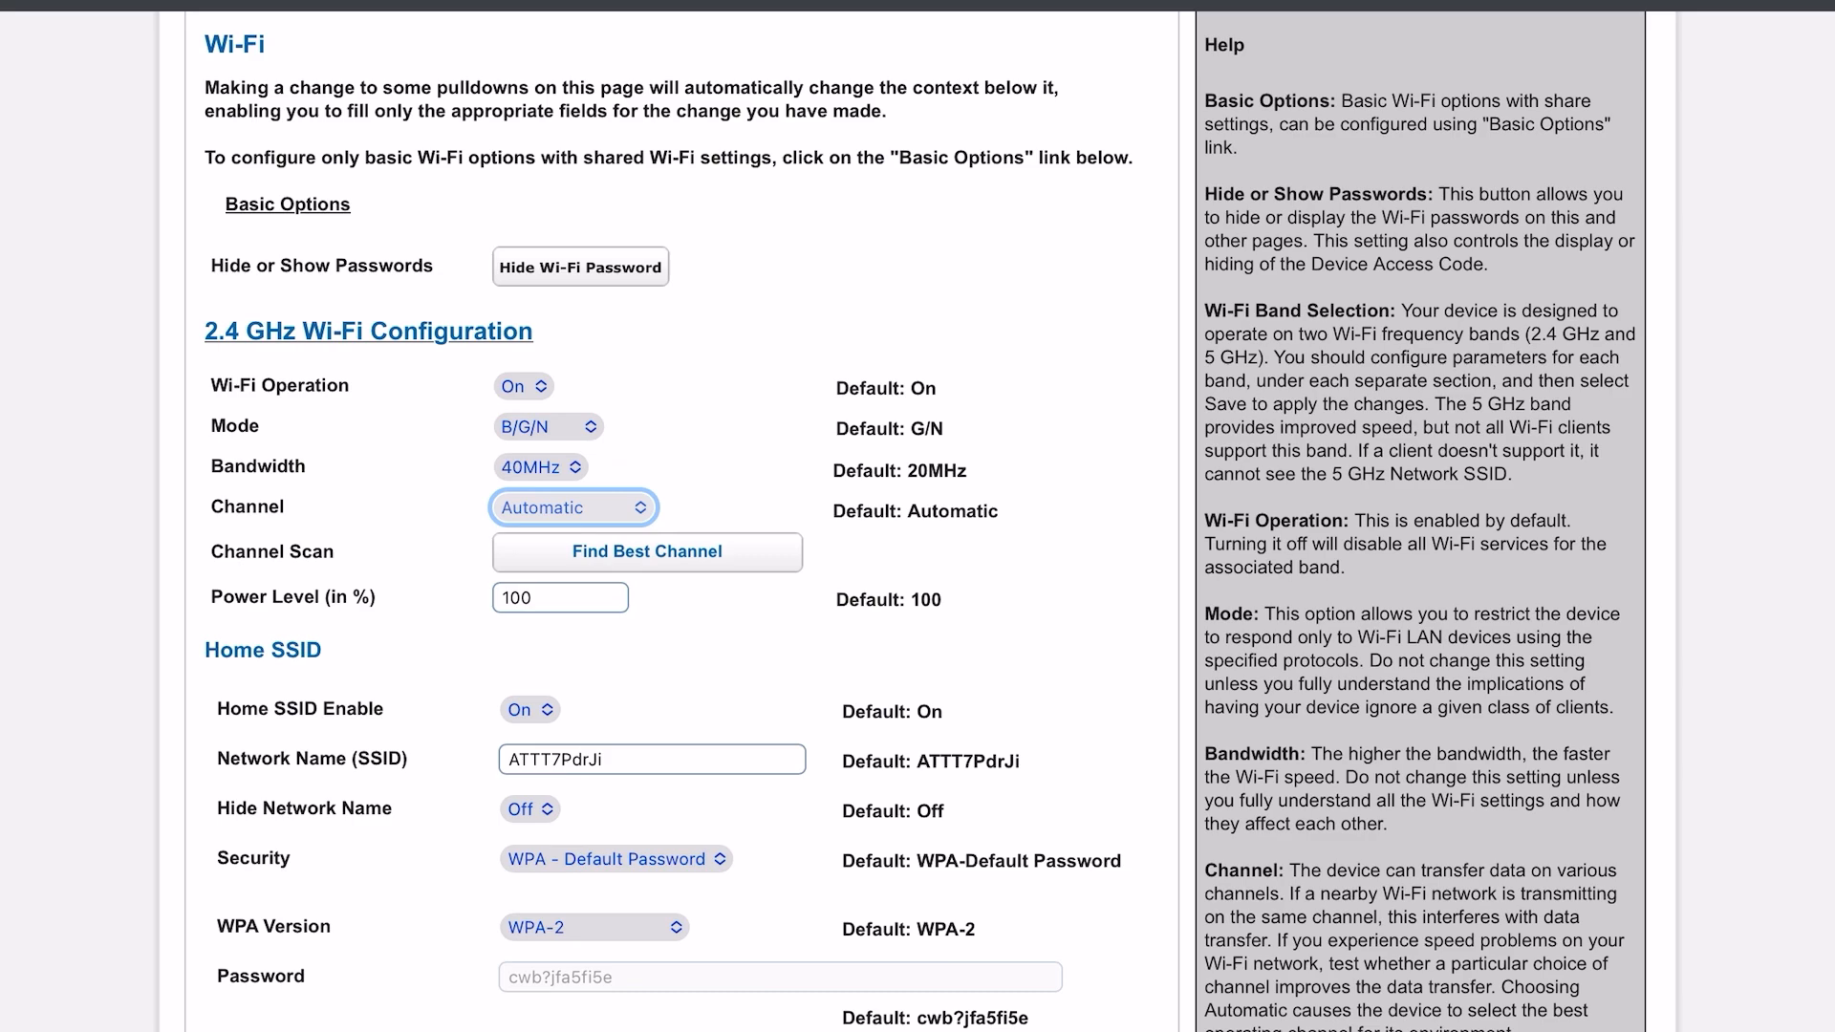
scroll(down, 3)
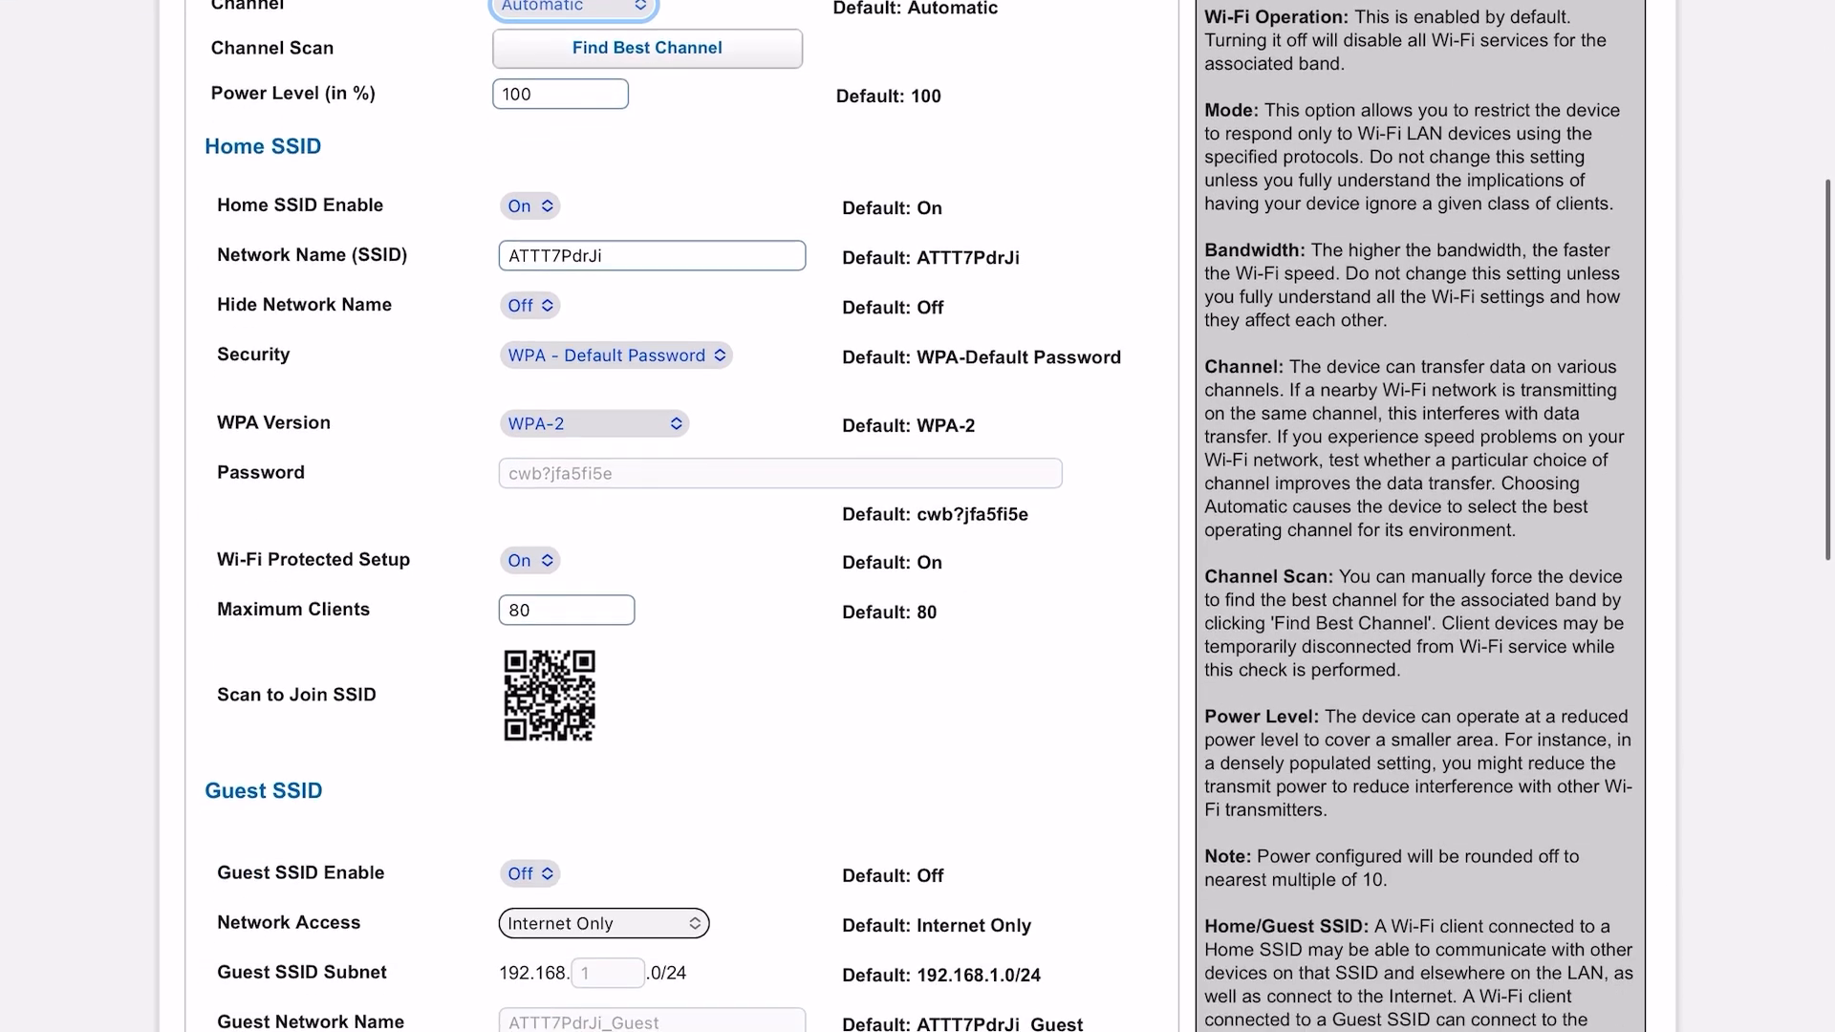
scroll(down, 3)
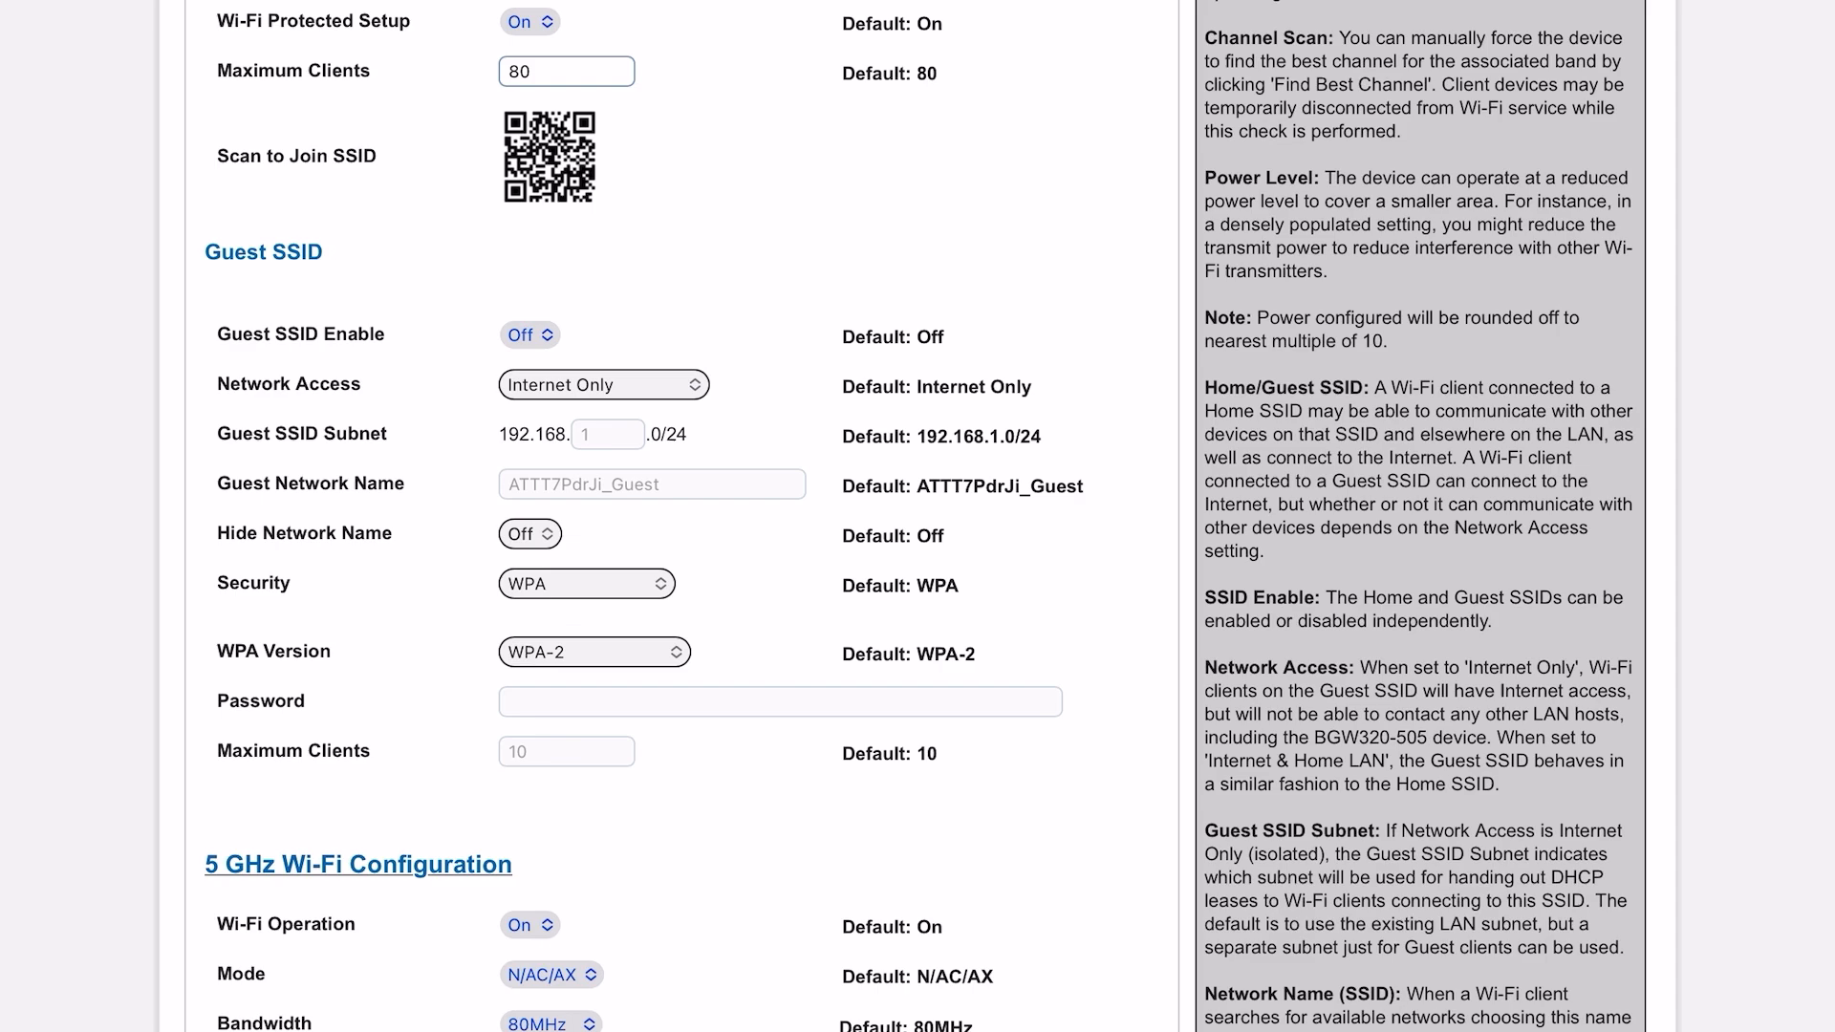
scroll(down, 3)
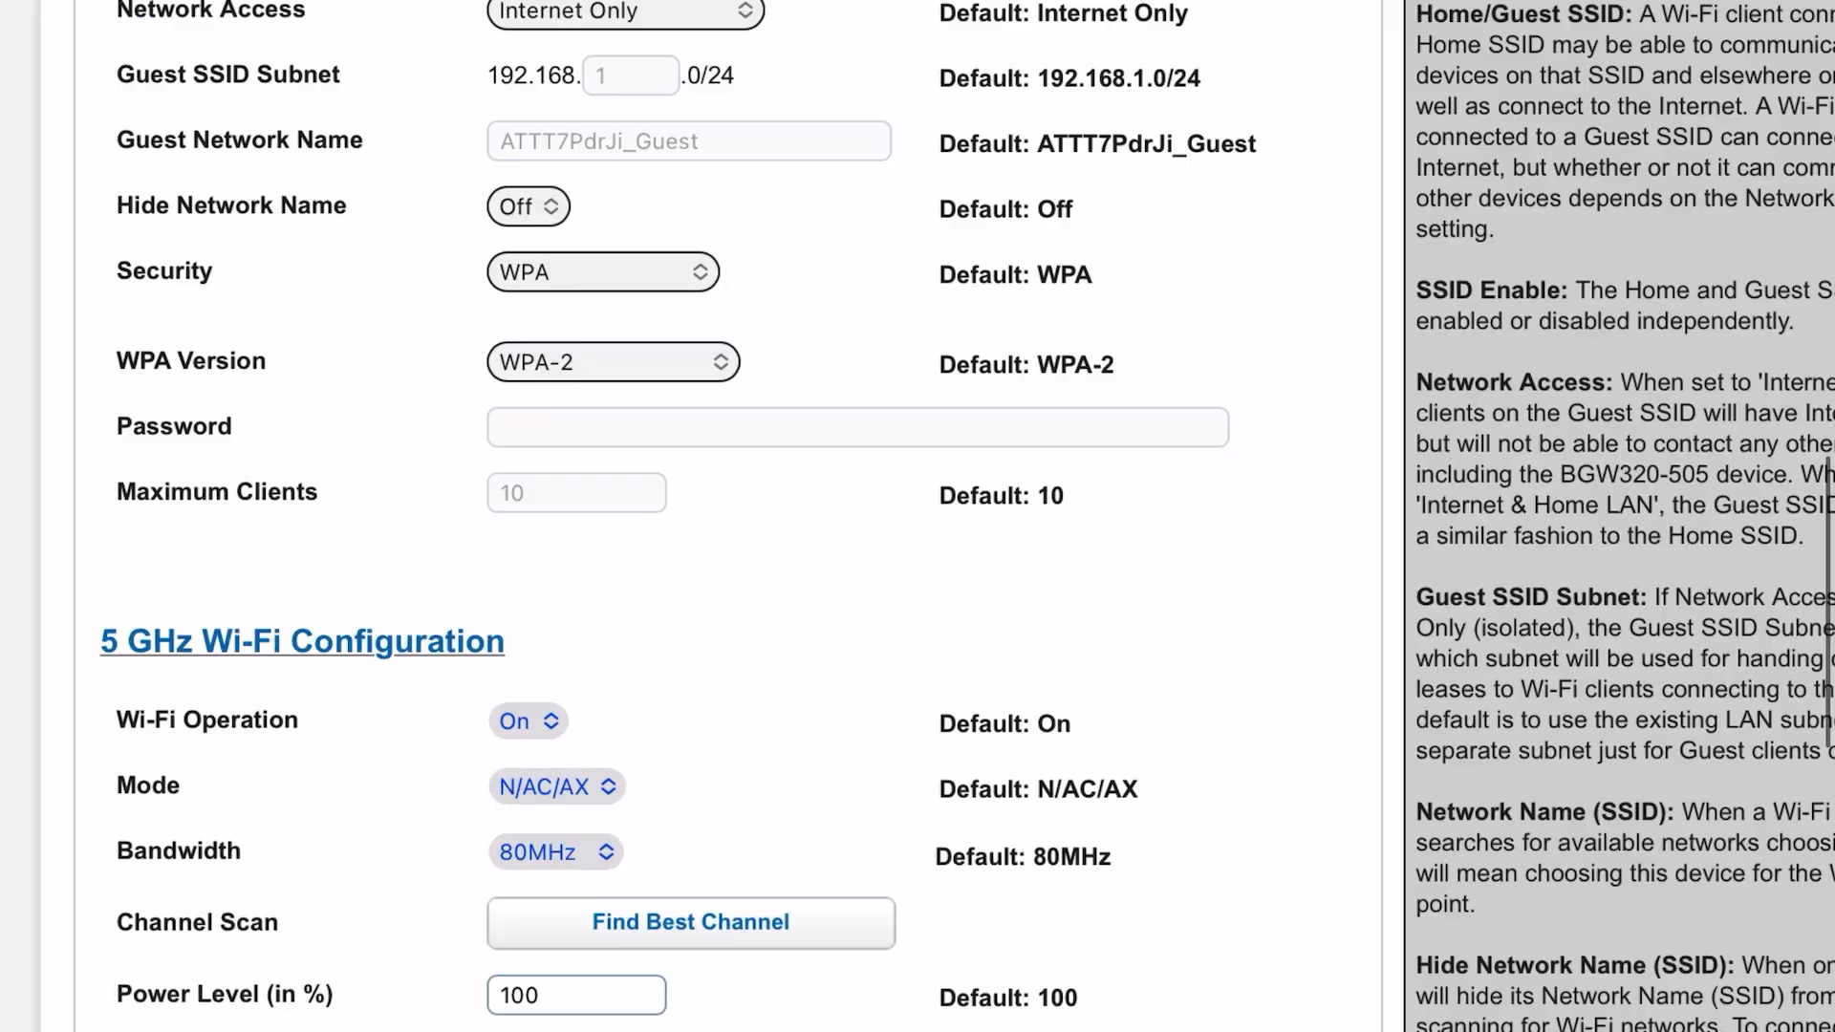
scroll(down, 3)
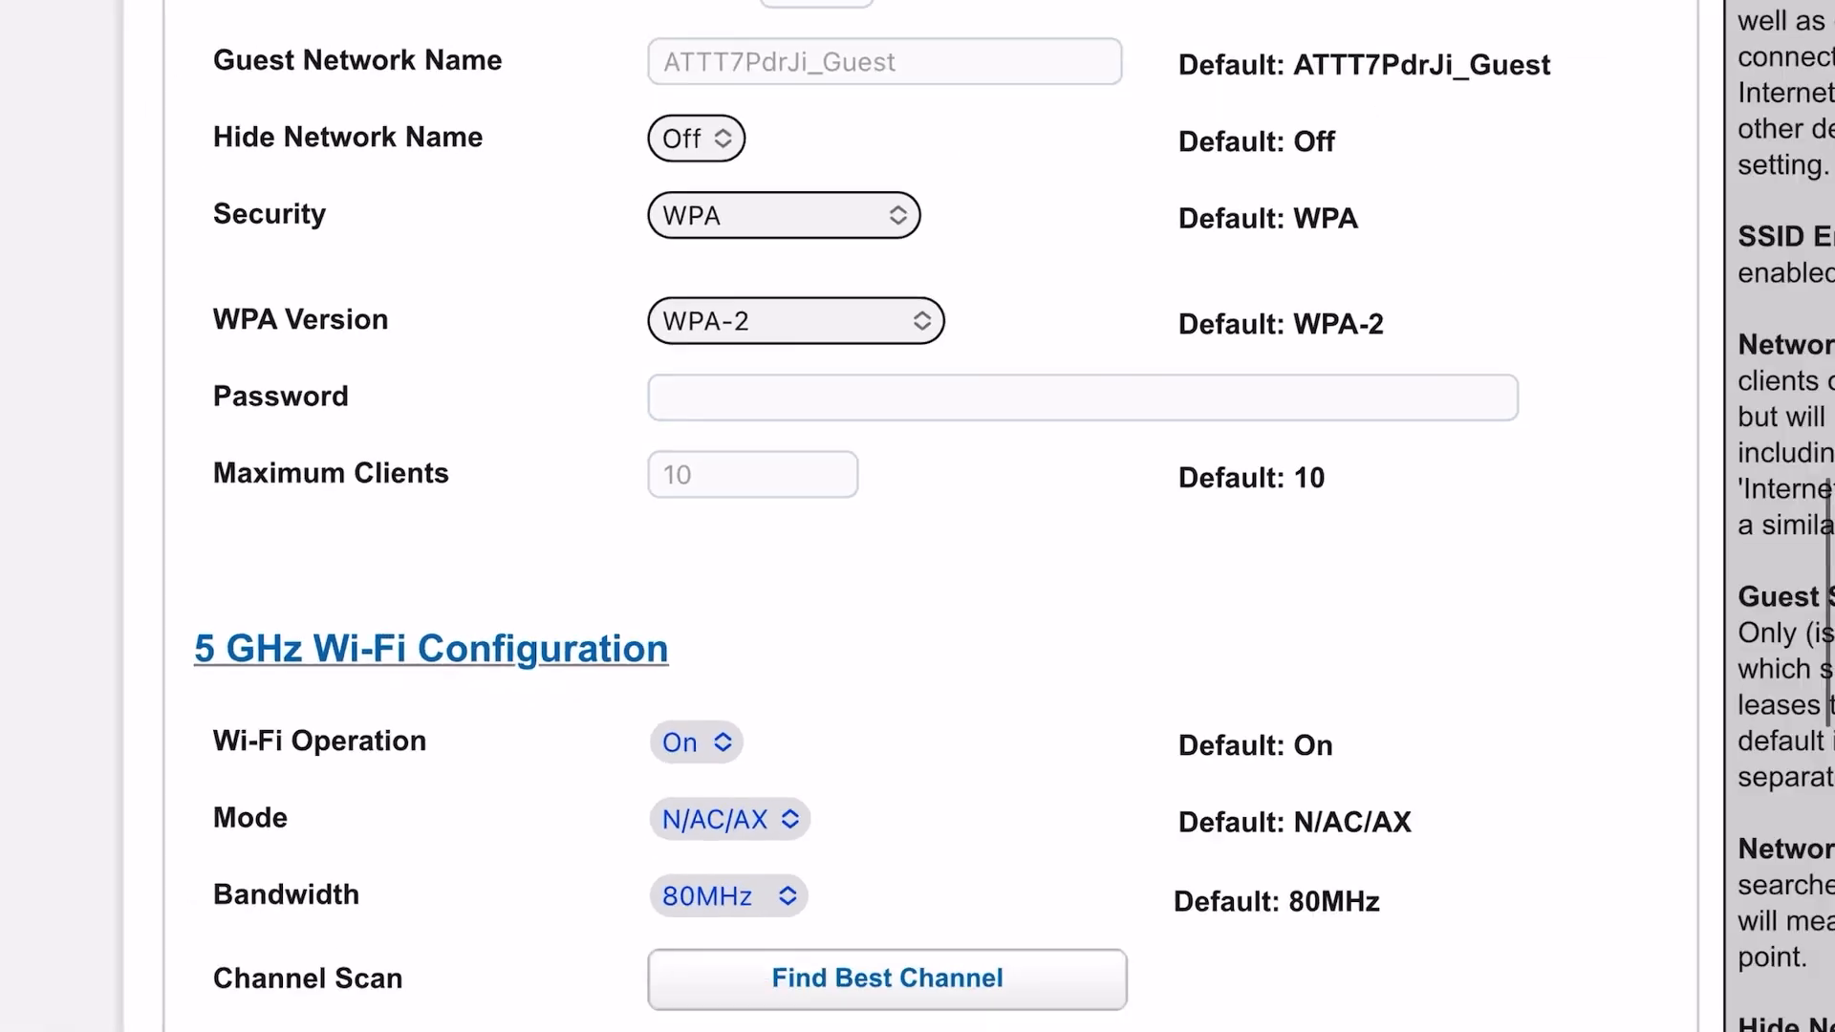
scroll(down, 3)
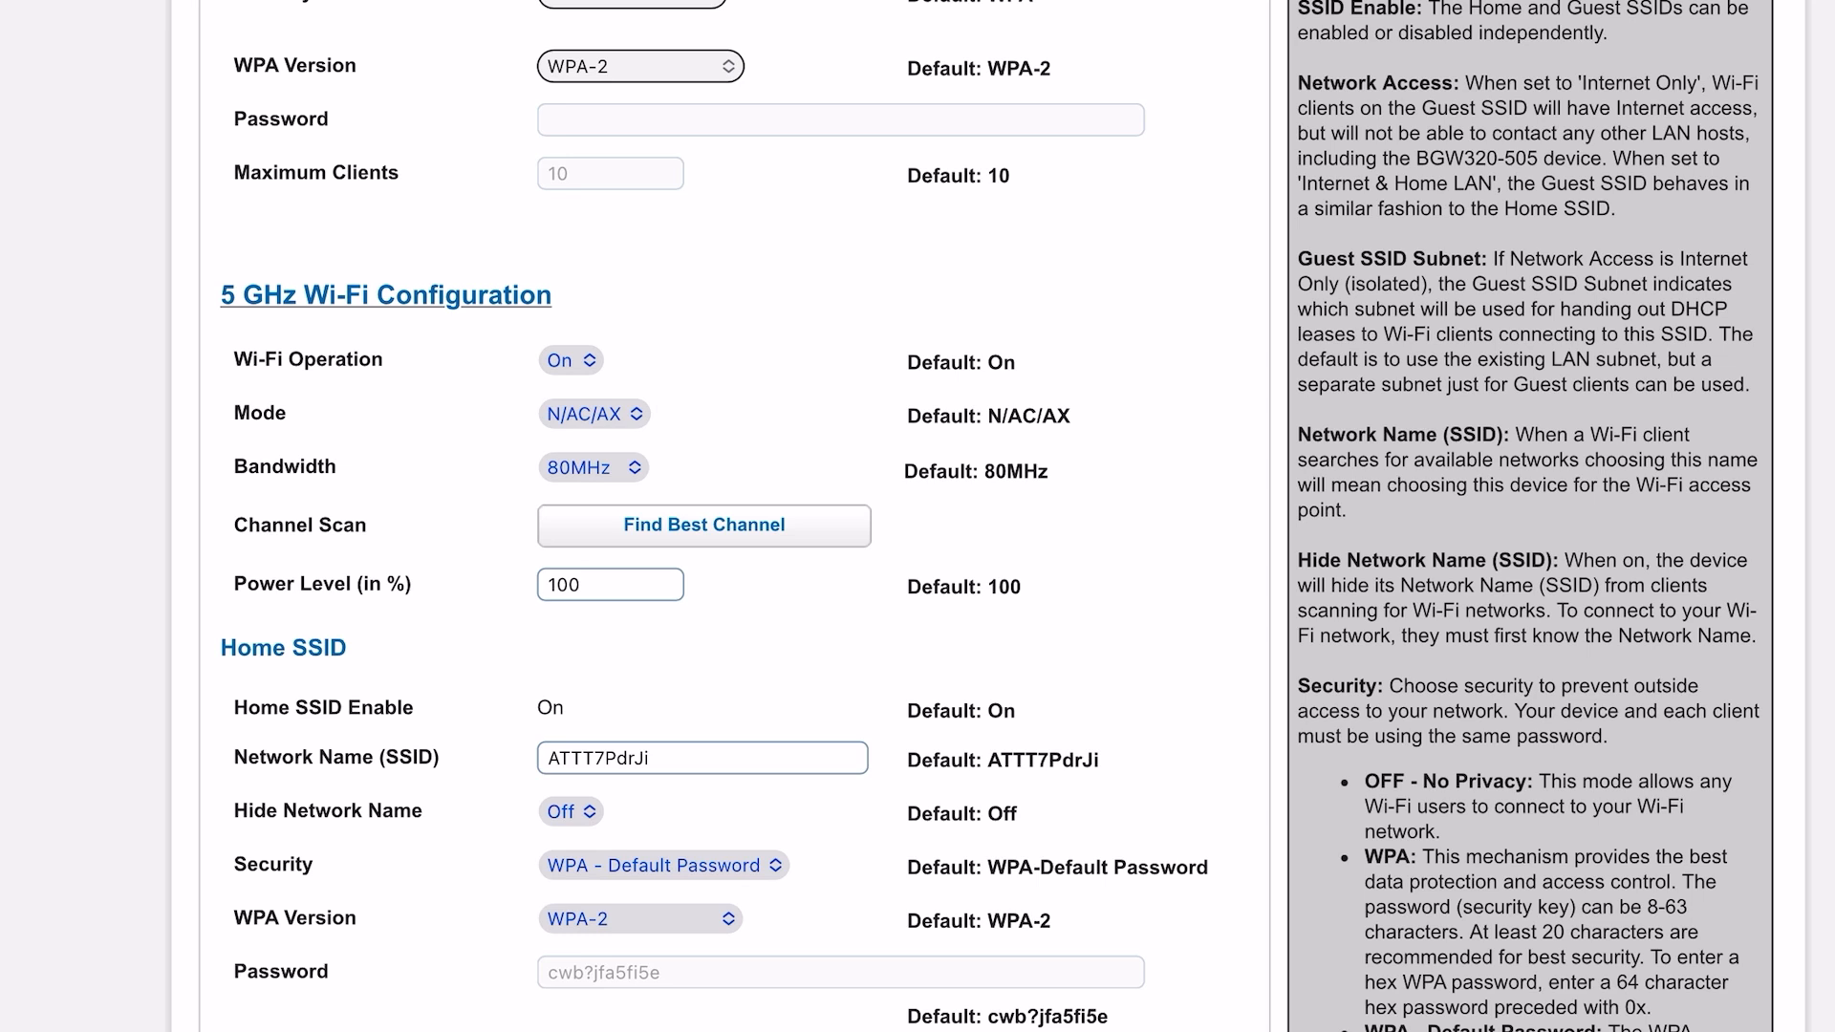
click(592, 413)
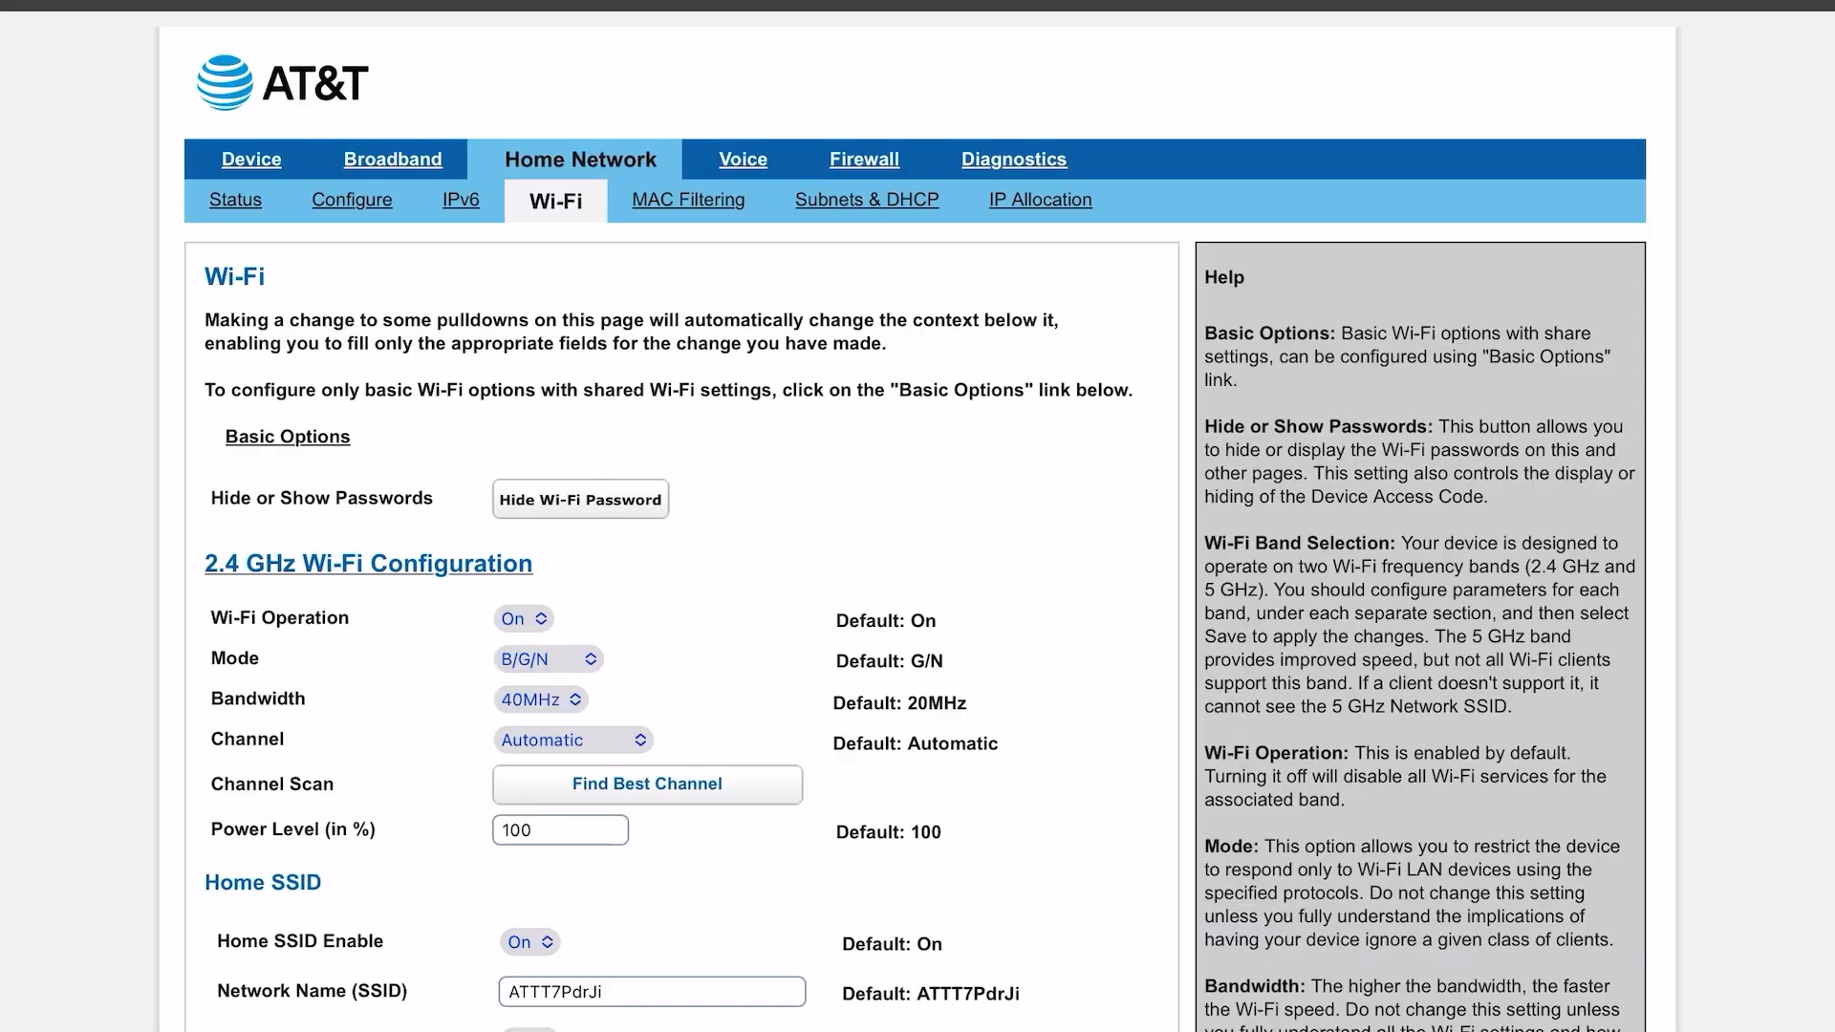
scroll(down, 3)
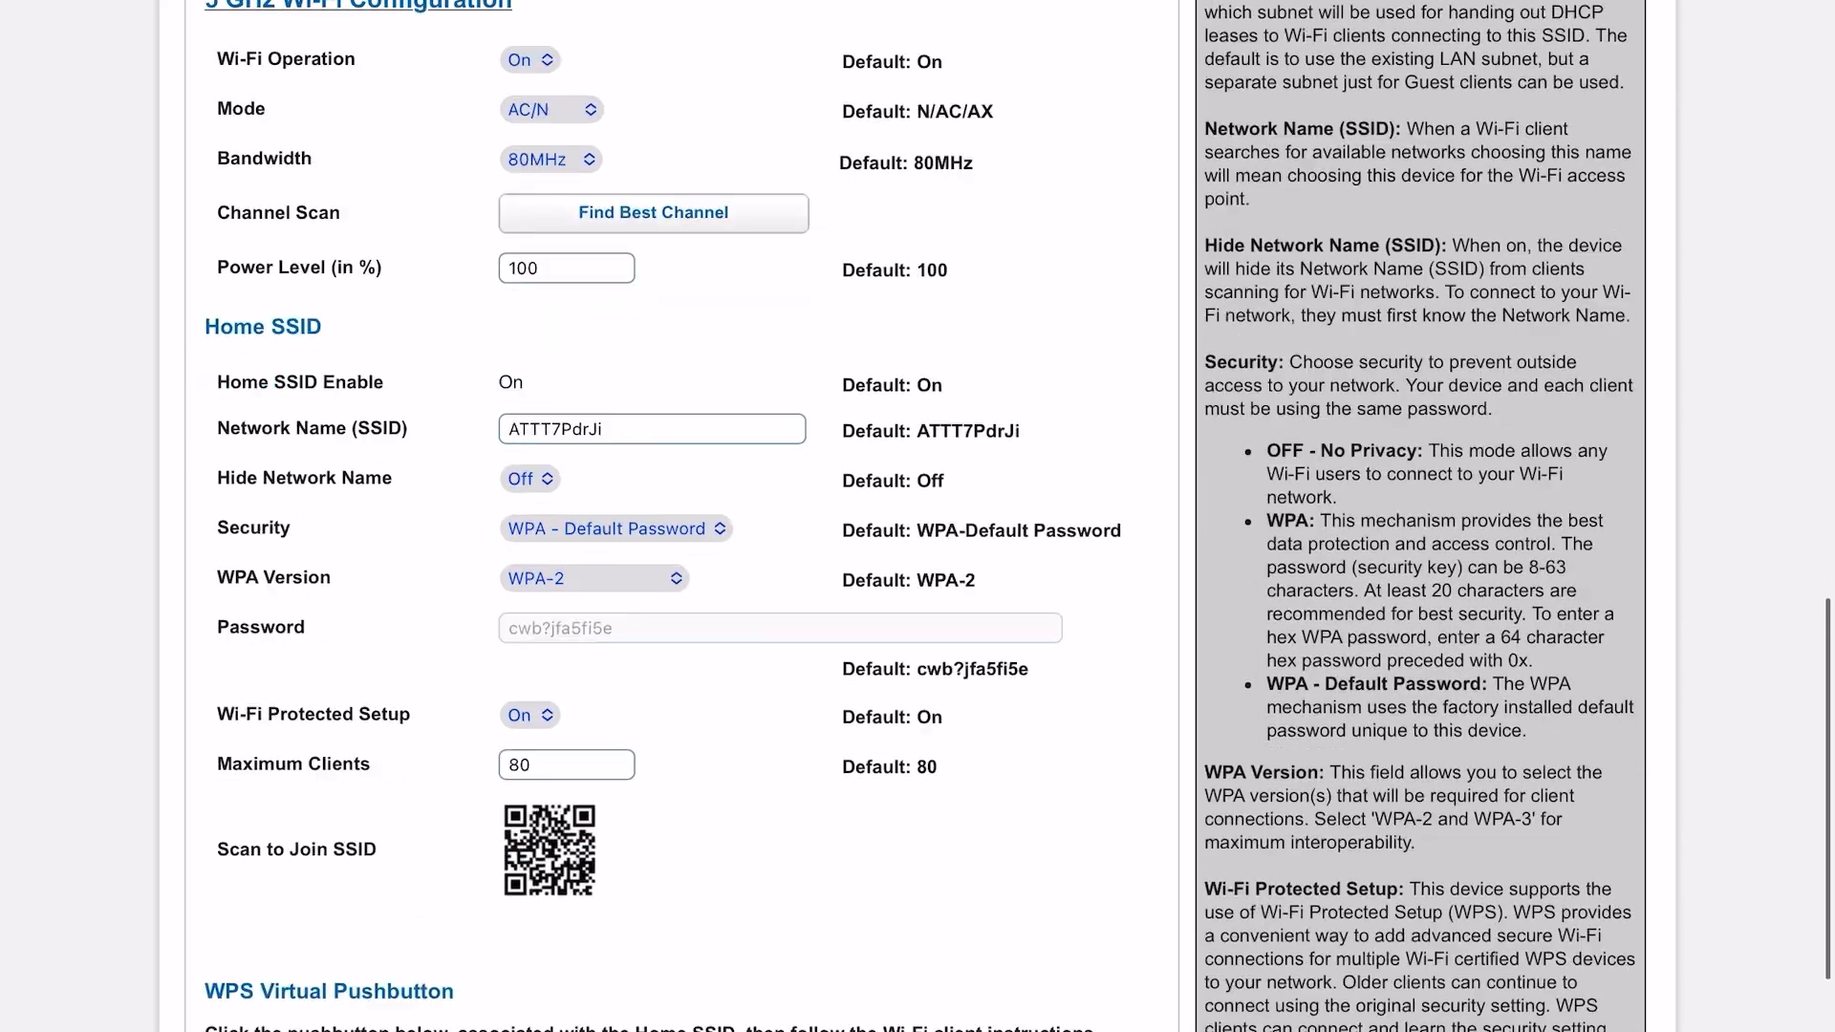
scroll(down, 3)
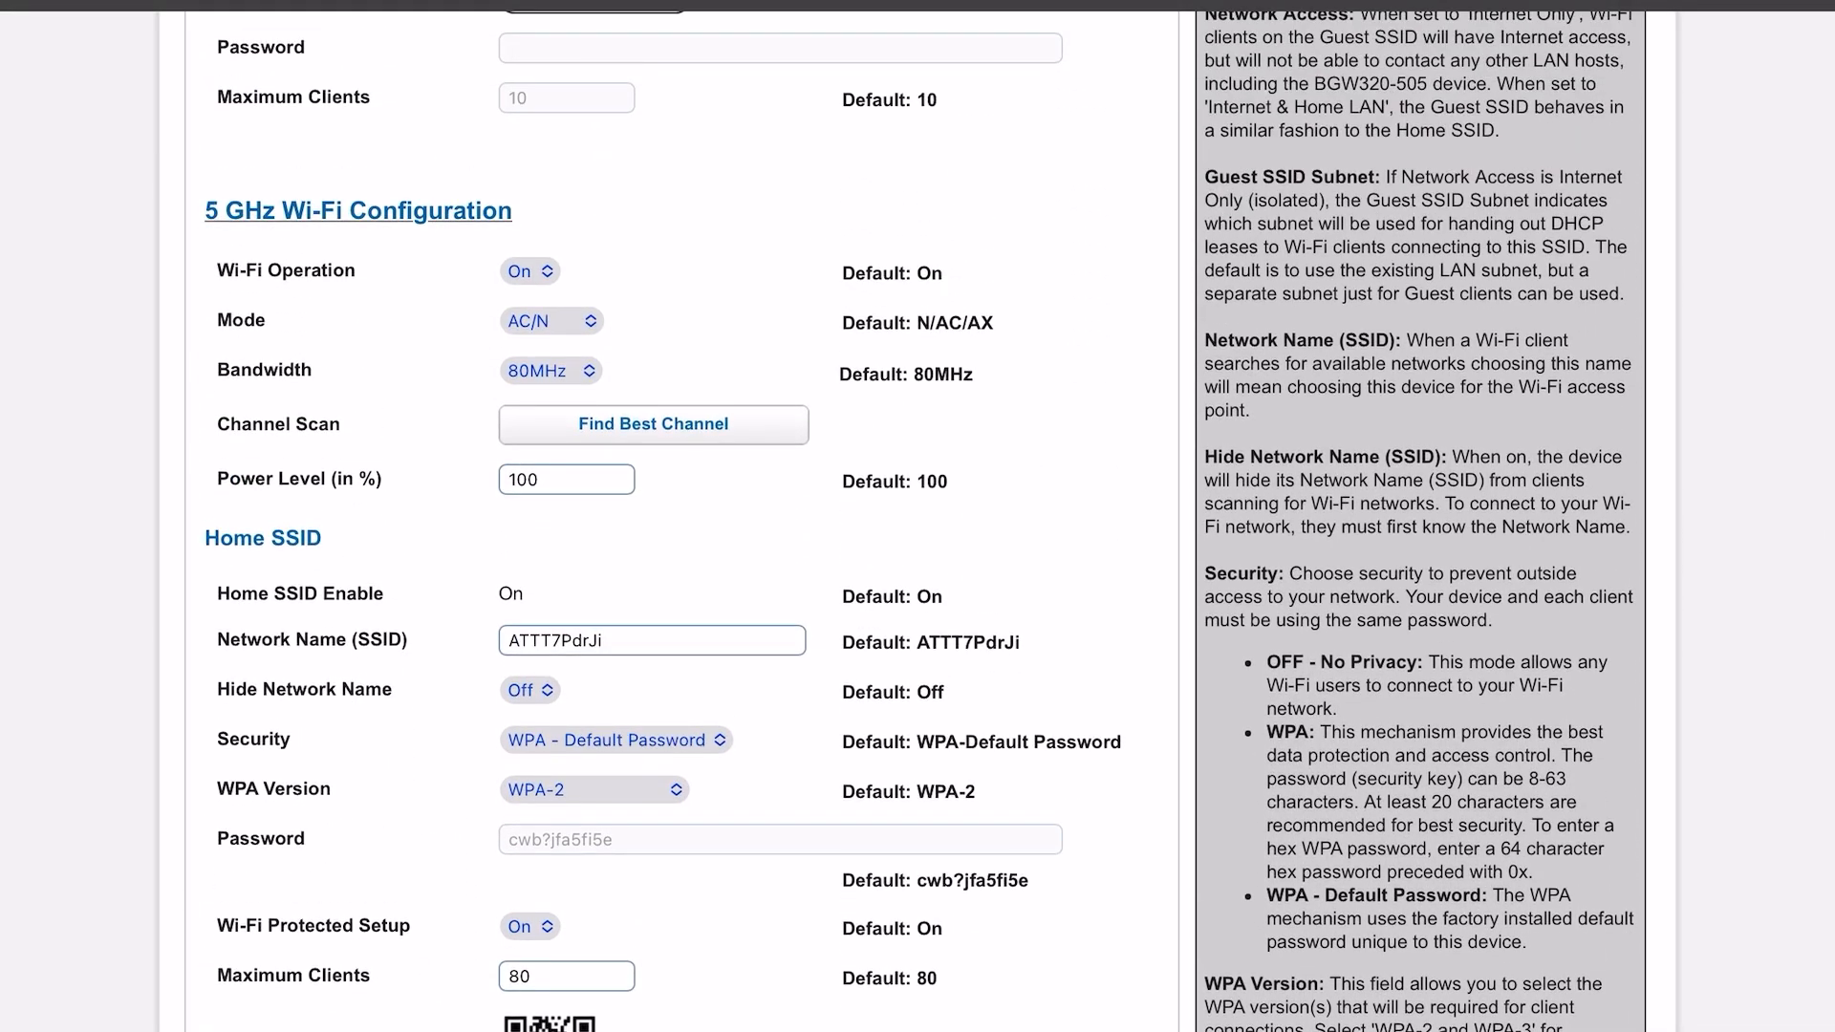
click(550, 321)
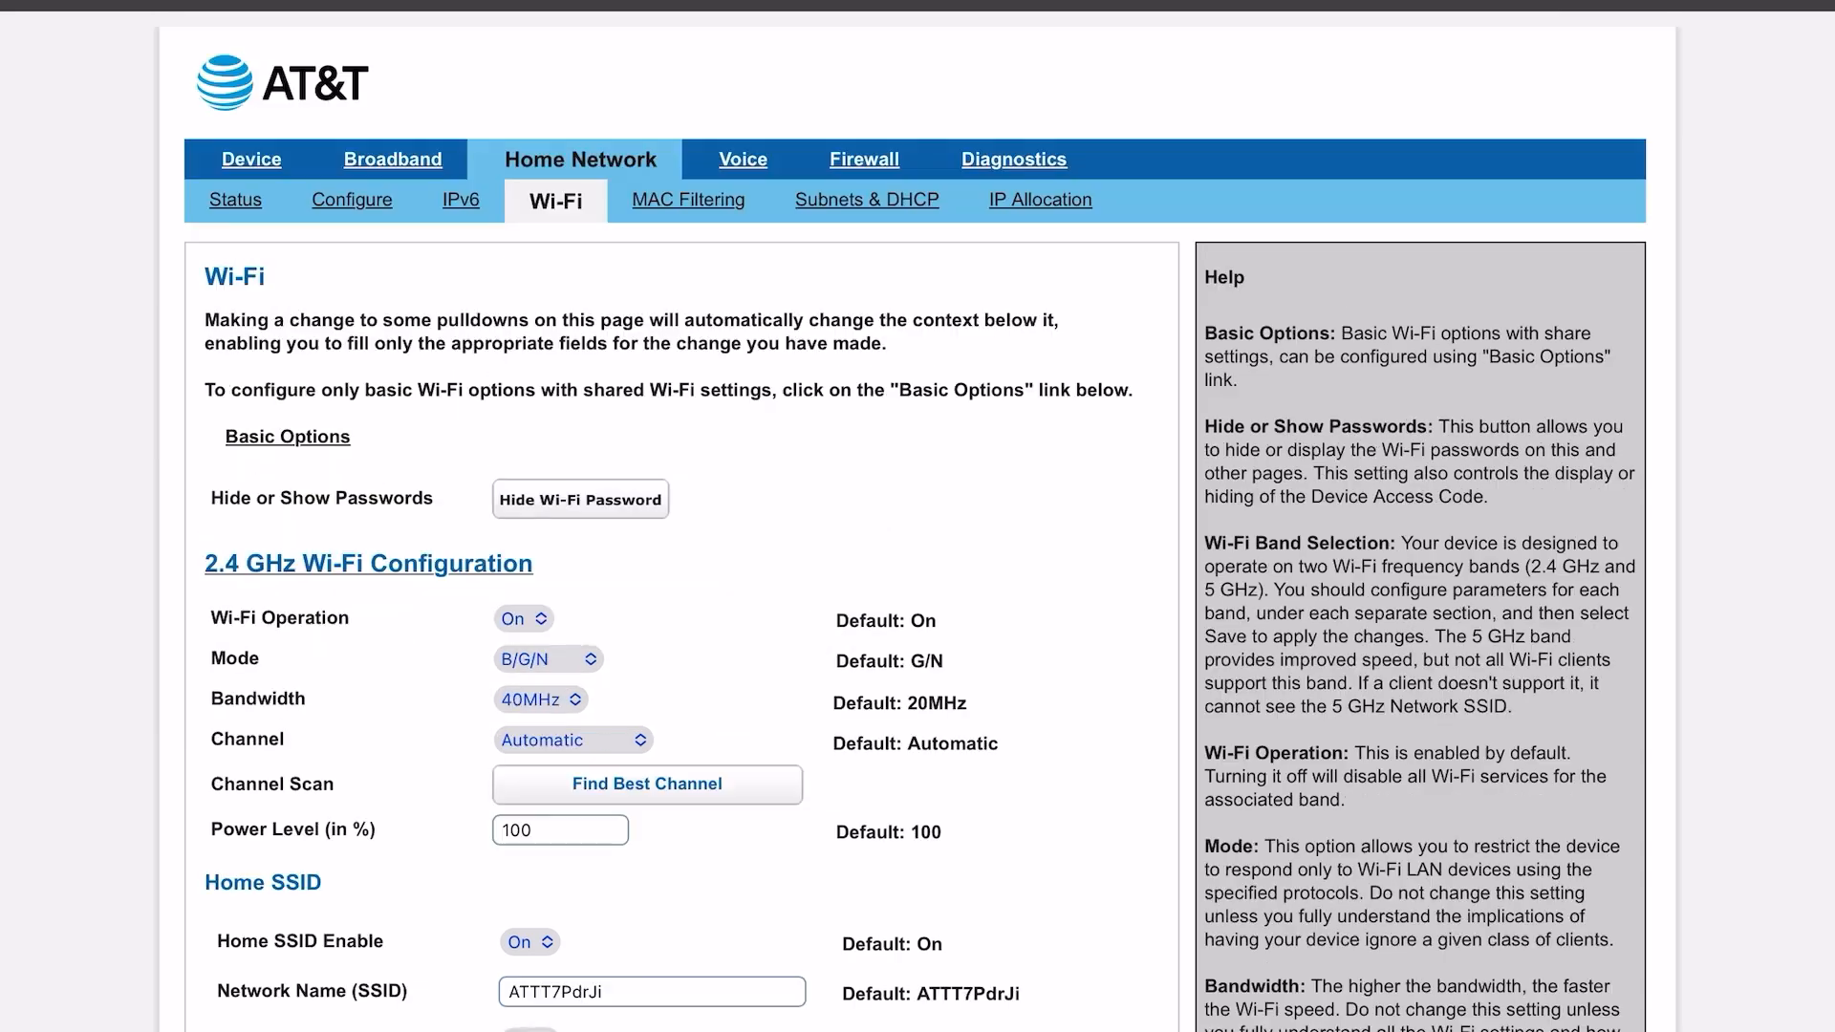
scroll(down, 3)
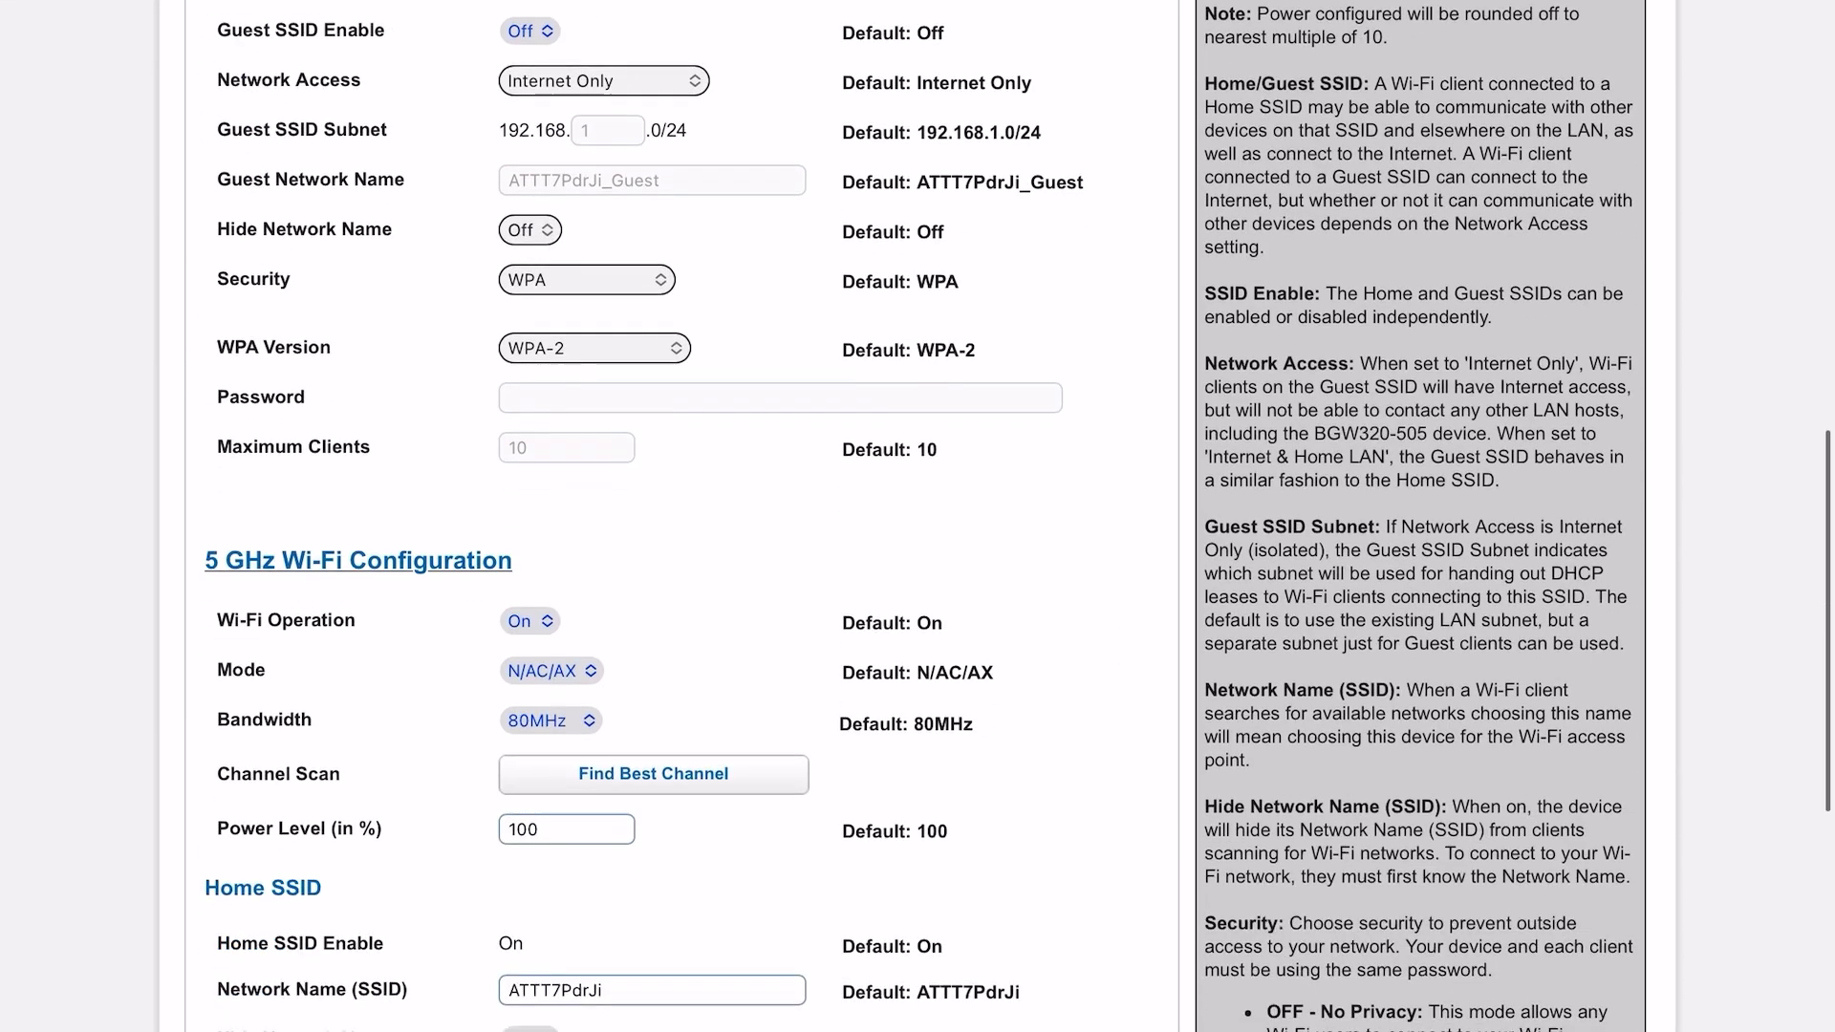
Widen the 5 GHz bandwidth to 160MHz.
click(548, 378)
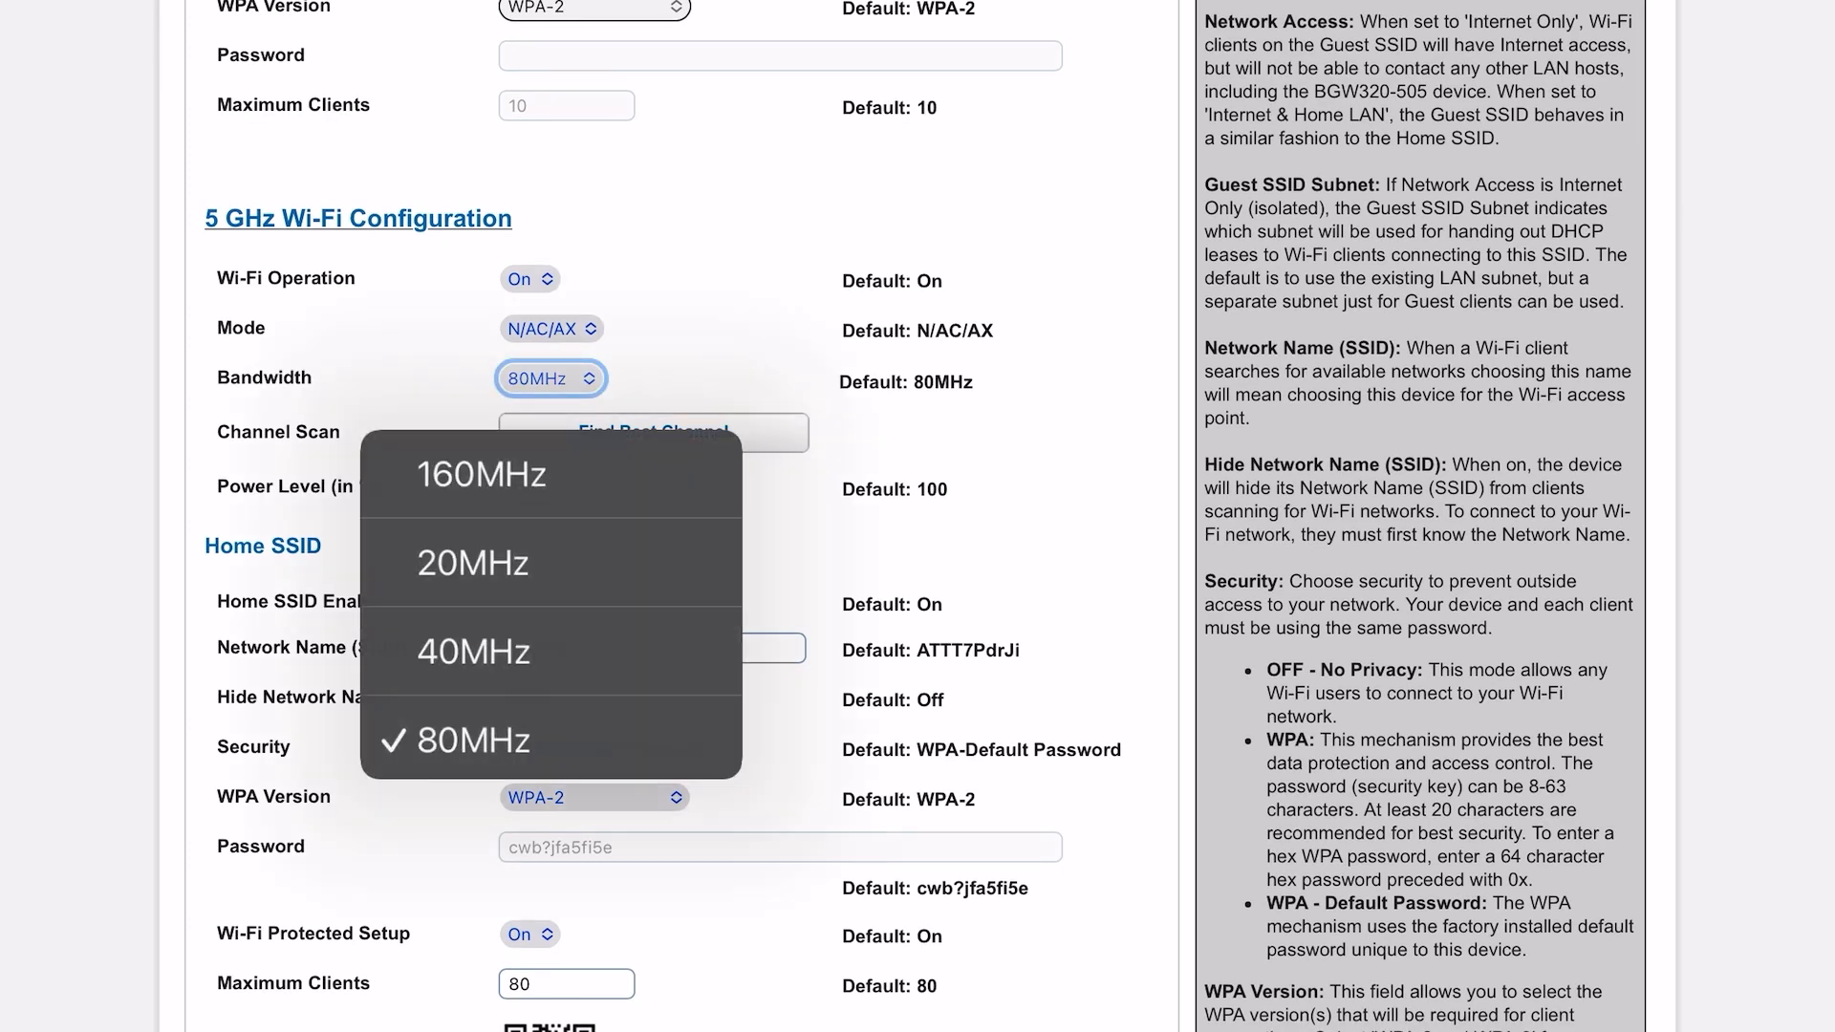
click(476, 474)
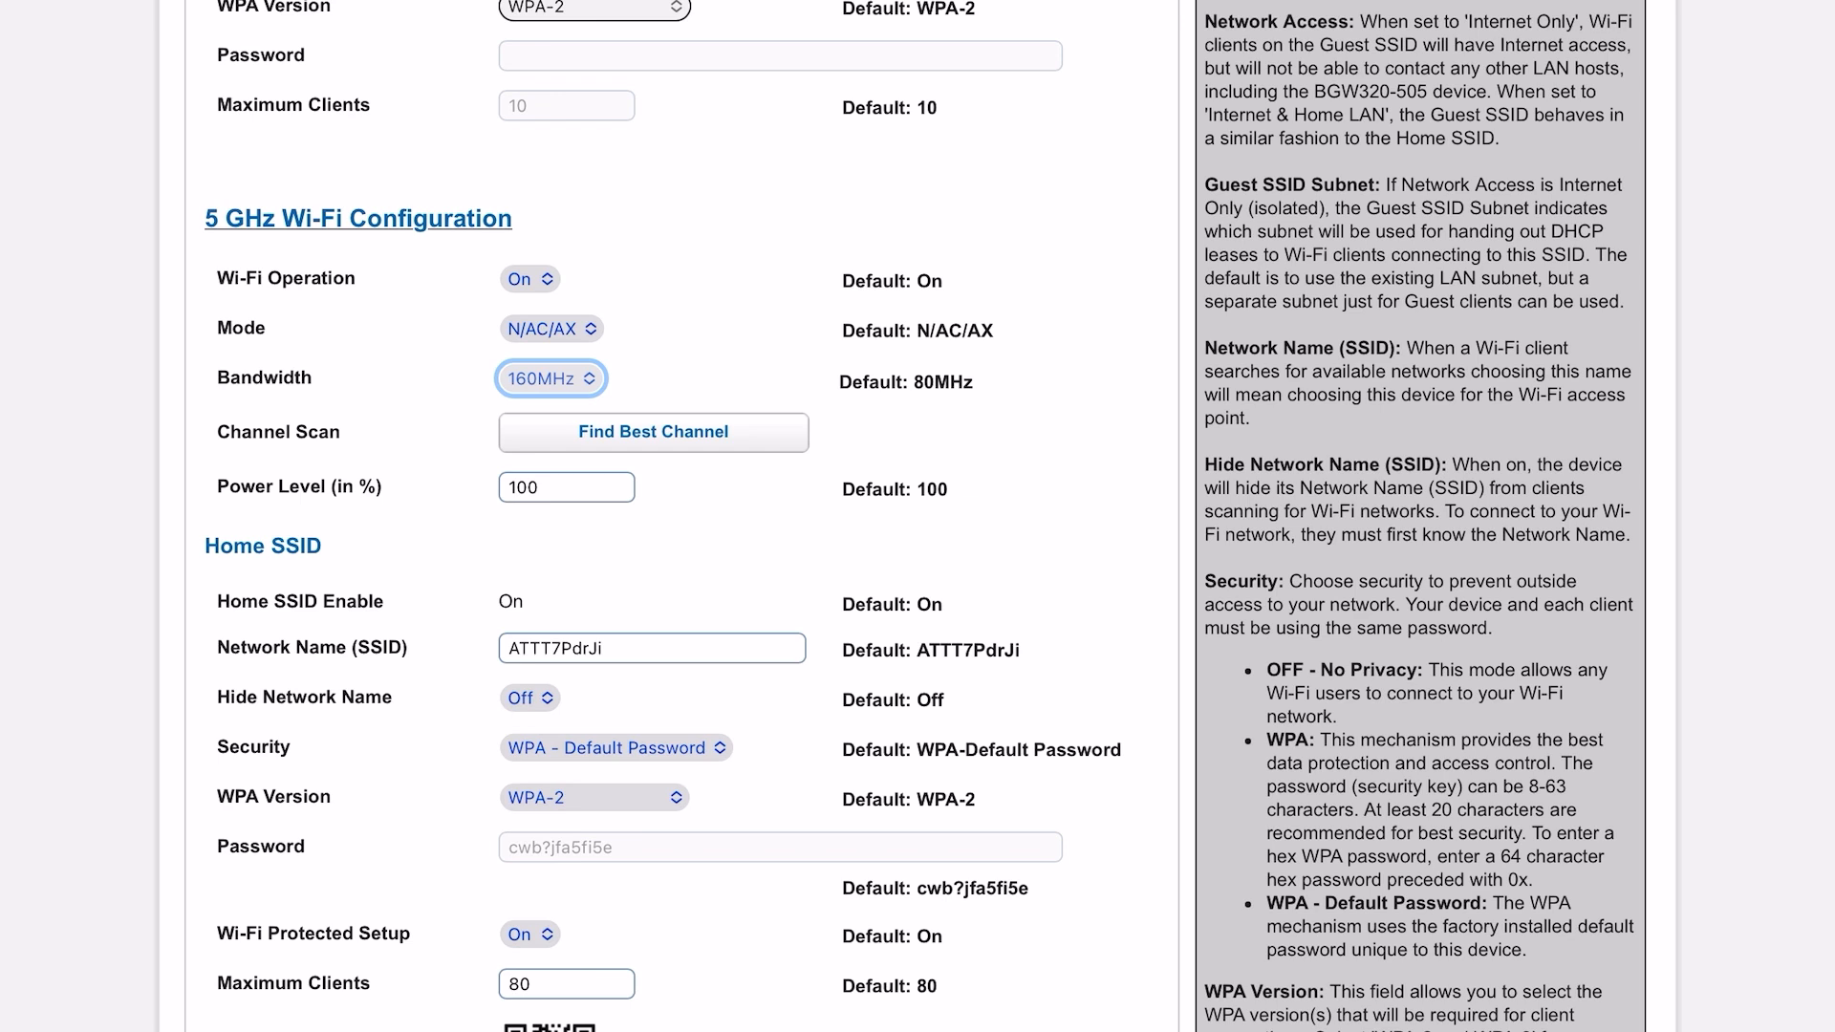
scroll(down, 3)
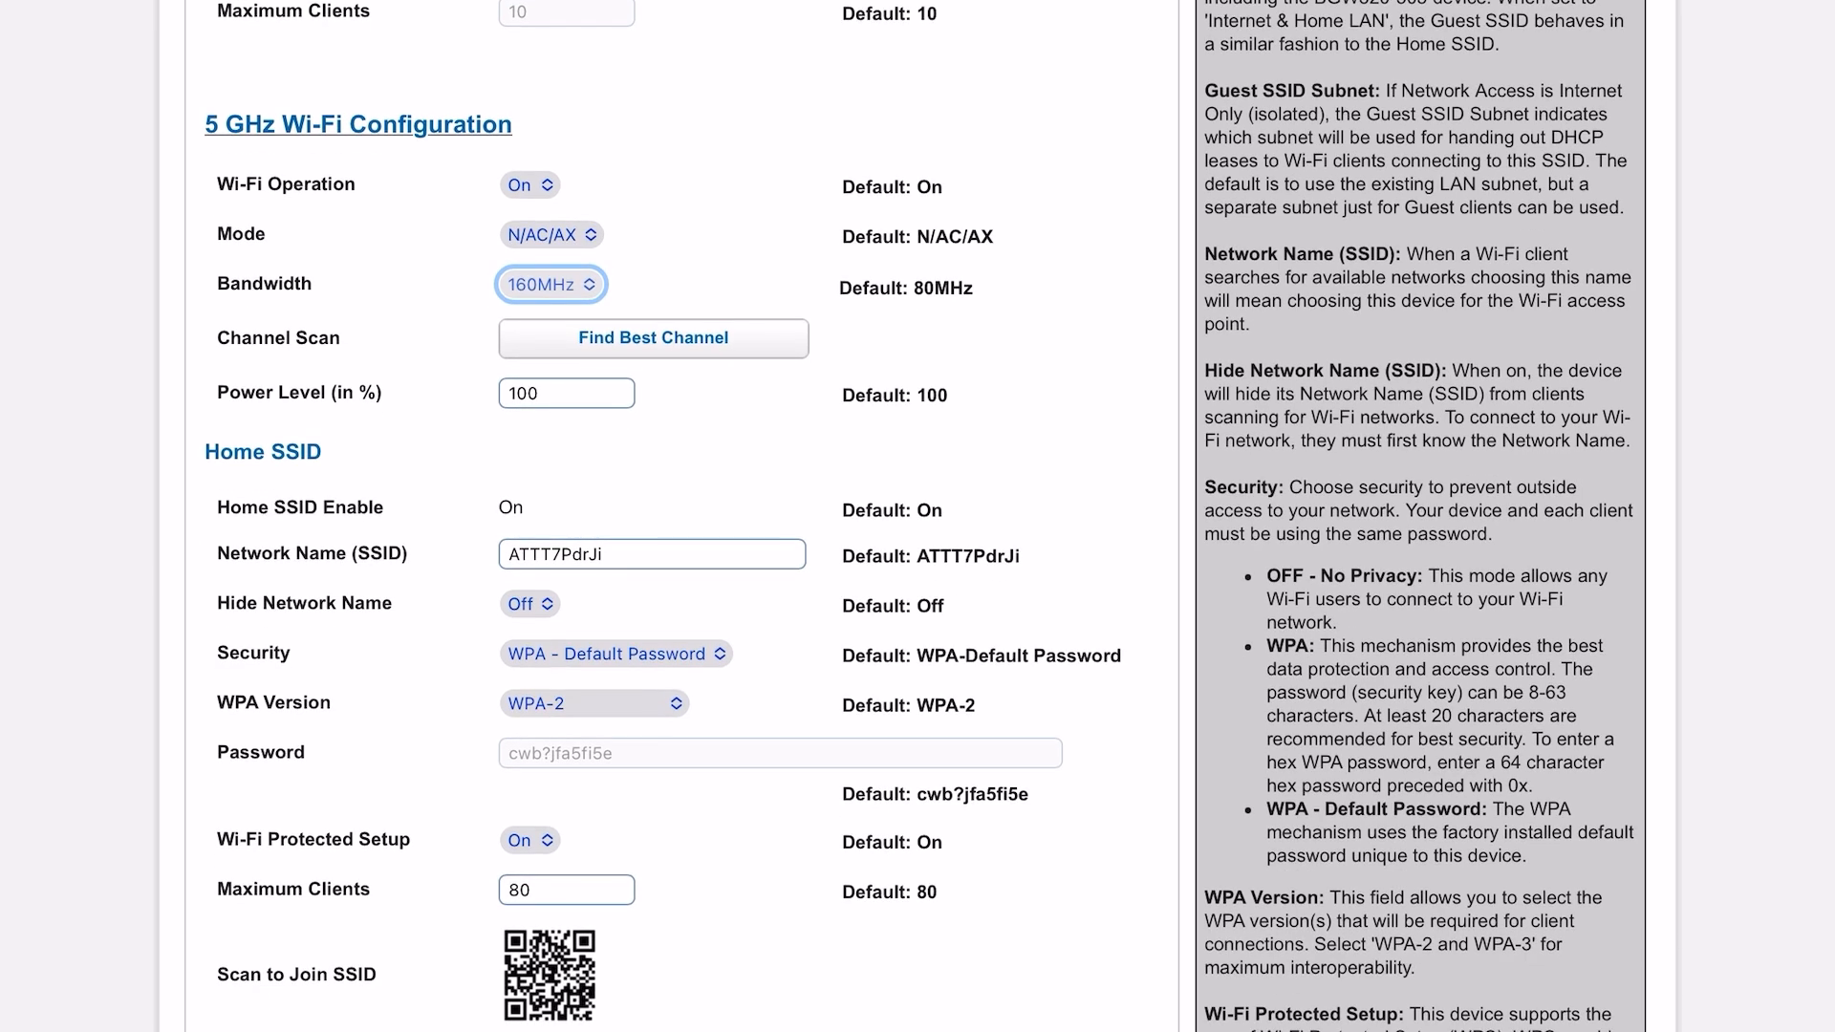
Set the Home SSID WPA version to WPA-2 and WPA-3.
click(614, 654)
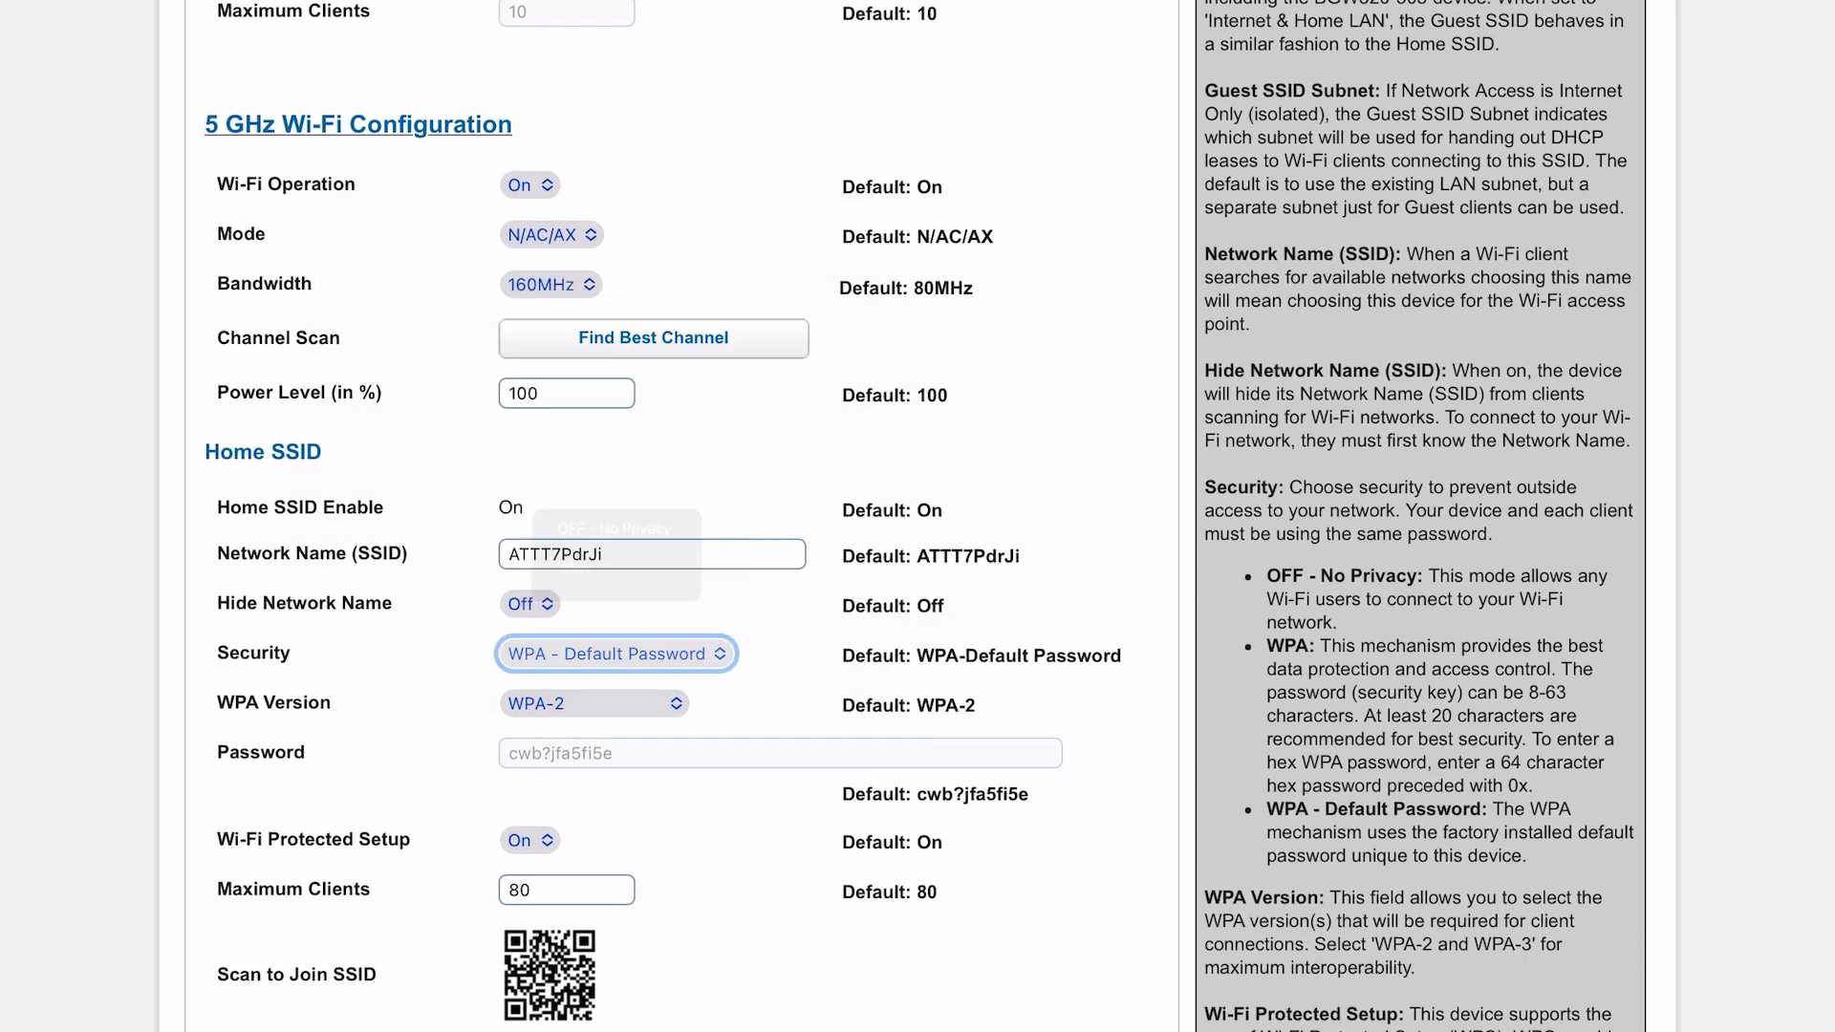
click(595, 704)
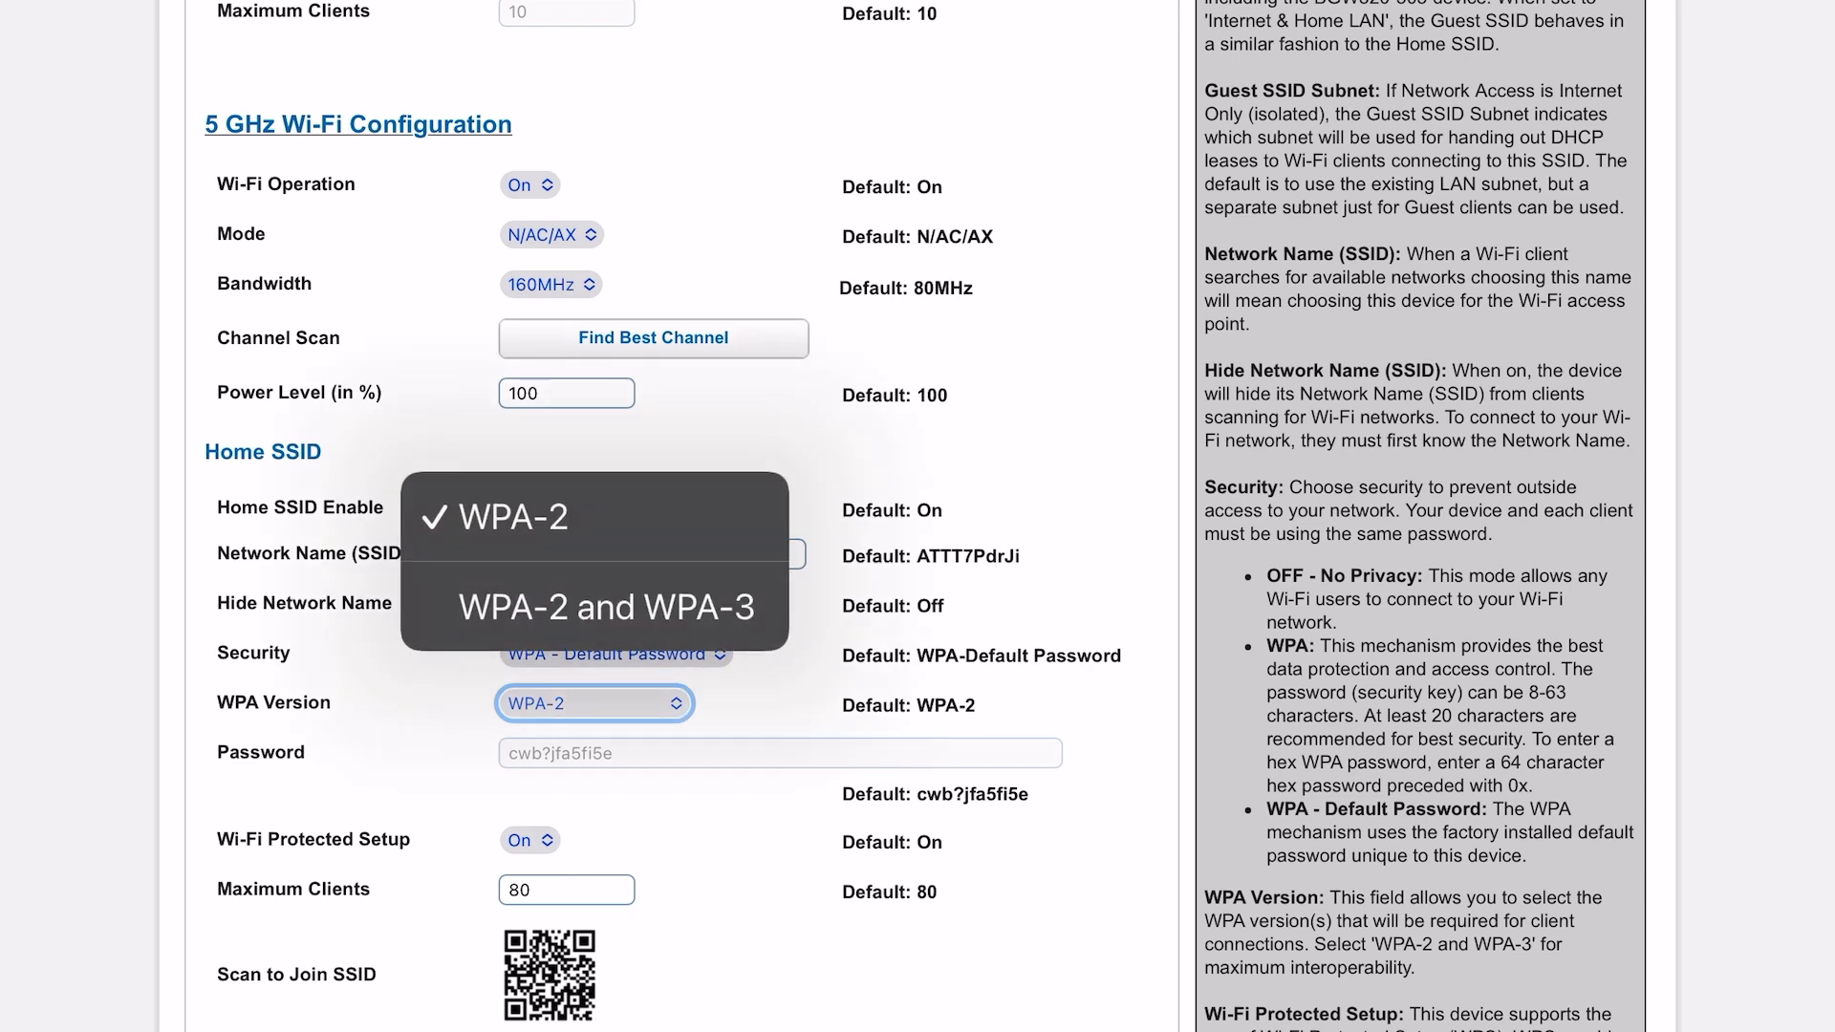
click(602, 605)
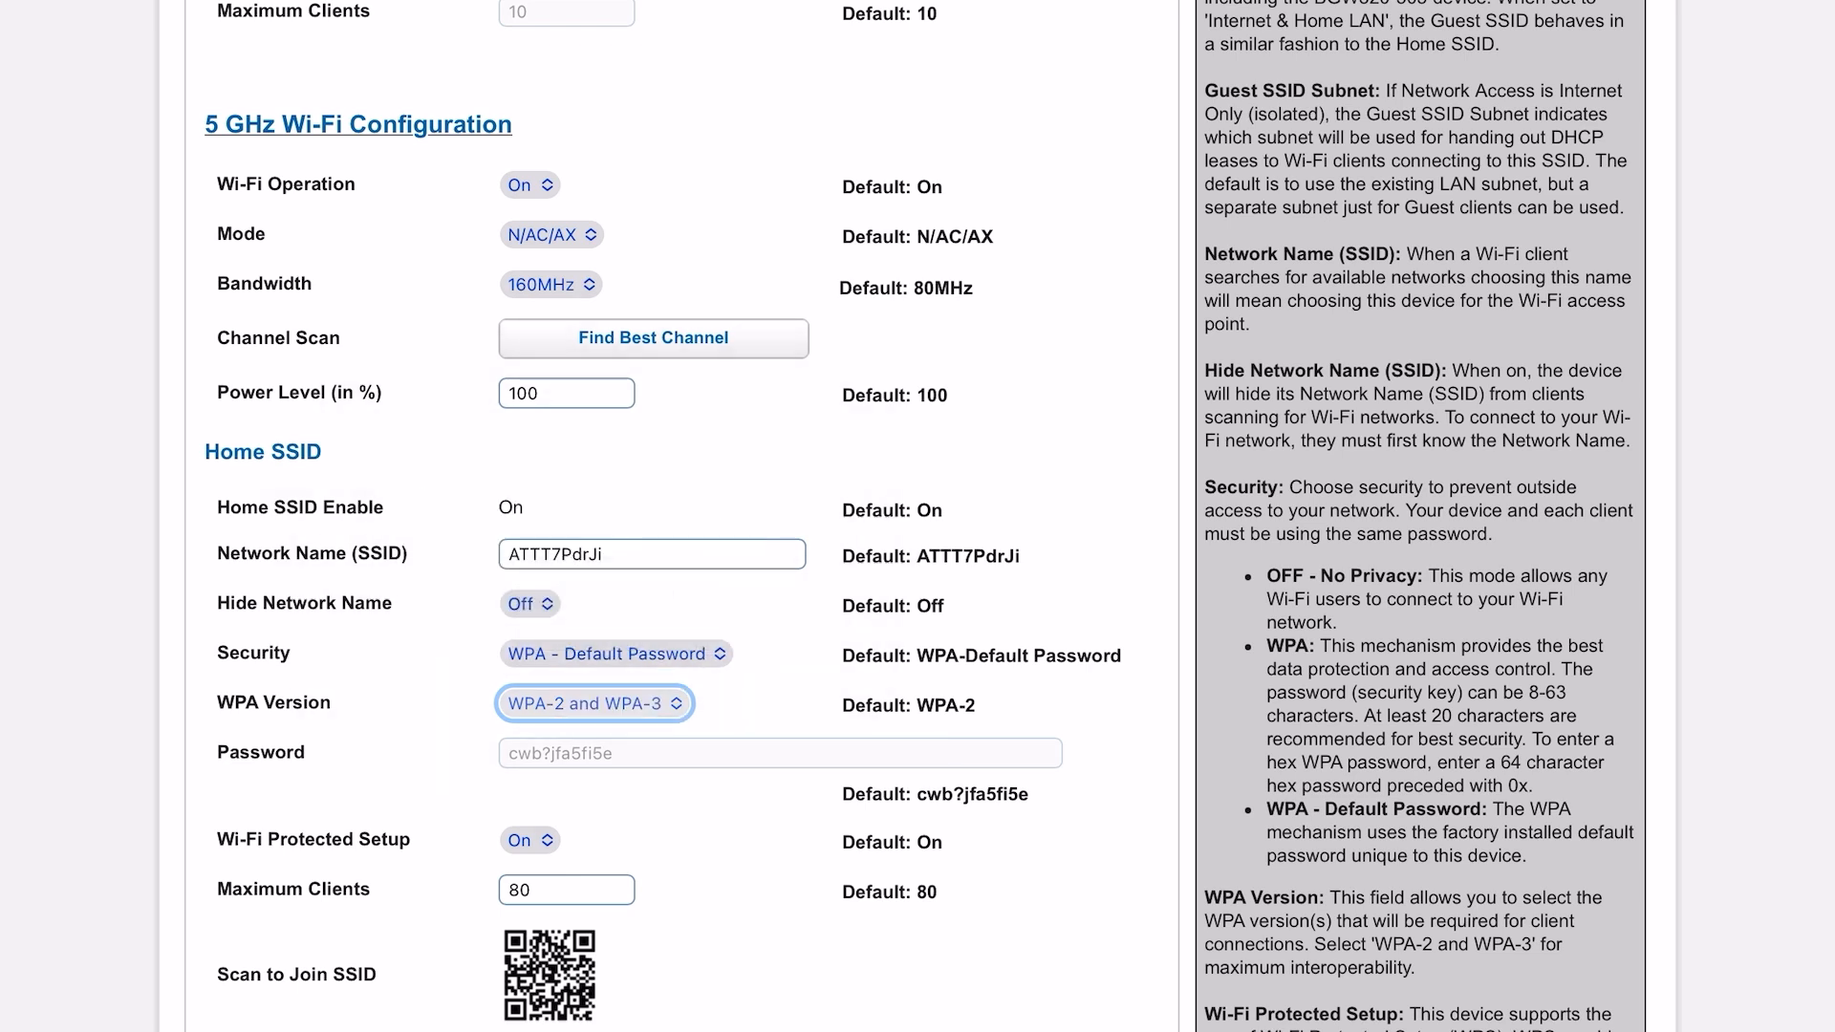
scroll(down, 3)
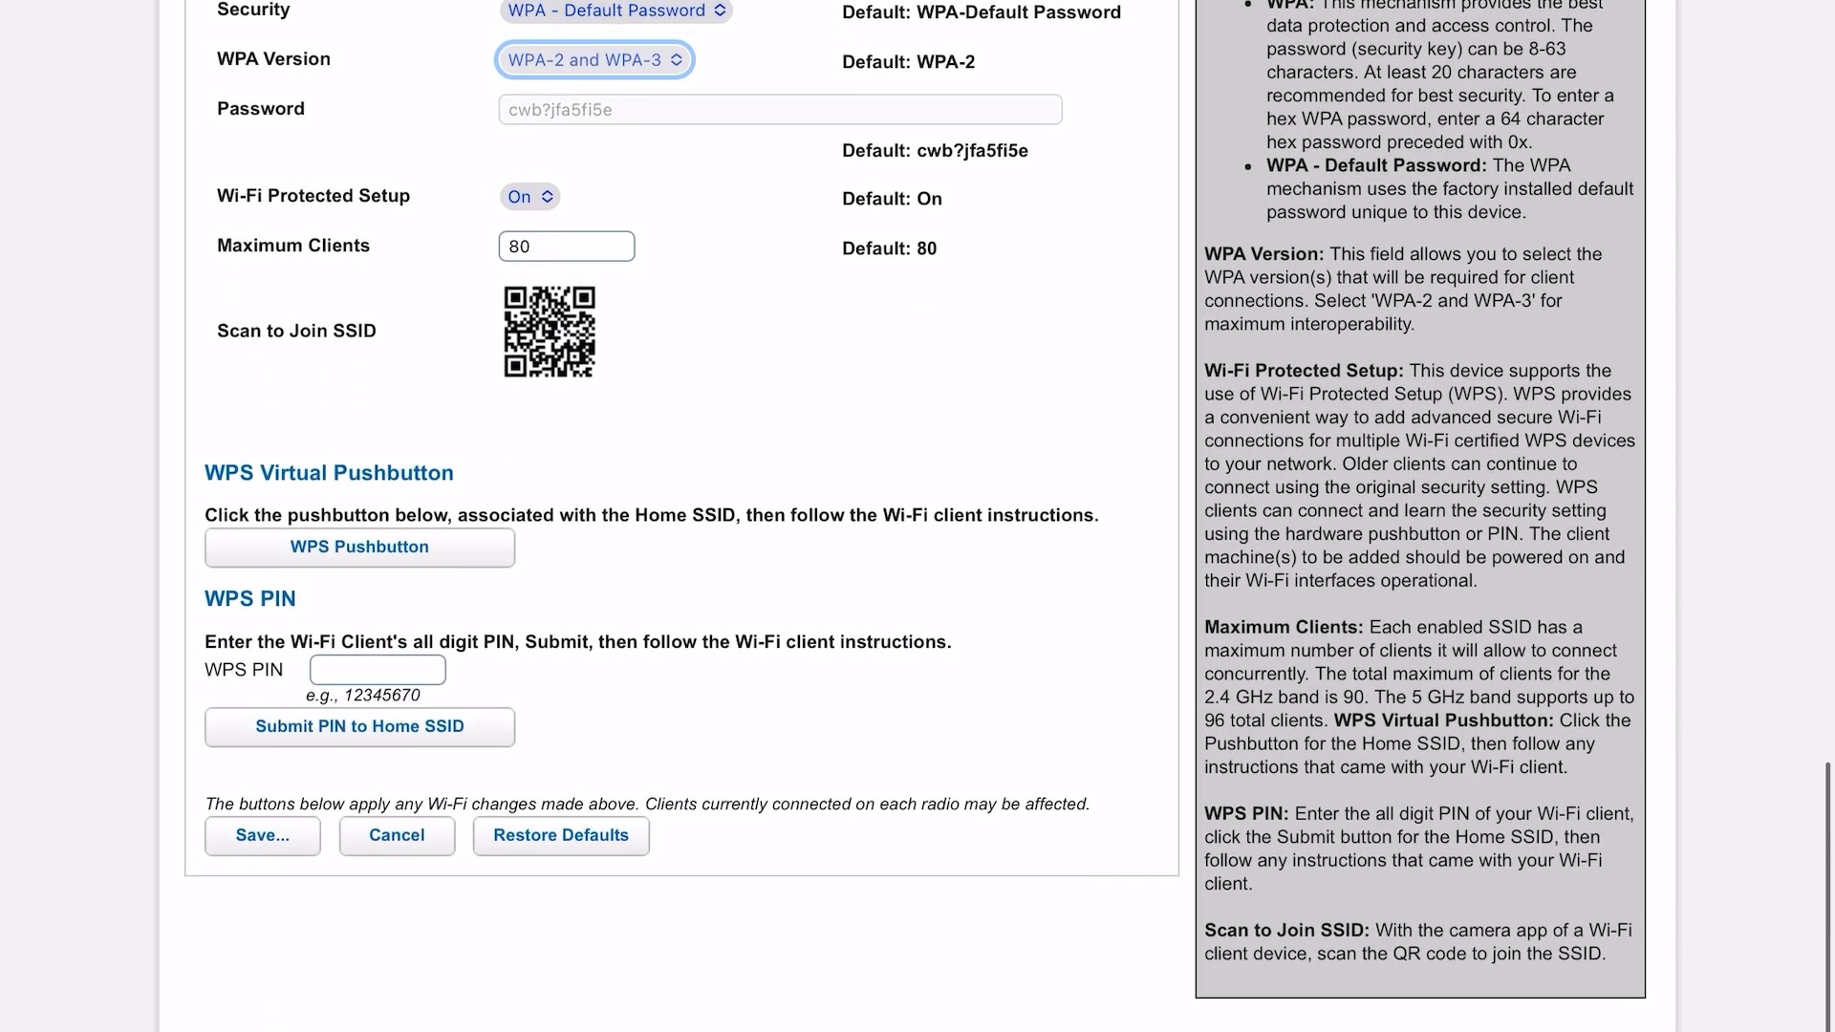
scroll(down, 3)
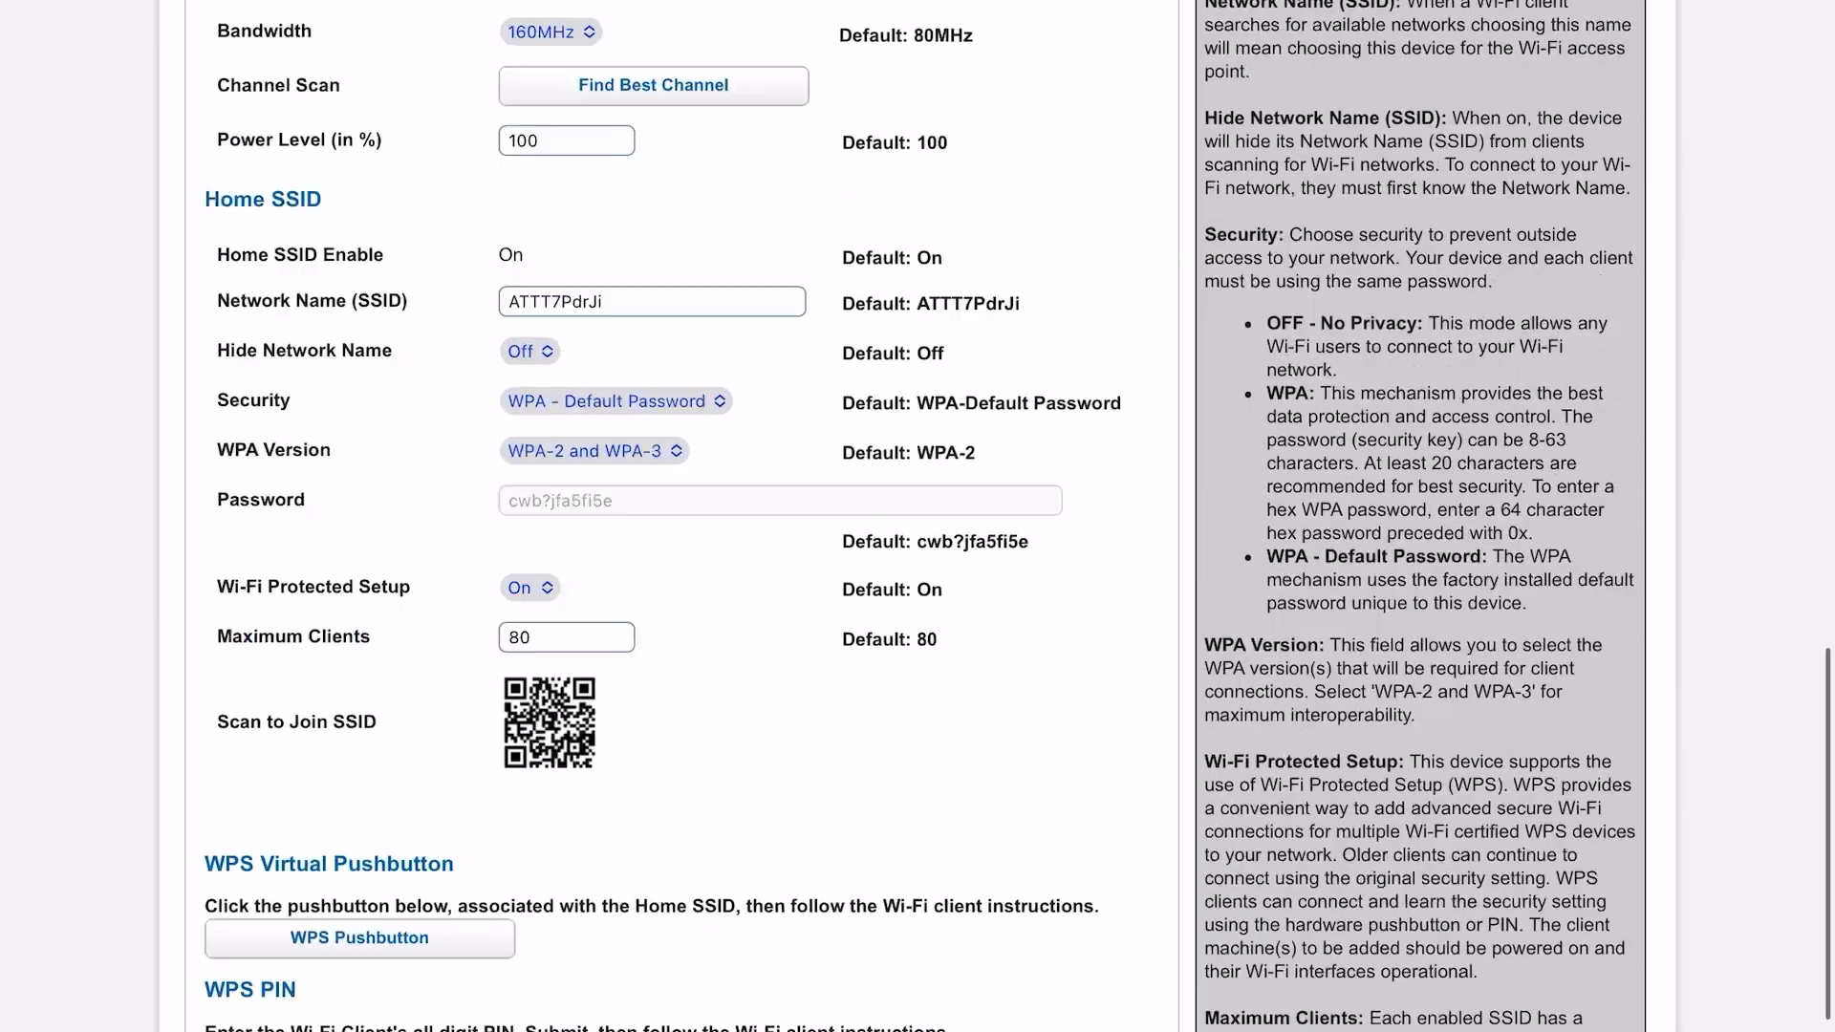
scroll(down, 3)
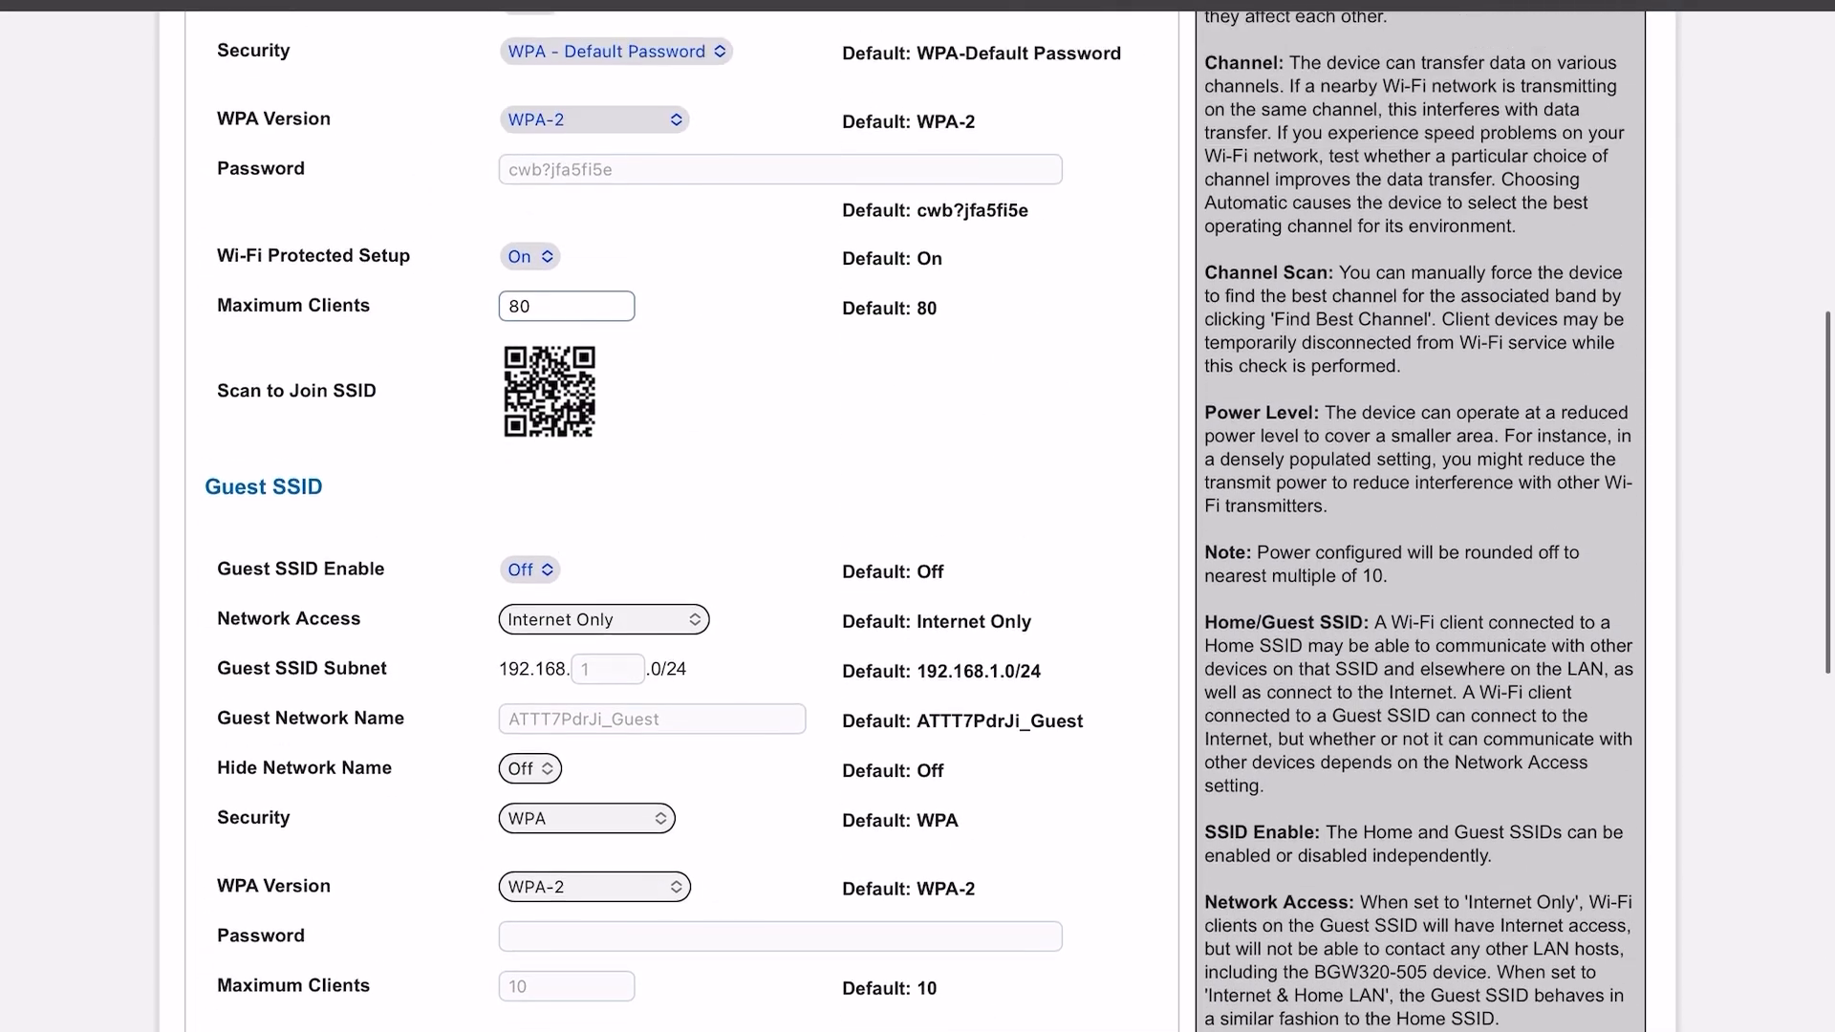
scroll(up, 3)
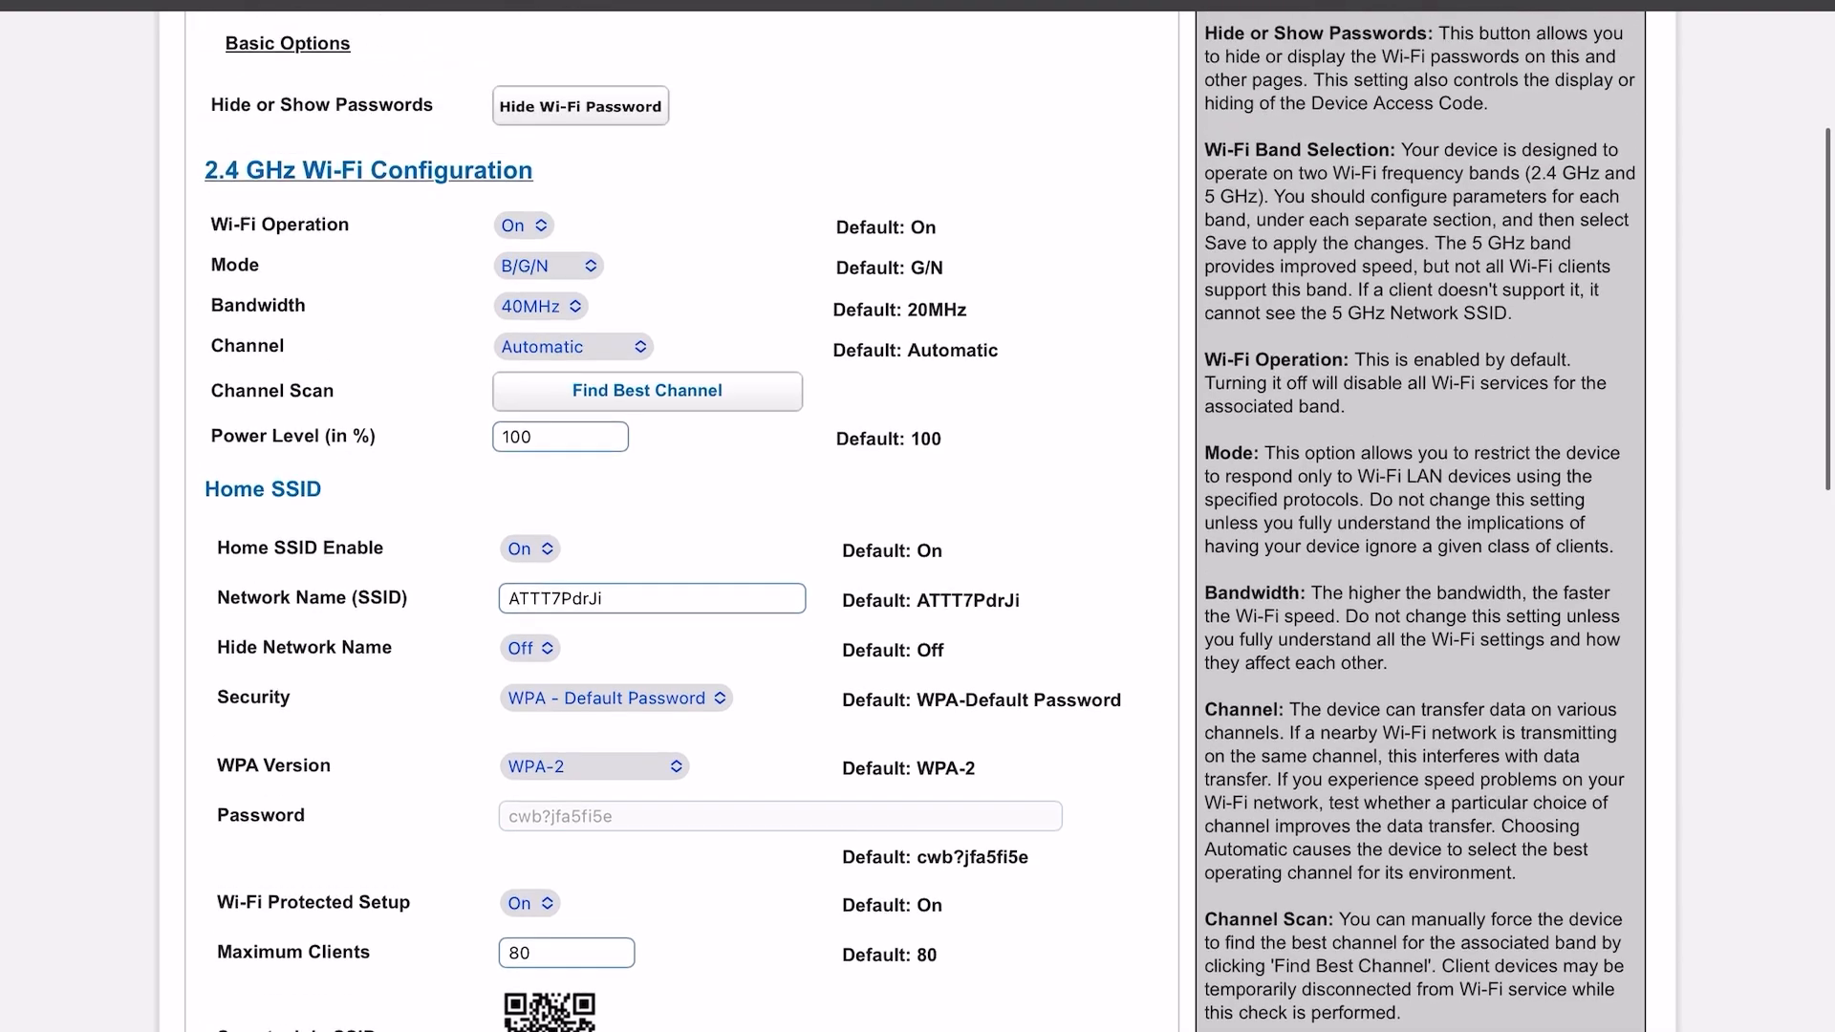